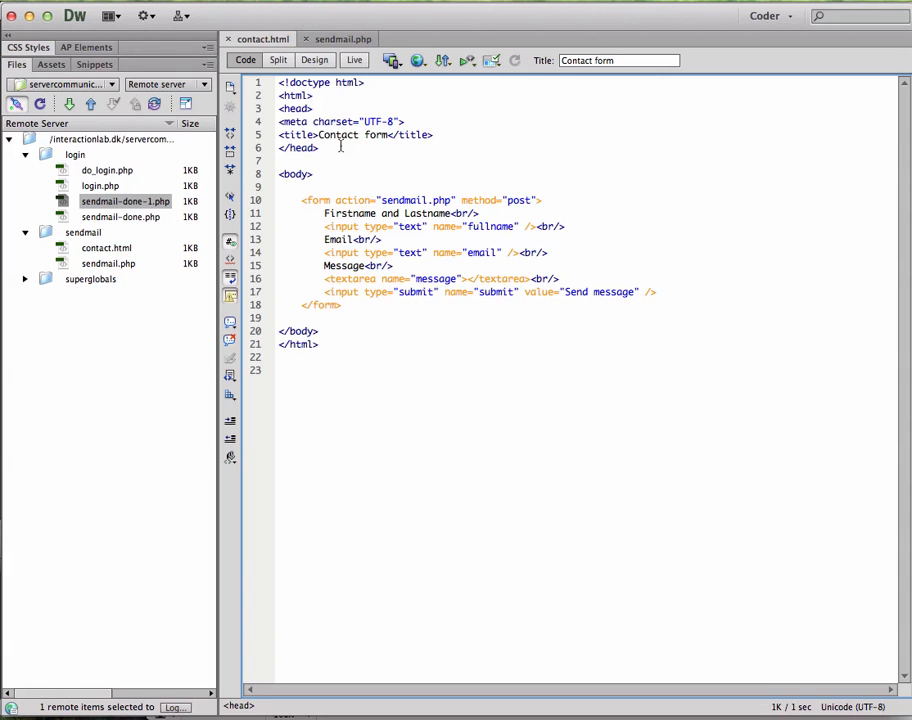
pyautogui.moveTo(272, 200)
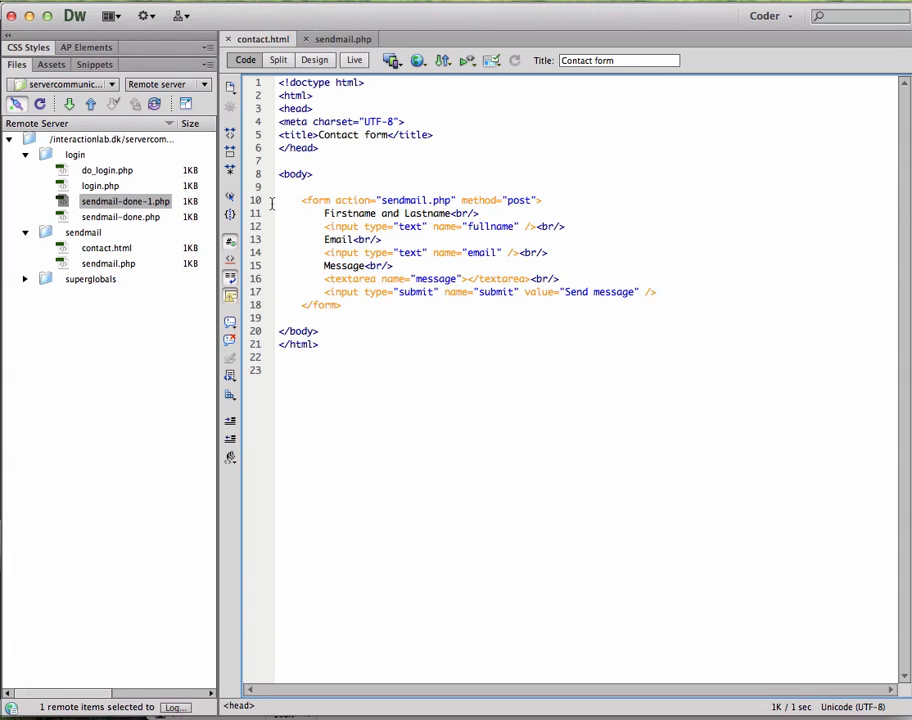
# Submit the contact form with name Niels, an email starting 'niha' and message 'Message'.
pyautogui.doubleClick(400, 200)
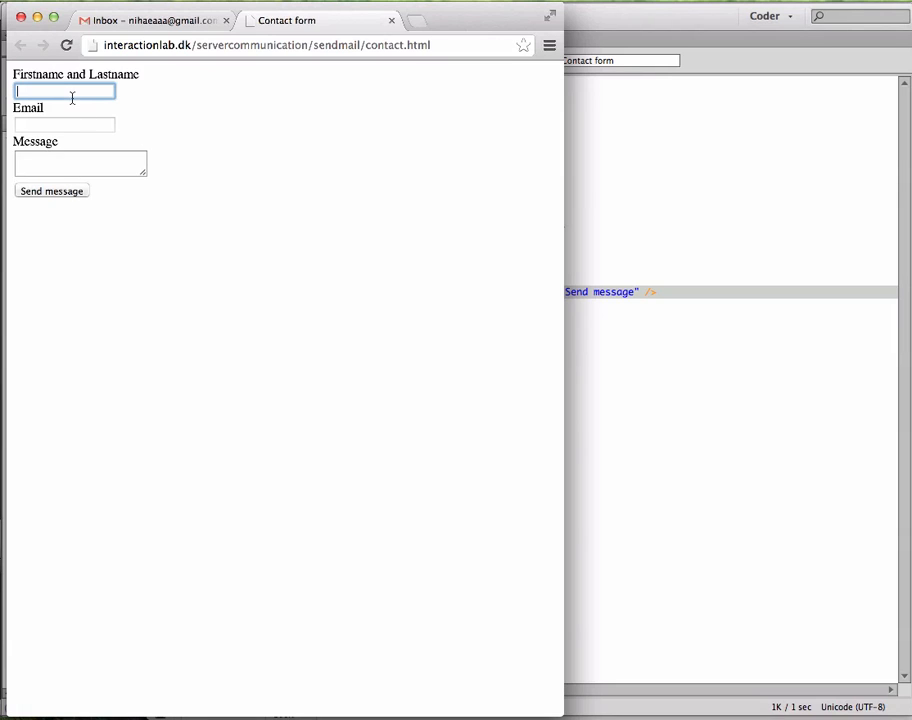
pyautogui.write('Niels')
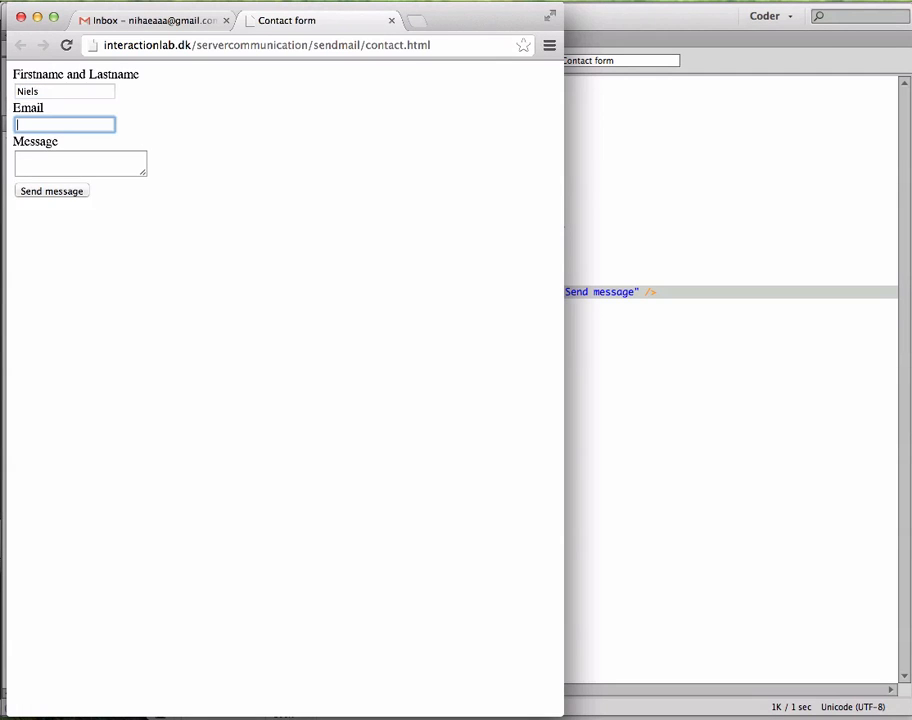
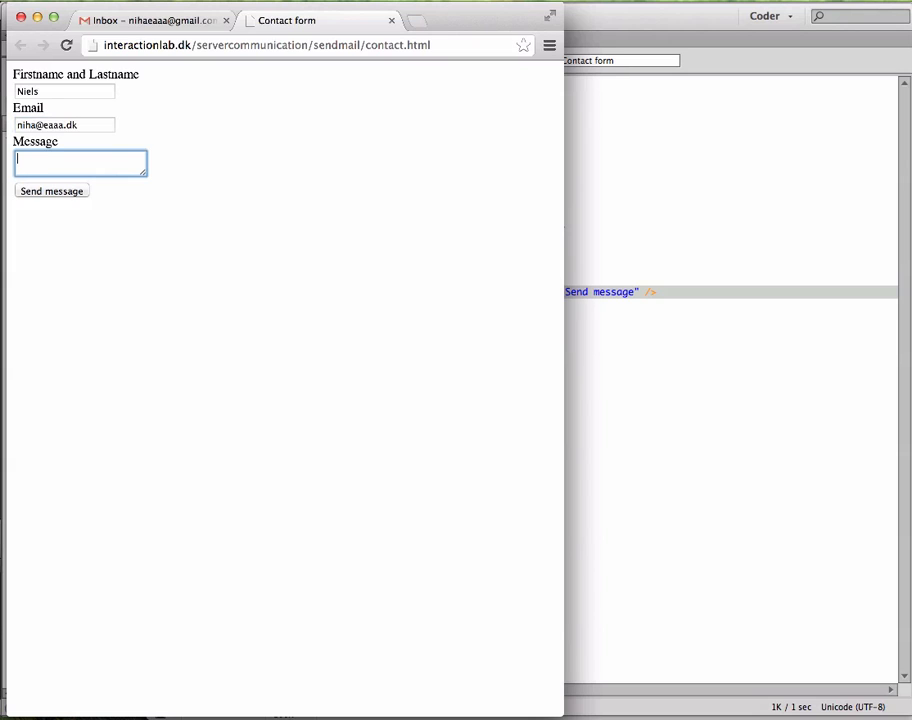
pyautogui.write('Message')
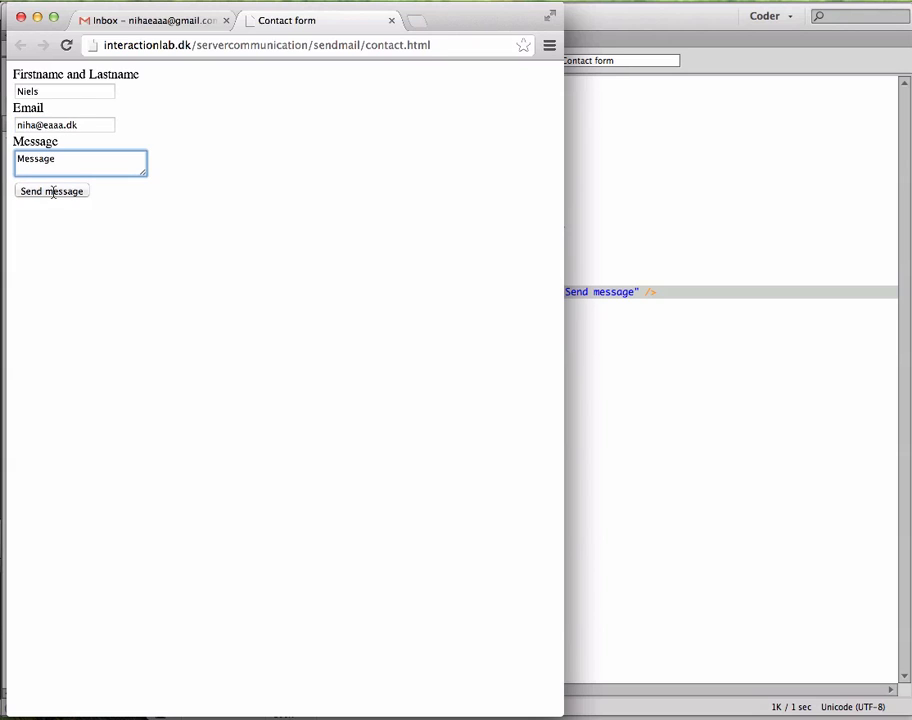
pyautogui.click(52, 192)
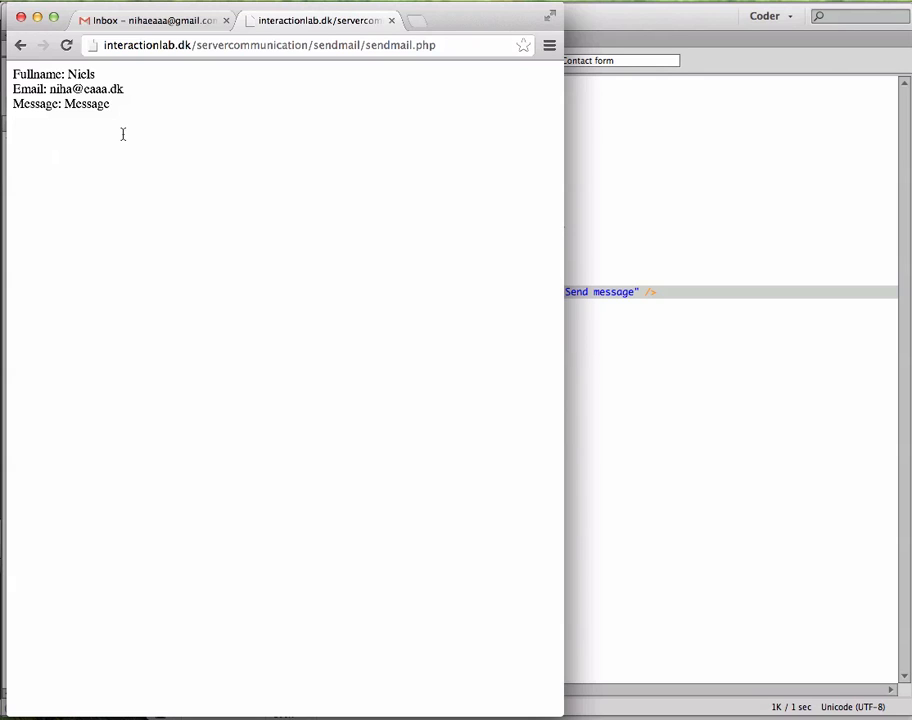
pyautogui.moveTo(150, 160)
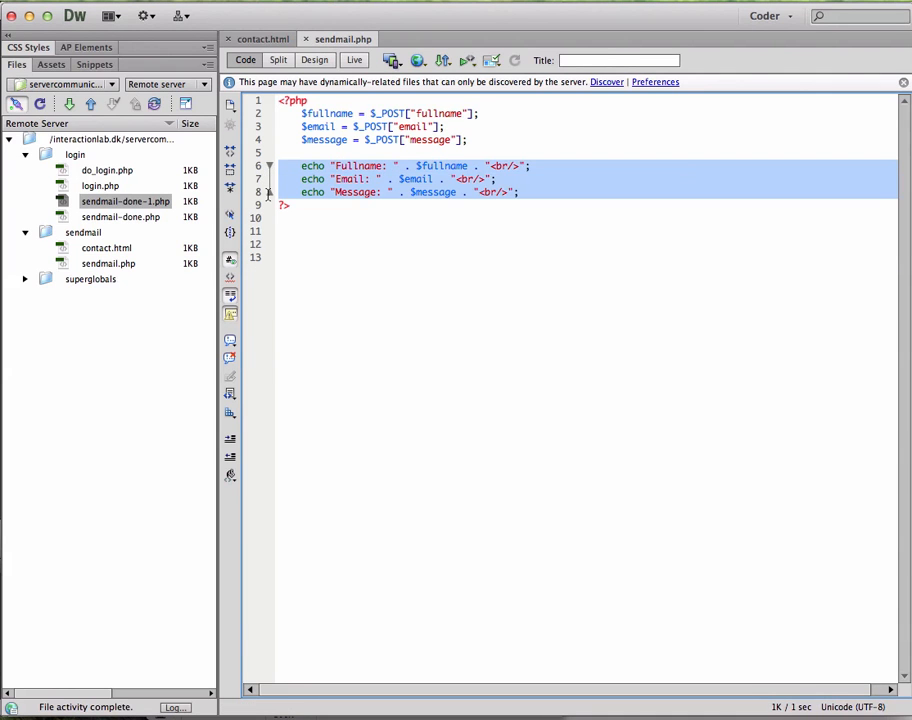
pyautogui.press('Delete')
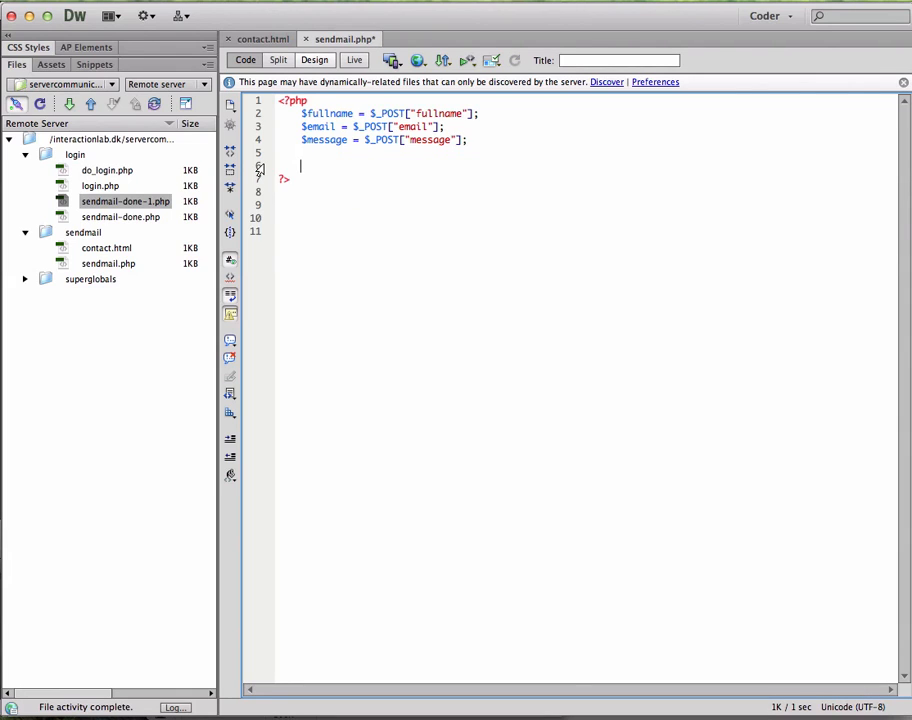
pyautogui.write('mail(')
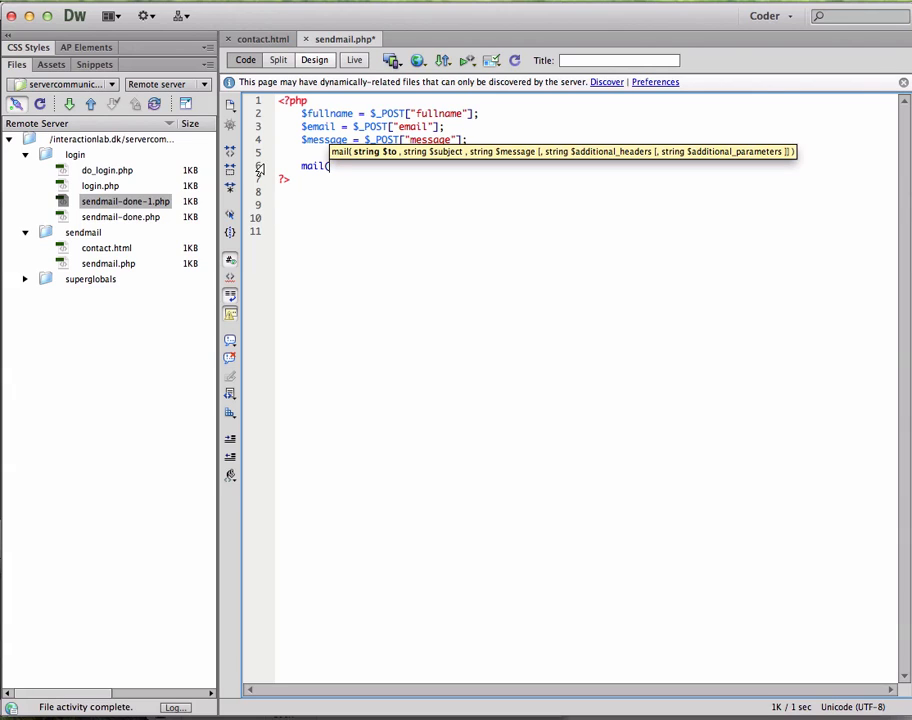
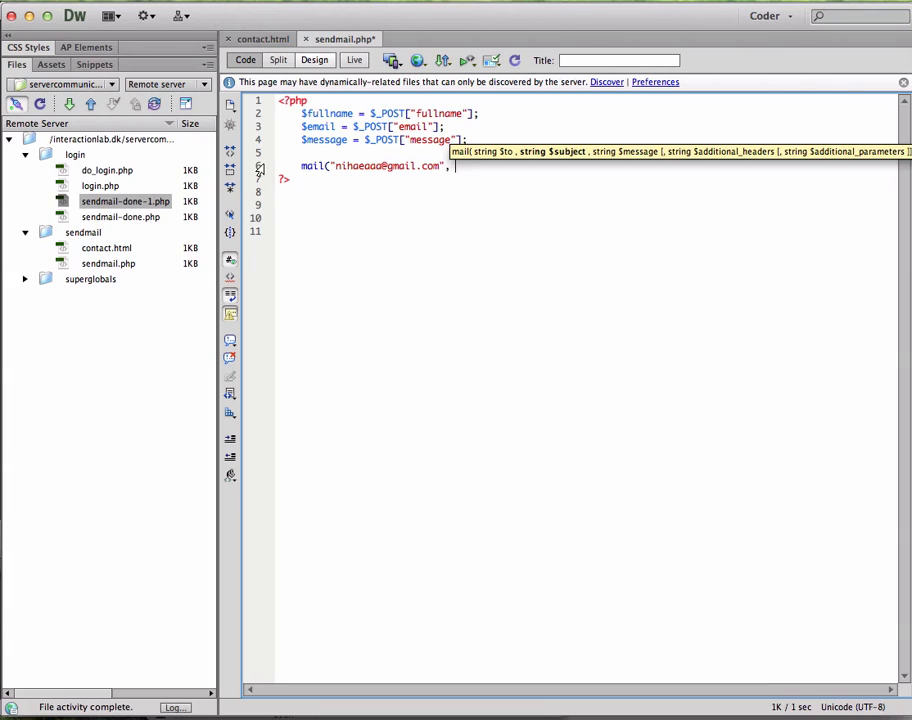
# Complete the call with subject "Mail from my web site" and body $message.
pyautogui.write('"Mail f')
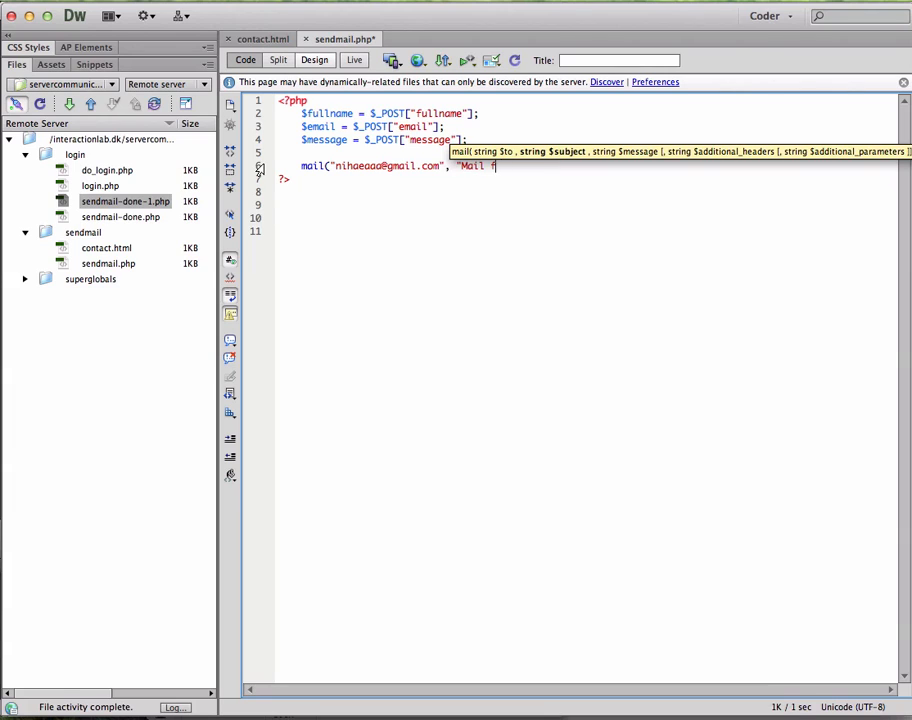
pyautogui.write('rom my web s')
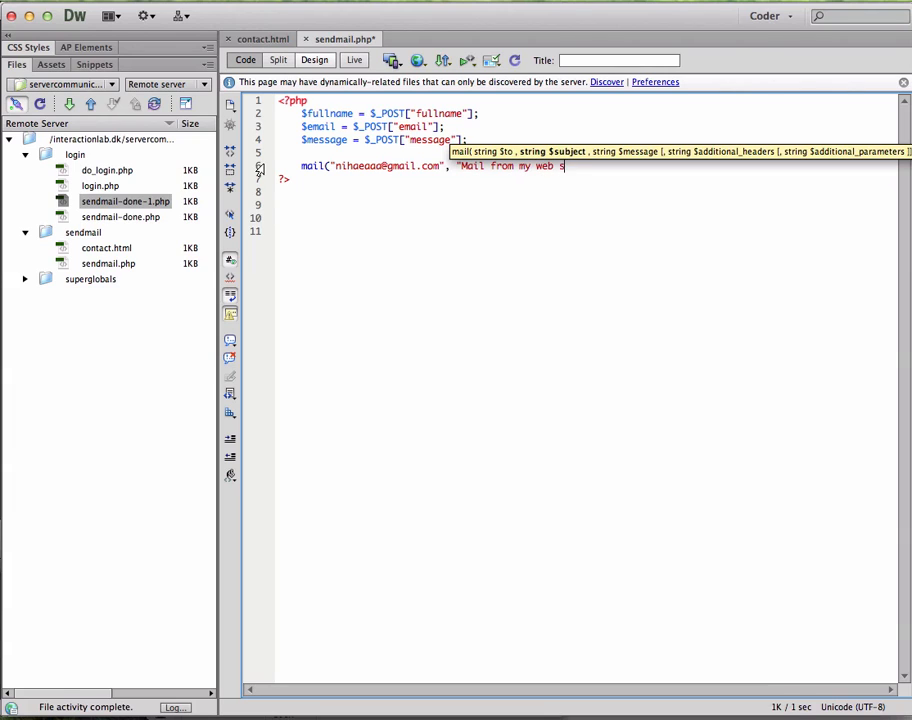
pyautogui.write('ite",')
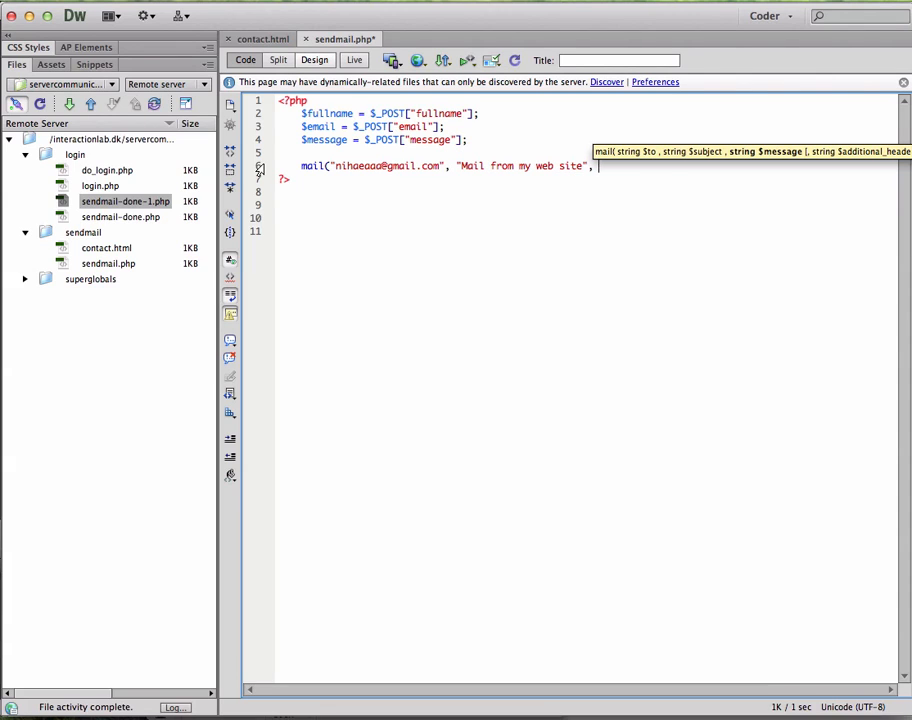
pyautogui.write('$')
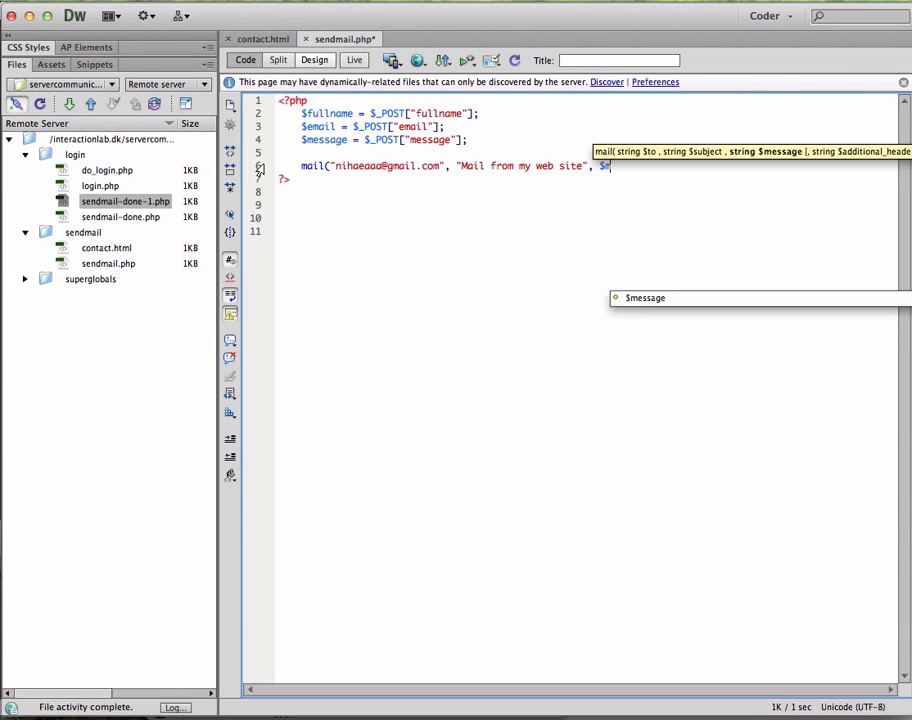
pyautogui.write('message)')
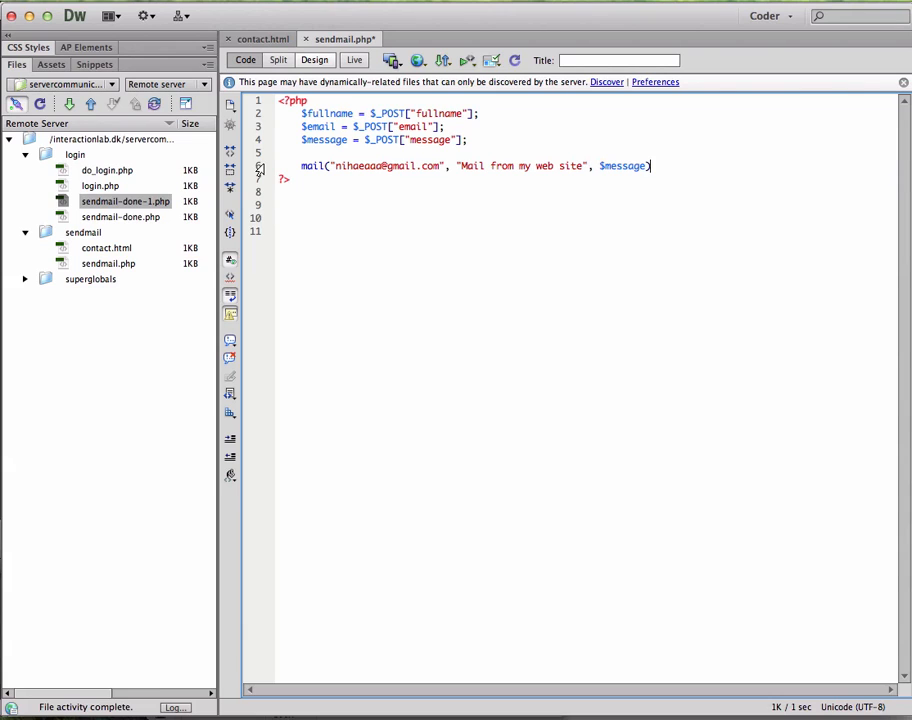
pyautogui.write(';')
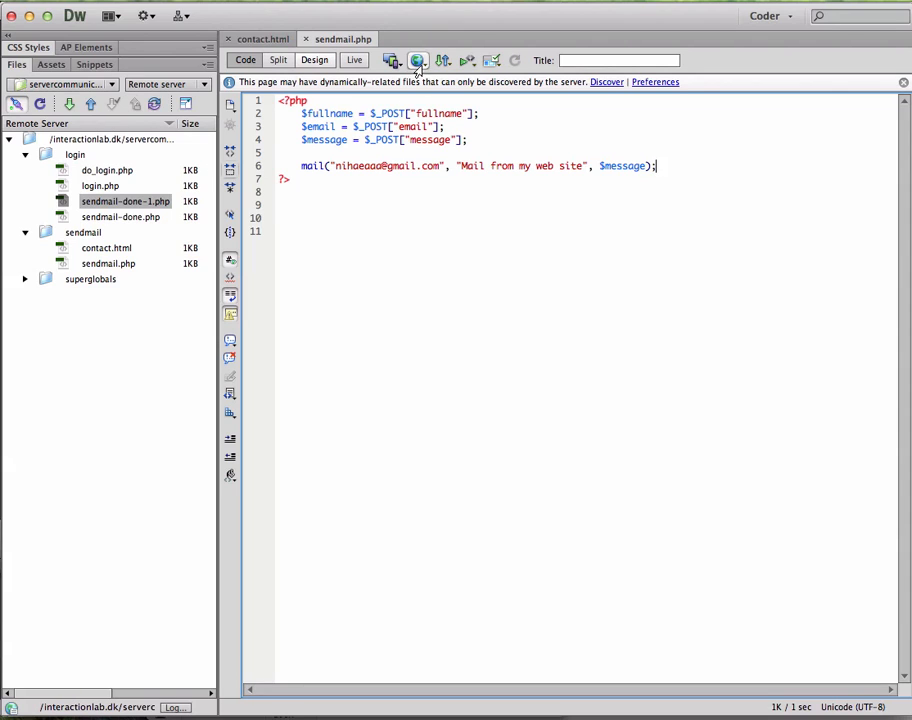
pyautogui.click(262, 38)
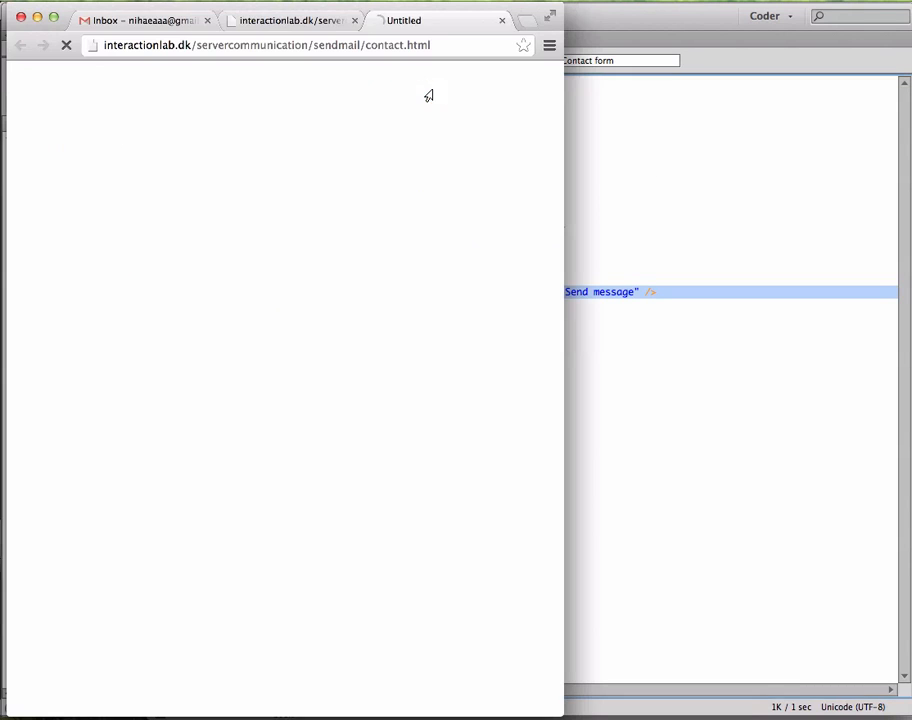
pyautogui.click(66, 44)
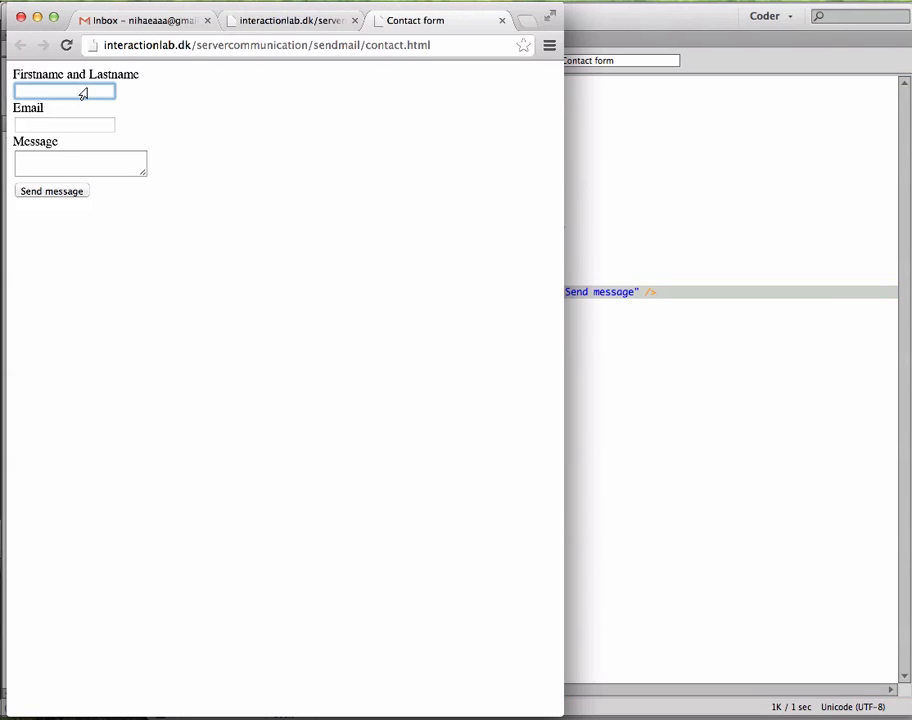
pyautogui.write('Niels')
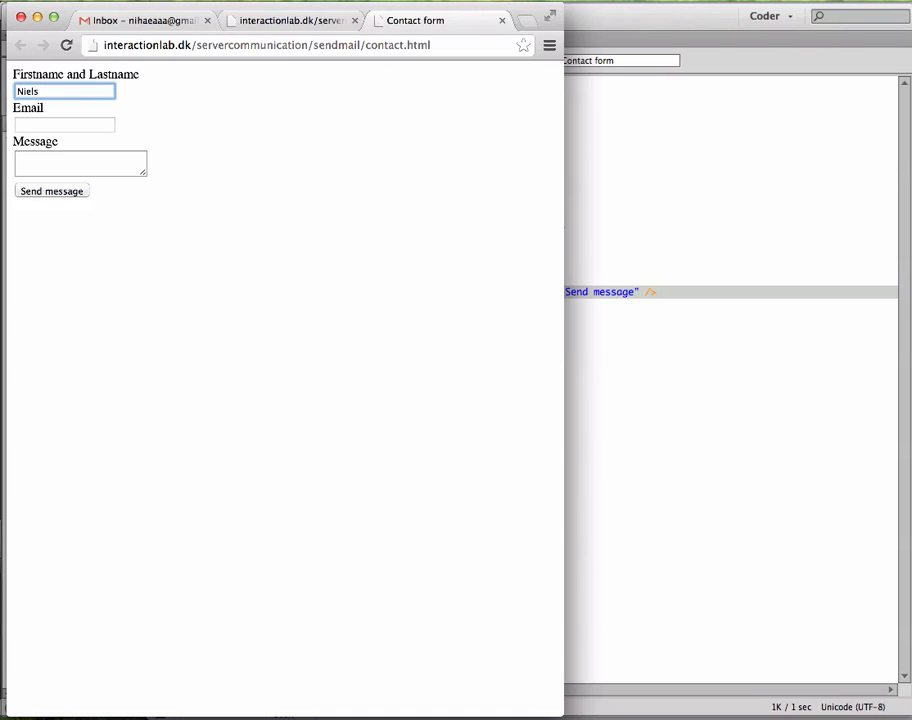
pyautogui.click(64, 124)
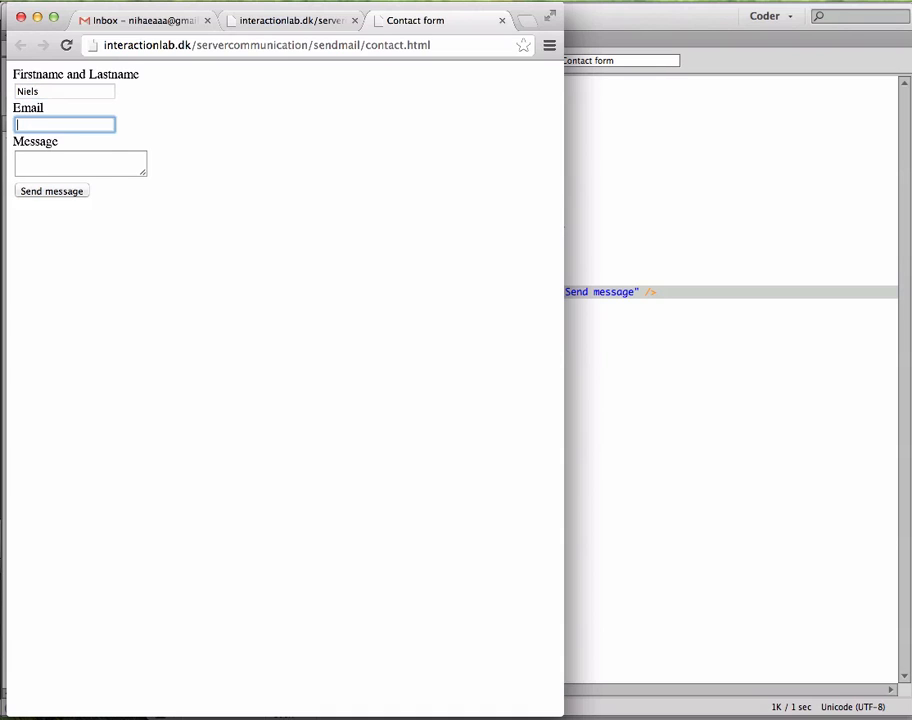
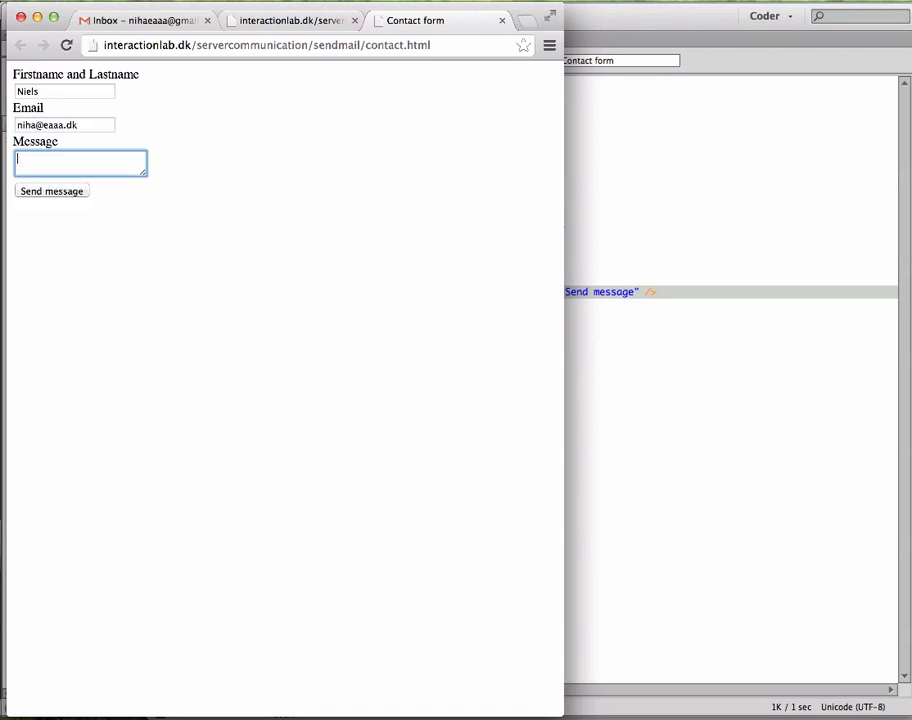
pyautogui.write('Th')
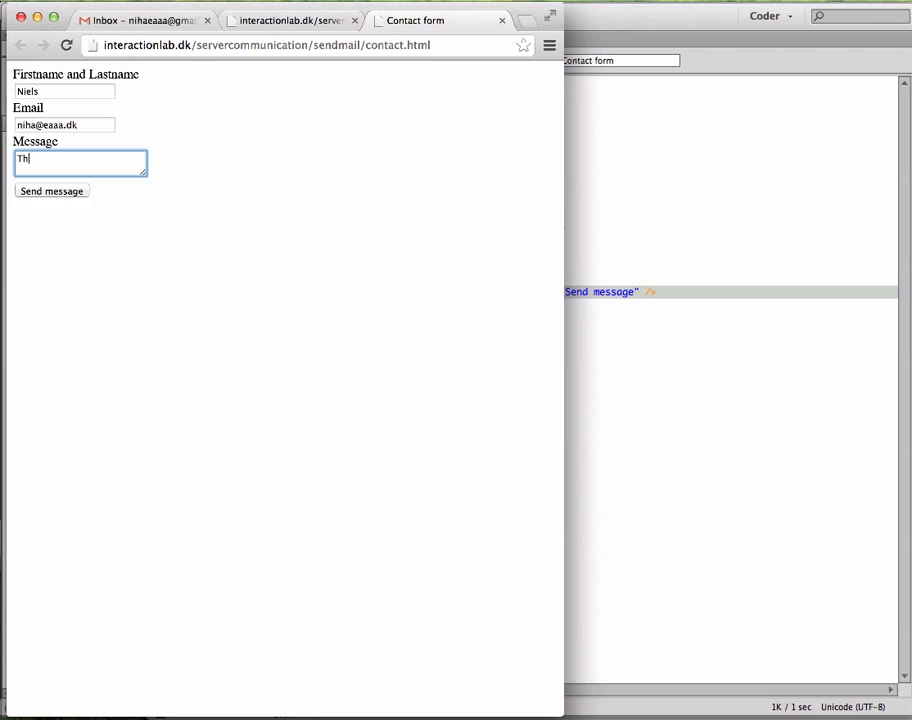
pyautogui.write('is is my message')
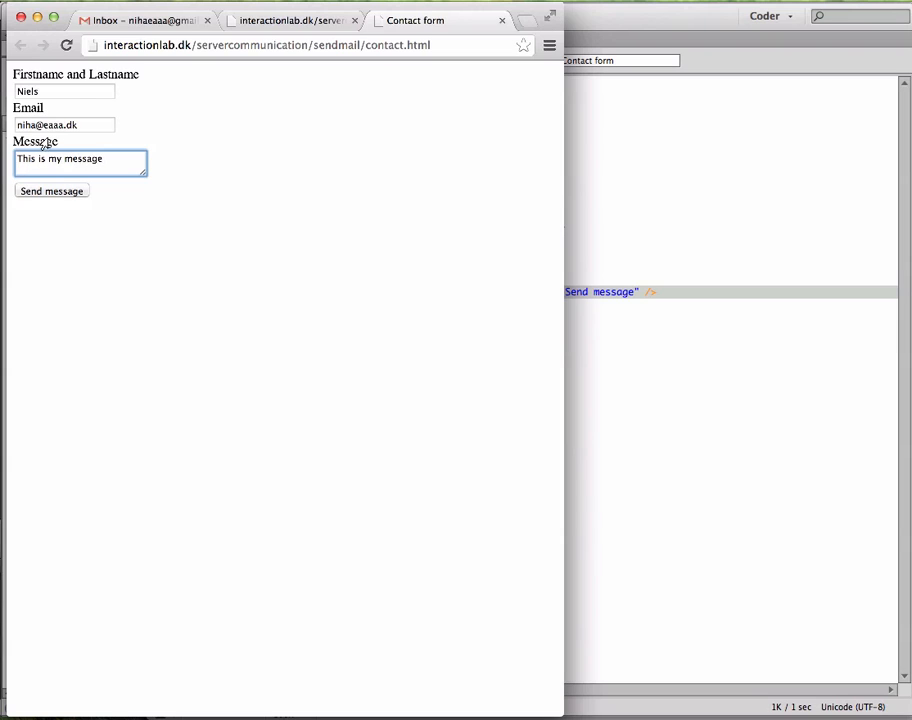
pyautogui.click(52, 192)
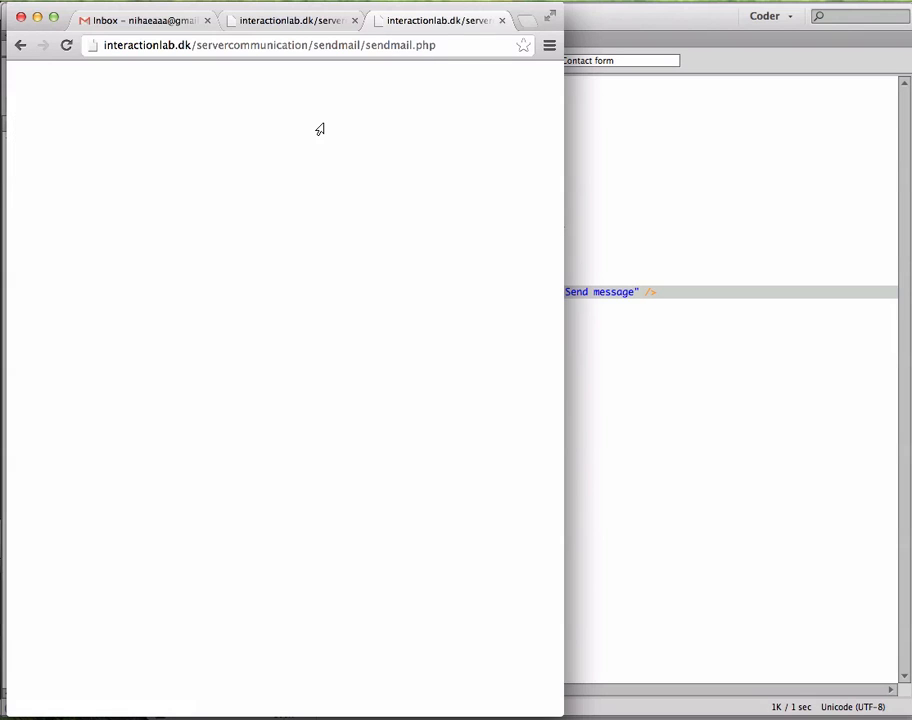
pyautogui.moveTo(188, 70)
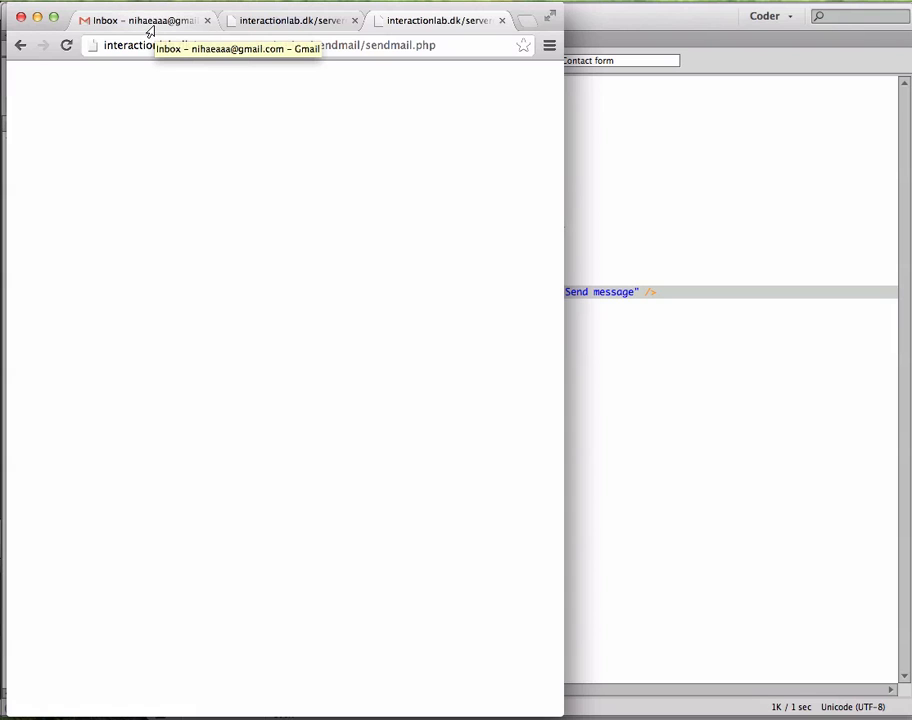
# Refresh the Gmail inbox and open the 'Mail from my web site' message to see its sender.
pyautogui.click(144, 20)
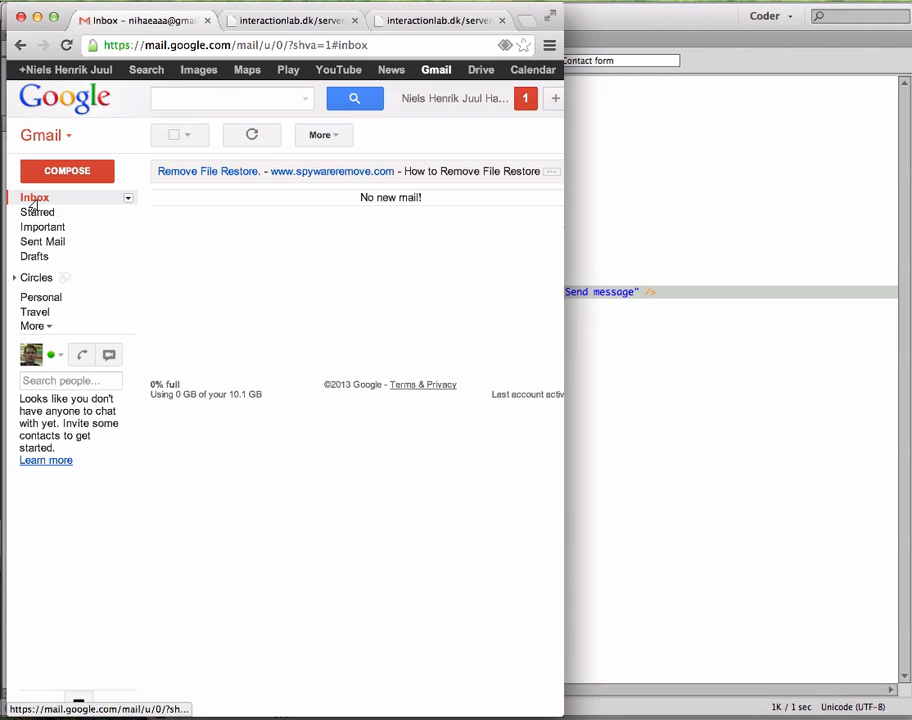
pyautogui.click(252, 136)
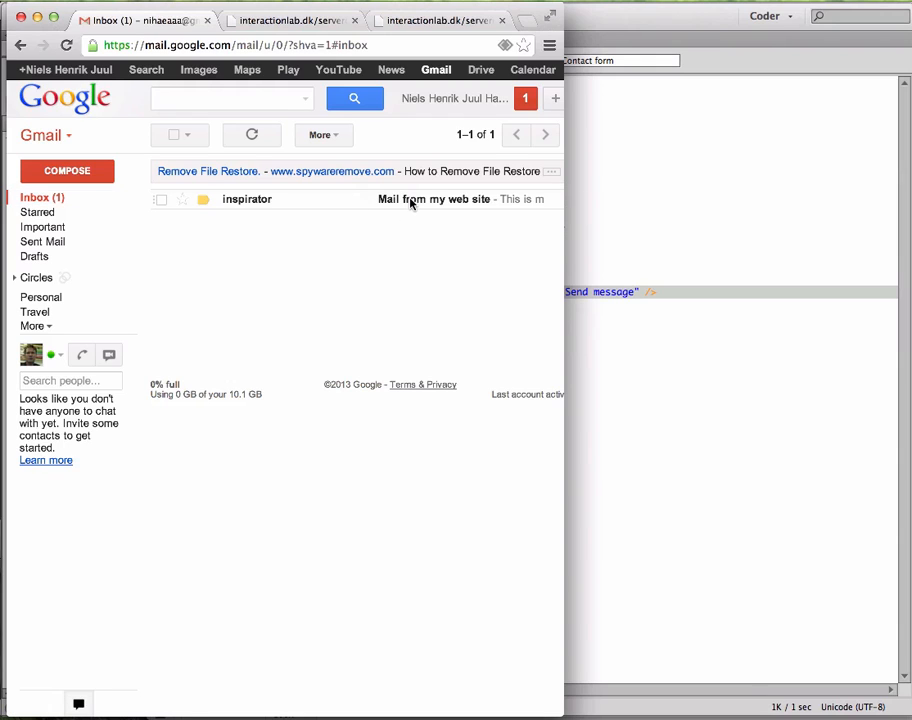
pyautogui.click(246, 200)
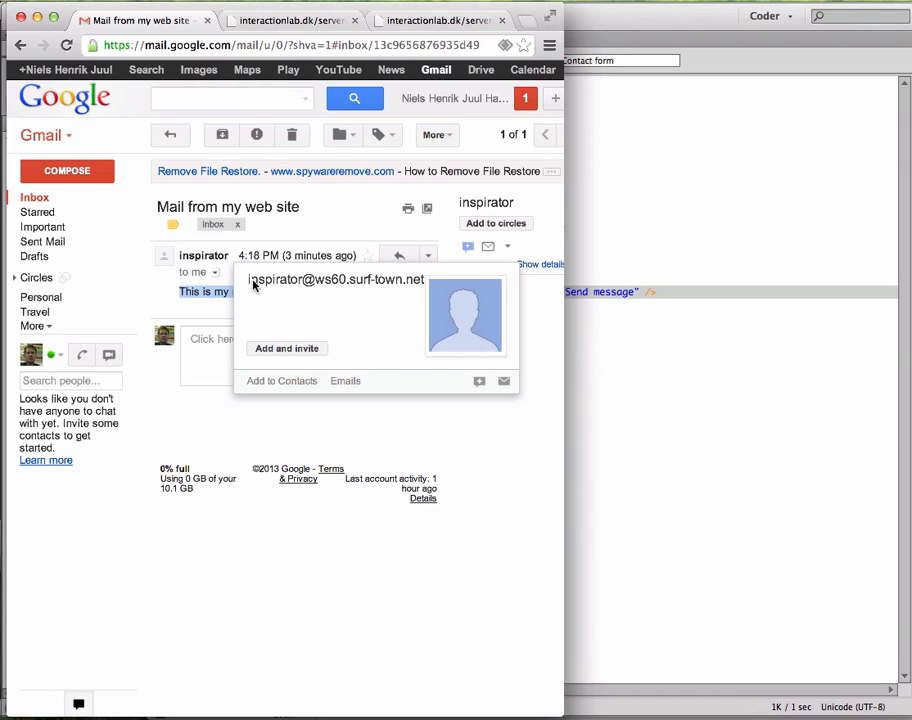
pyautogui.moveTo(240, 292)
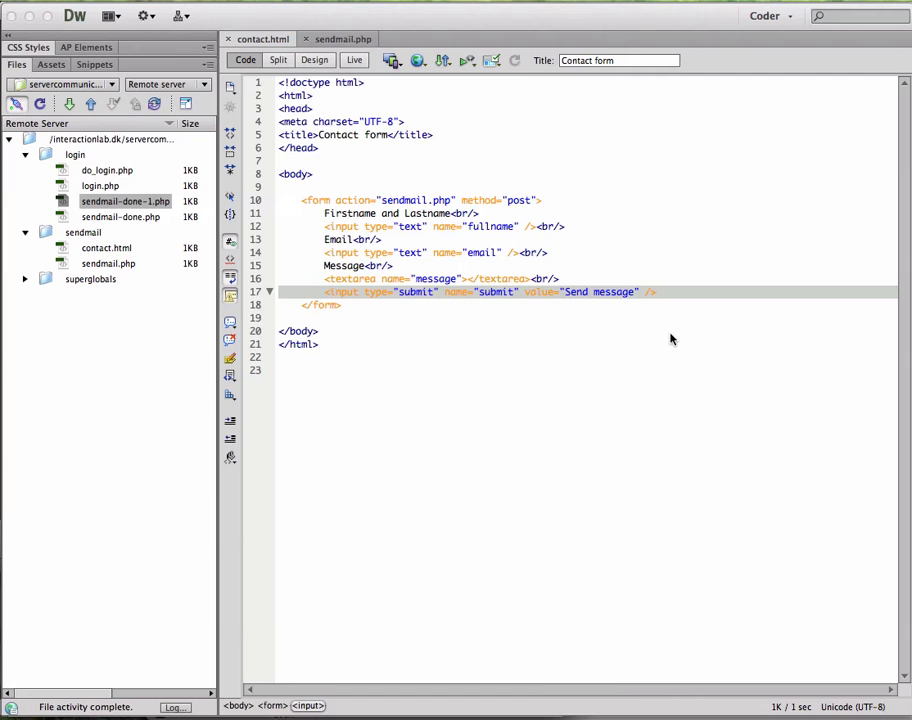
# Make the subject use $fullname and swap the recipient address for $mailto in mail().
pyautogui.click(342, 40)
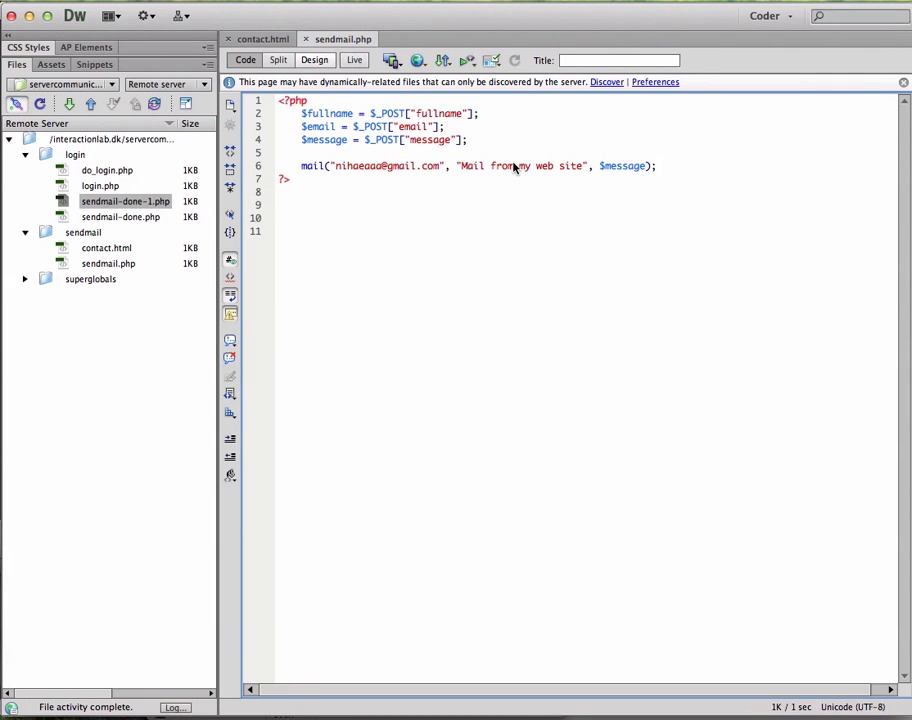
pyautogui.moveTo(490, 172)
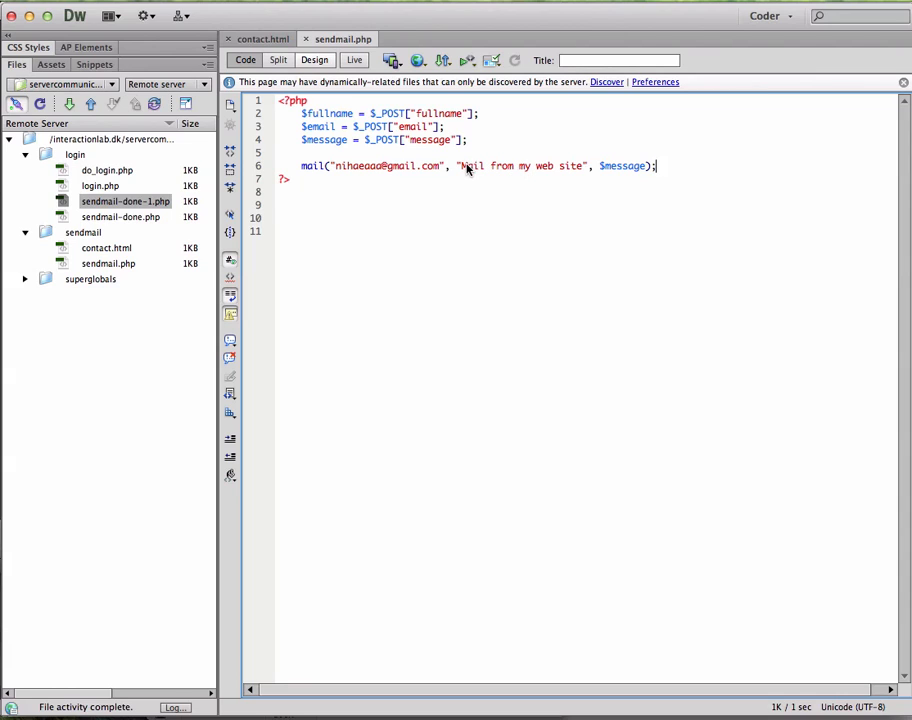
pyautogui.moveTo(522, 170)
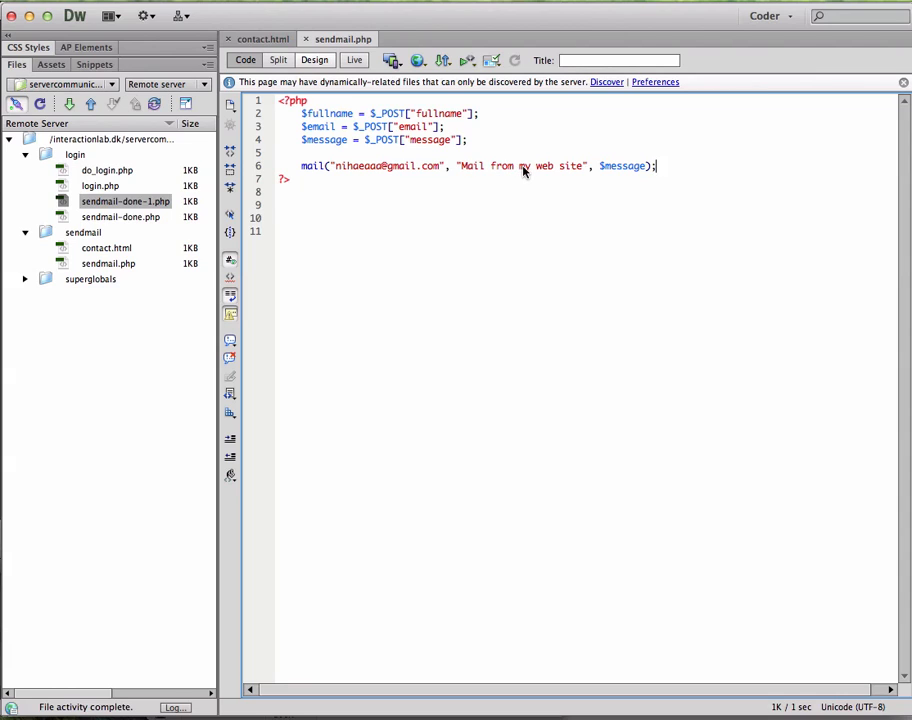
pyautogui.moveTo(520, 172)
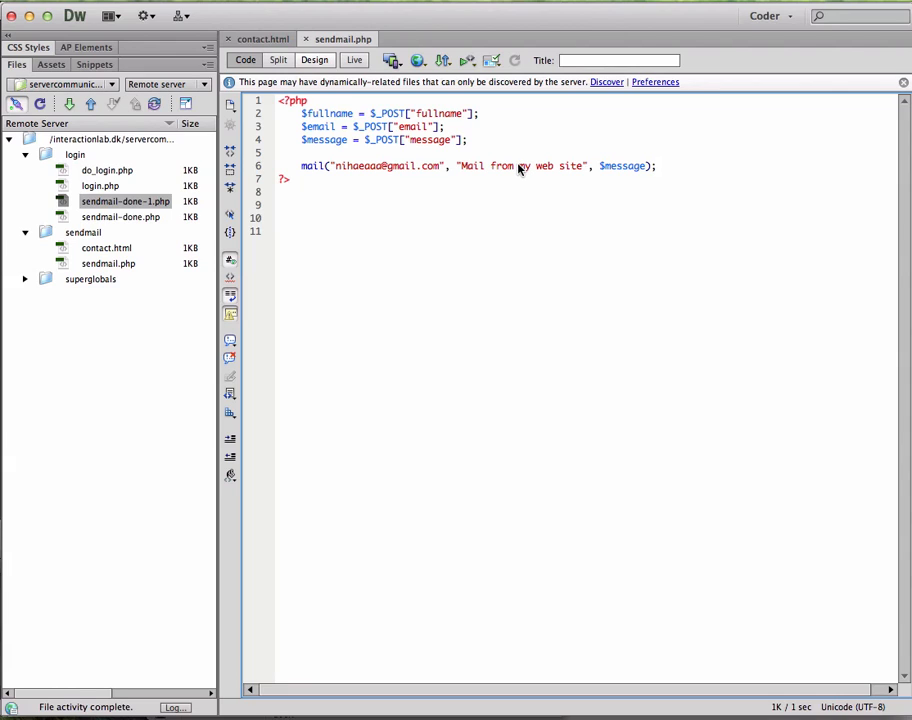
pyautogui.moveTo(518, 166); pyautogui.dragTo(580, 166)
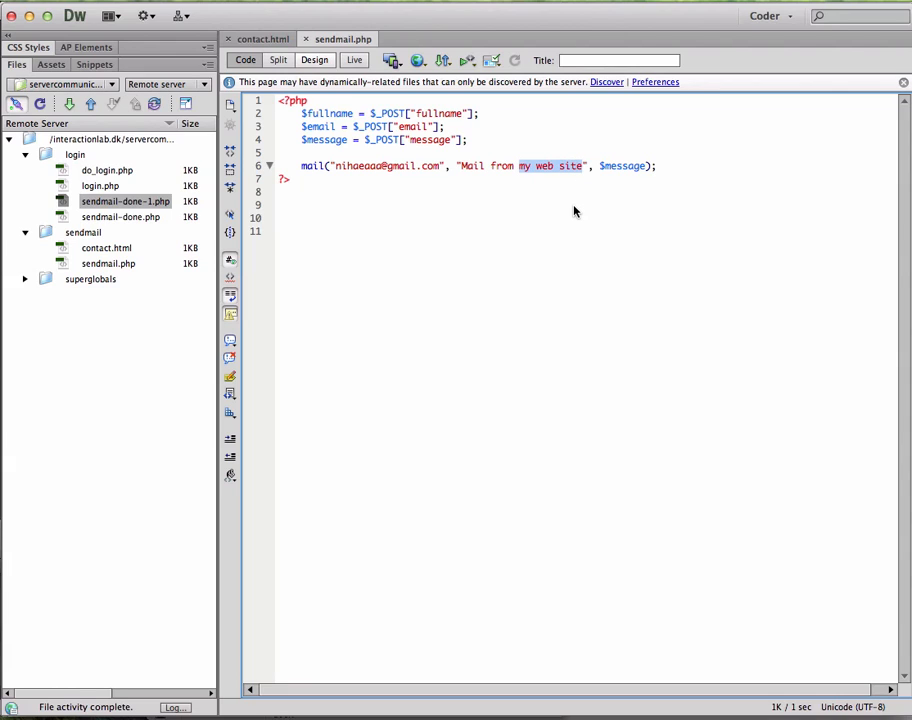
pyautogui.write('$fullna')
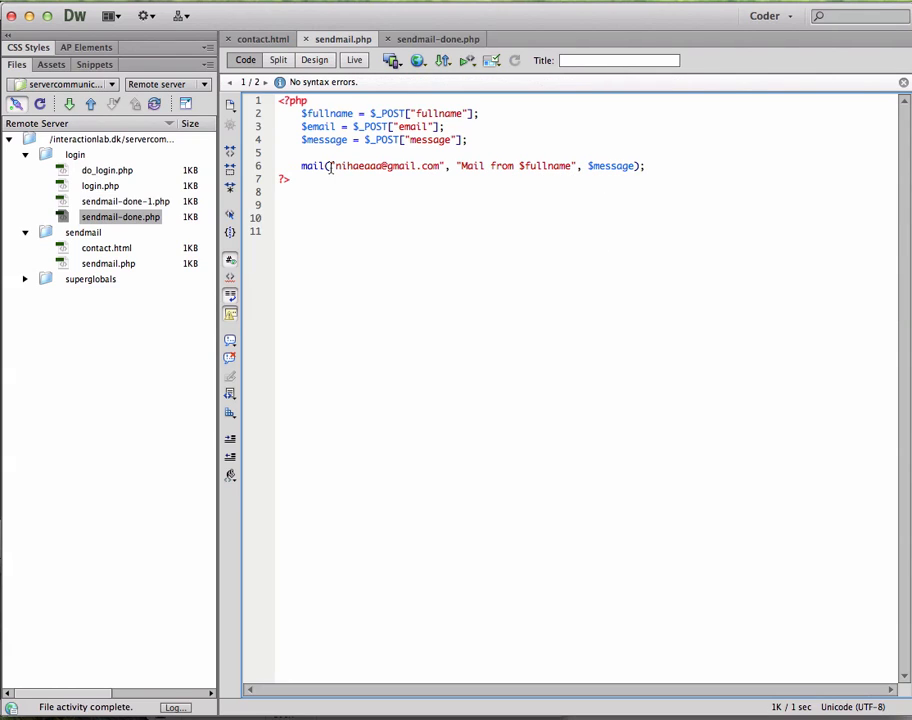
pyautogui.doubleClick(384, 164)
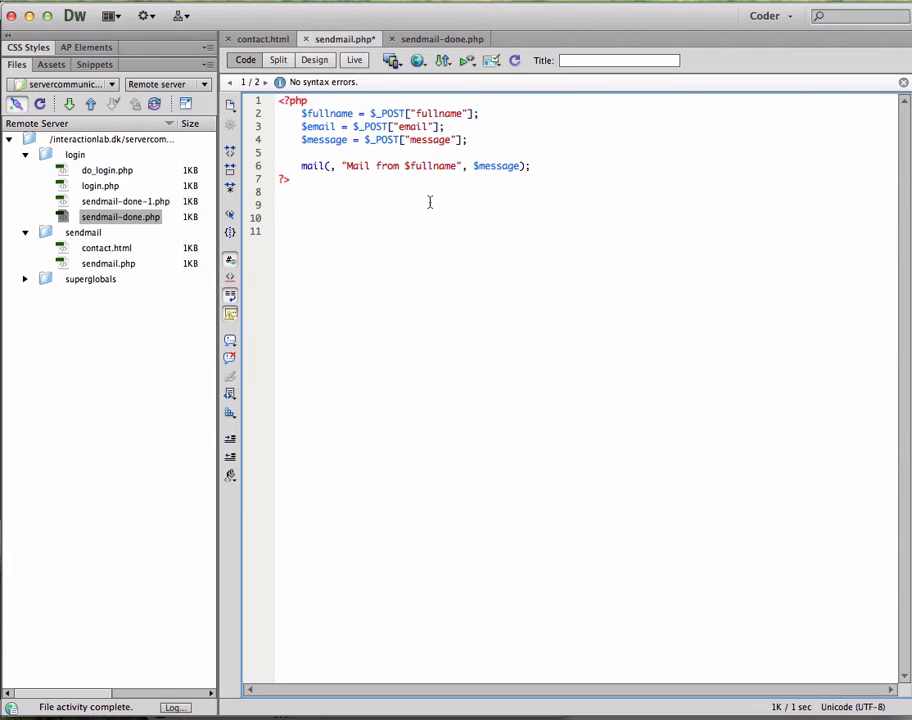
pyautogui.write('$mailto')
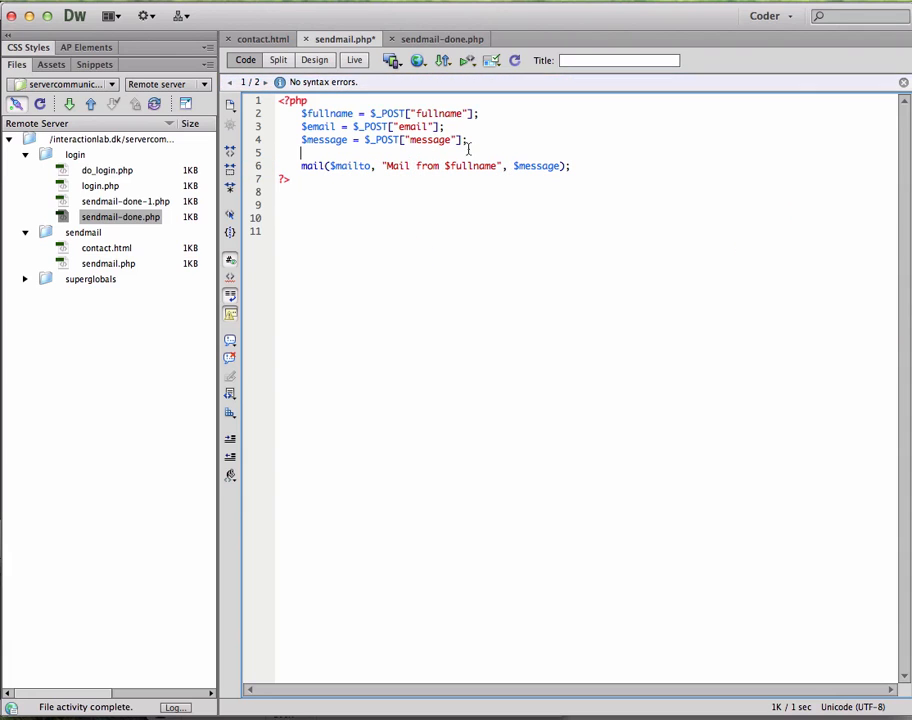
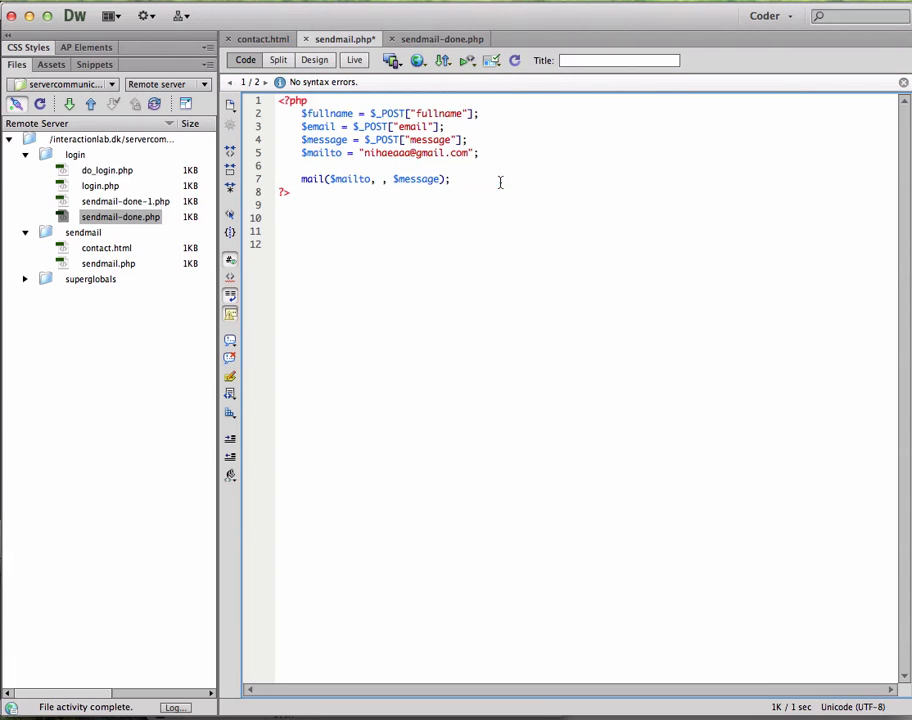
# Declare $mailto and $subject = "Mail from $fullname"; and pass $subject to mail().
pyautogui.write('$subject')
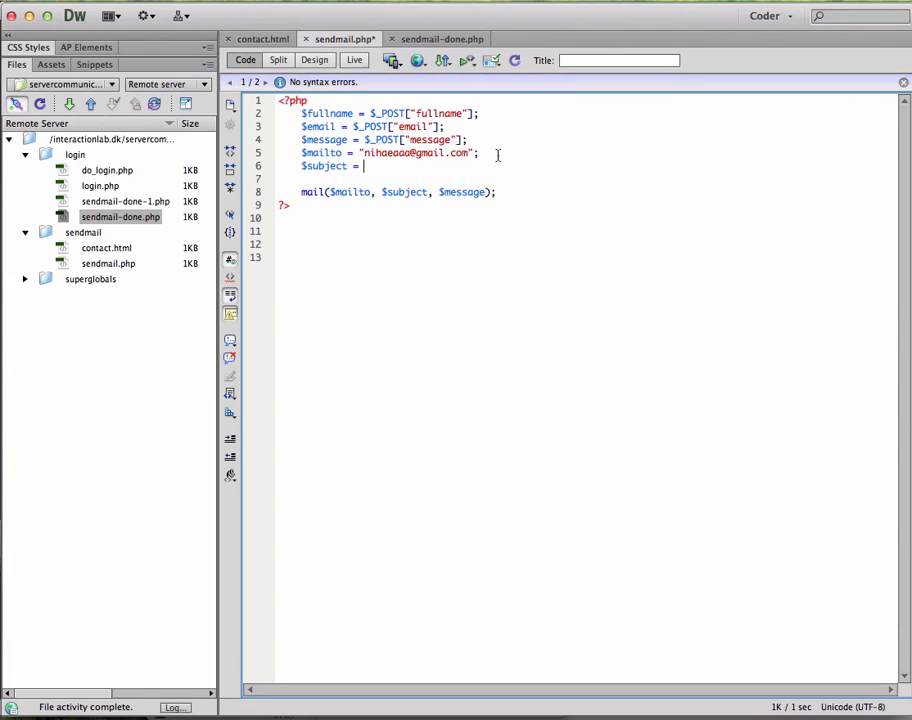
pyautogui.write('"Mail from $fullname";')
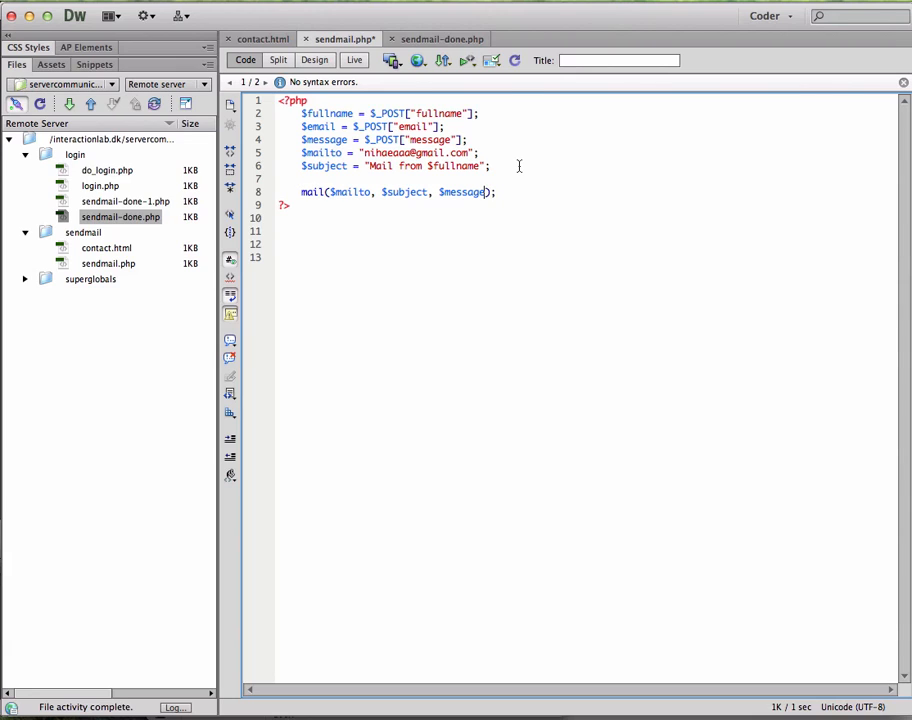
pyautogui.write(',')
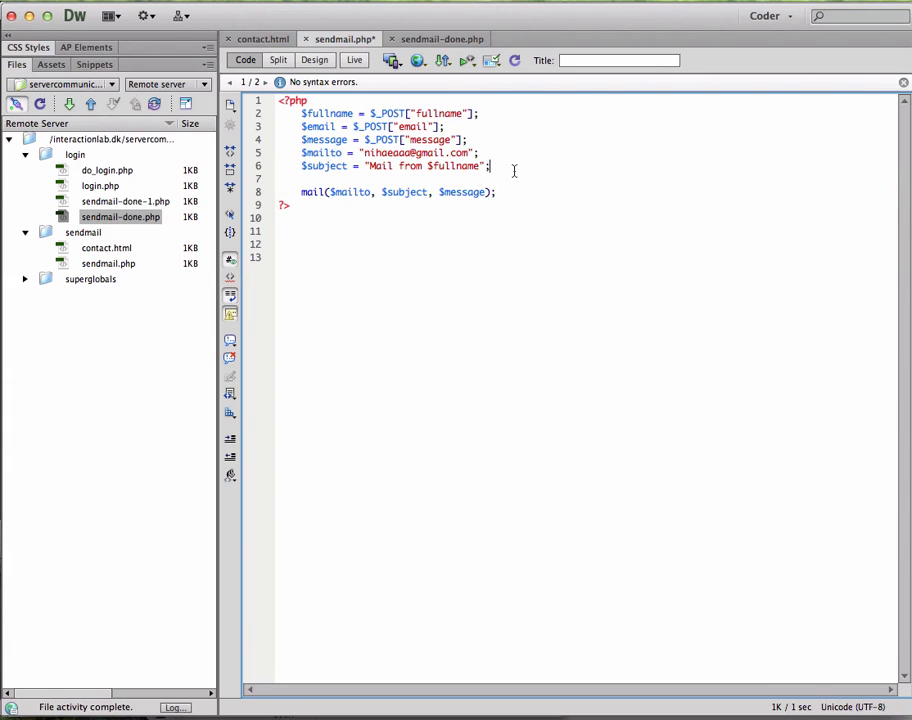
# Add $headers = "From: $fullname <$email>\r\n"; above the mail() call.
pyautogui.write('$headers = "From:')
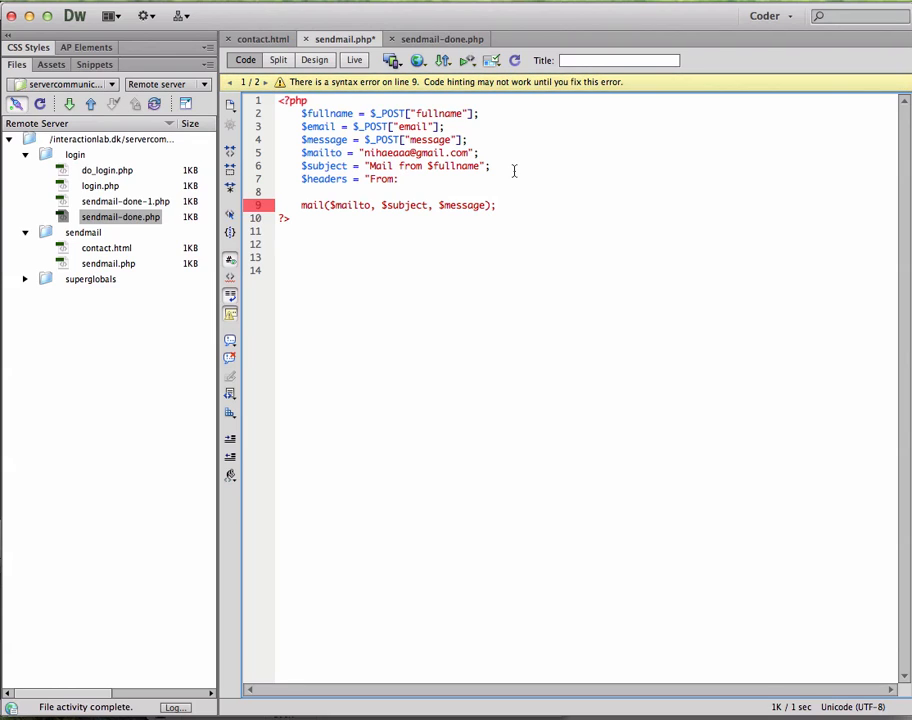
pyautogui.write('$fullname')
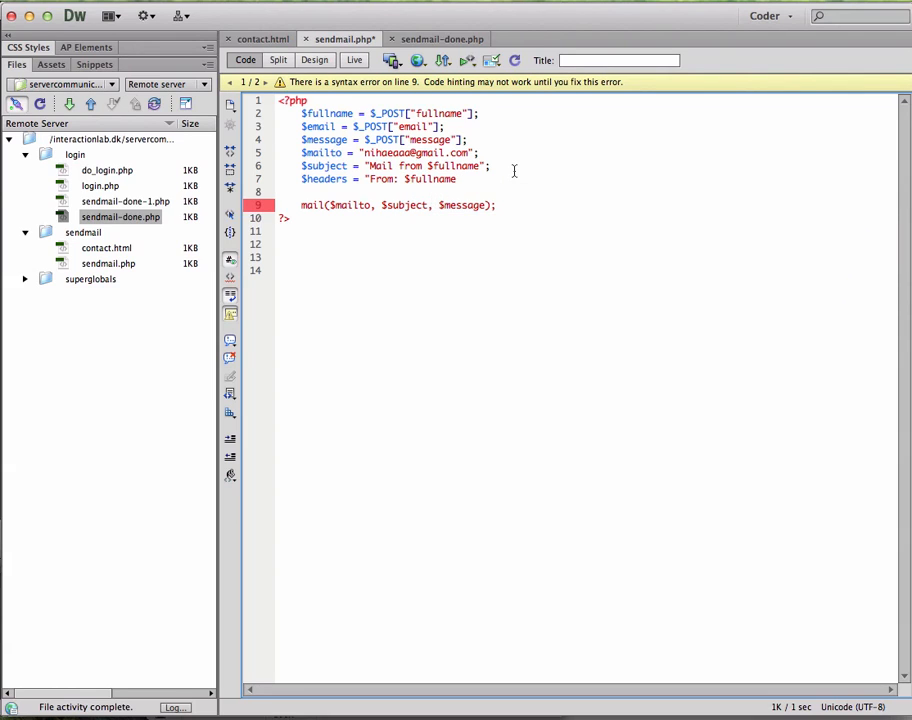
pyautogui.write('<$')
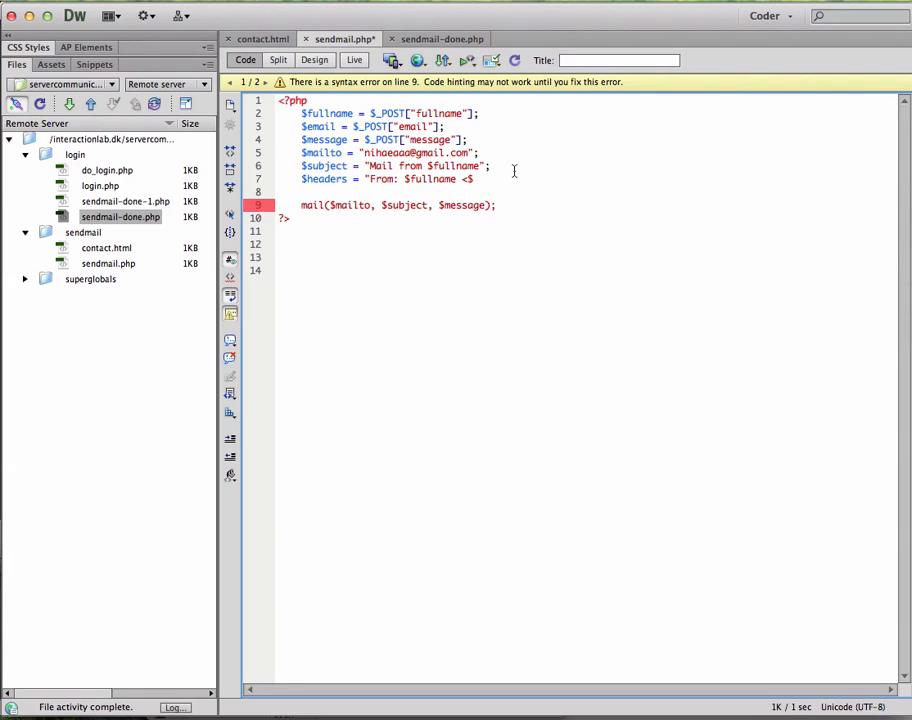
pyautogui.write('email>')
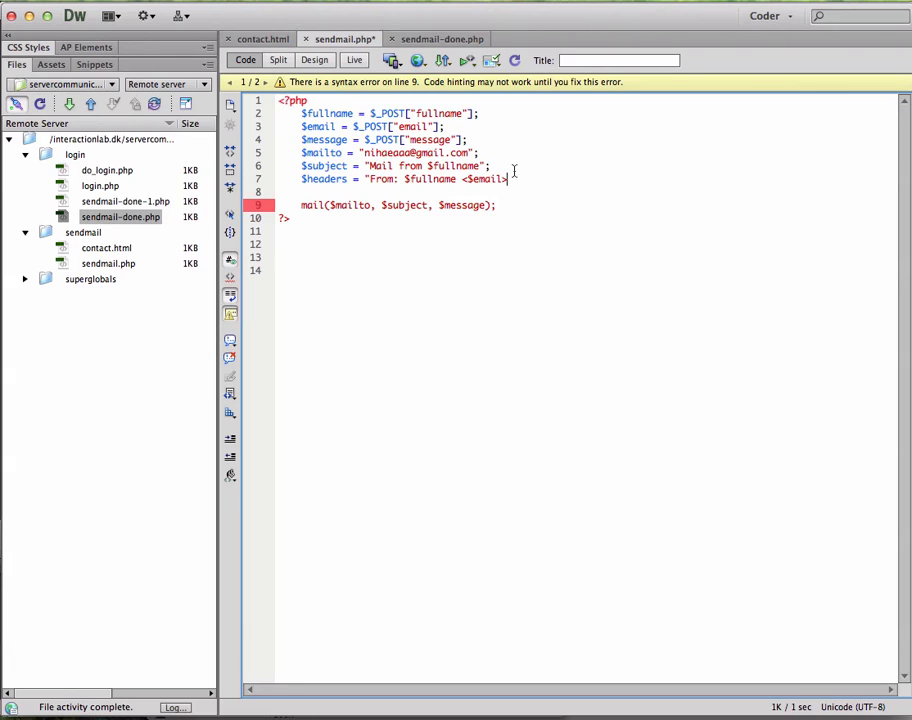
pyautogui.write('\\r\\')
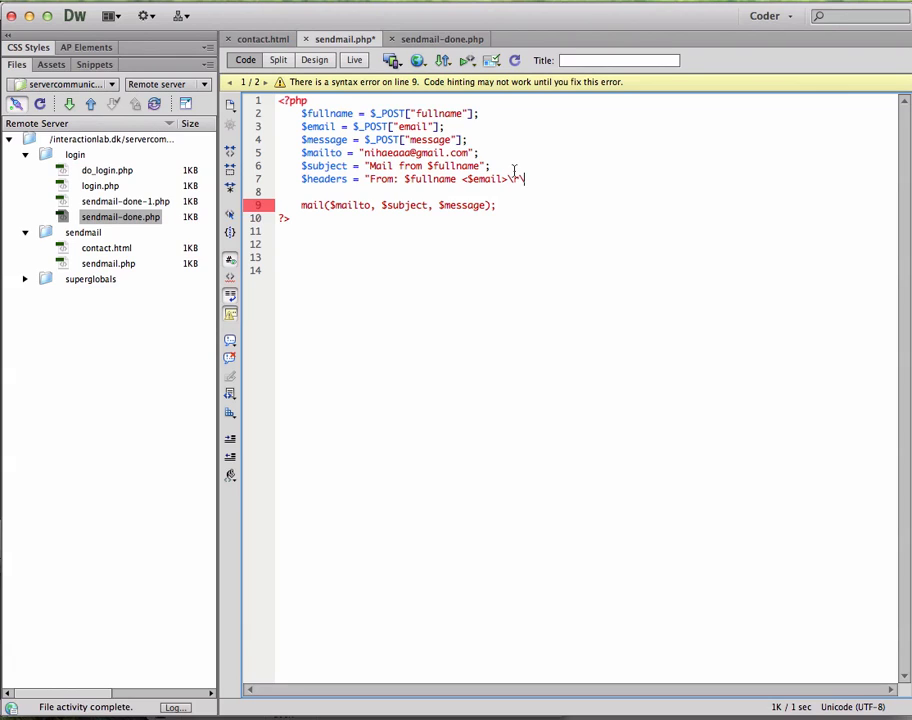
pyautogui.write('n";')
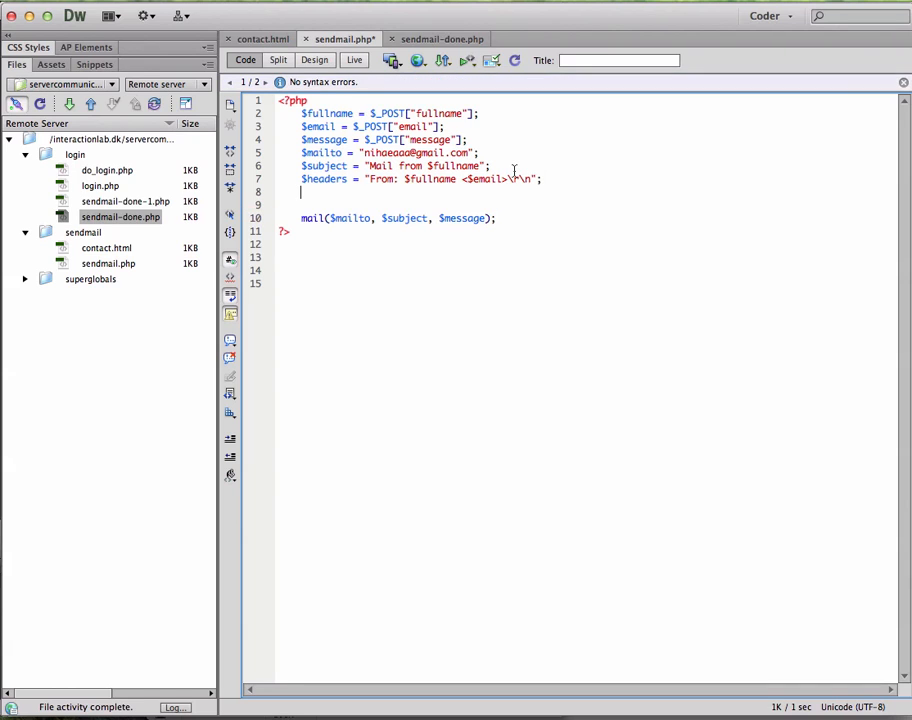
# Append a "Reply-To: $email\r\n" line to $headers.
pyautogui.write('$headers .')
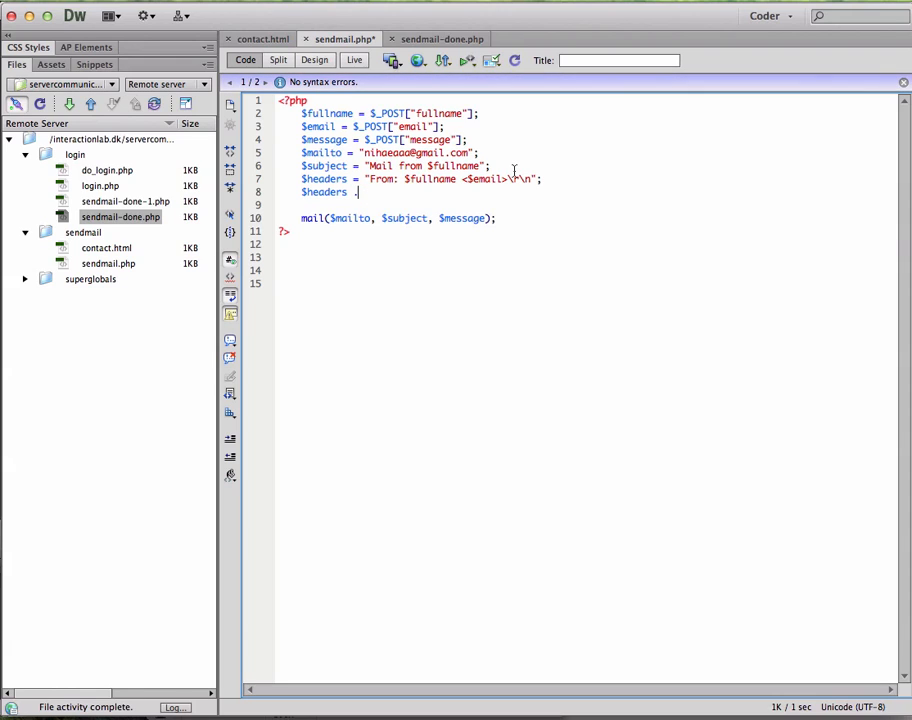
pyautogui.write('=')
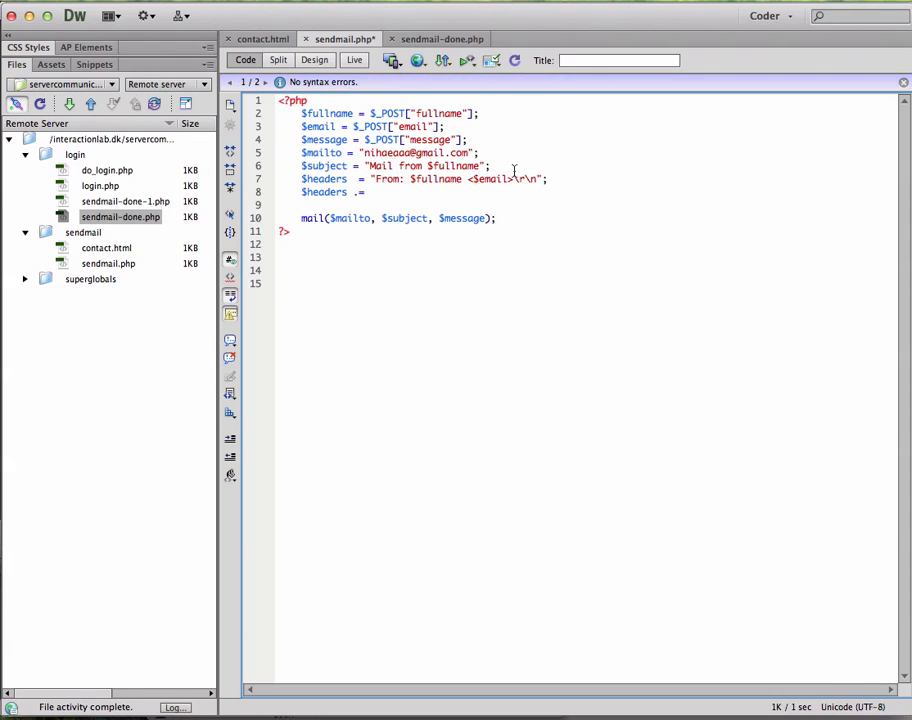
pyautogui.write('"Reply-')
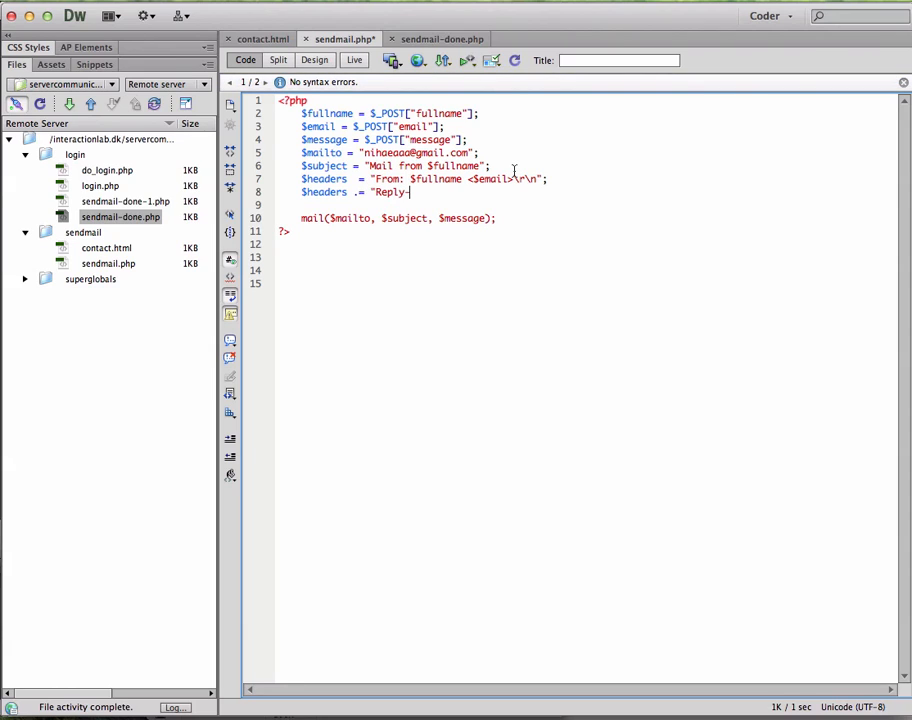
pyautogui.write('To:')
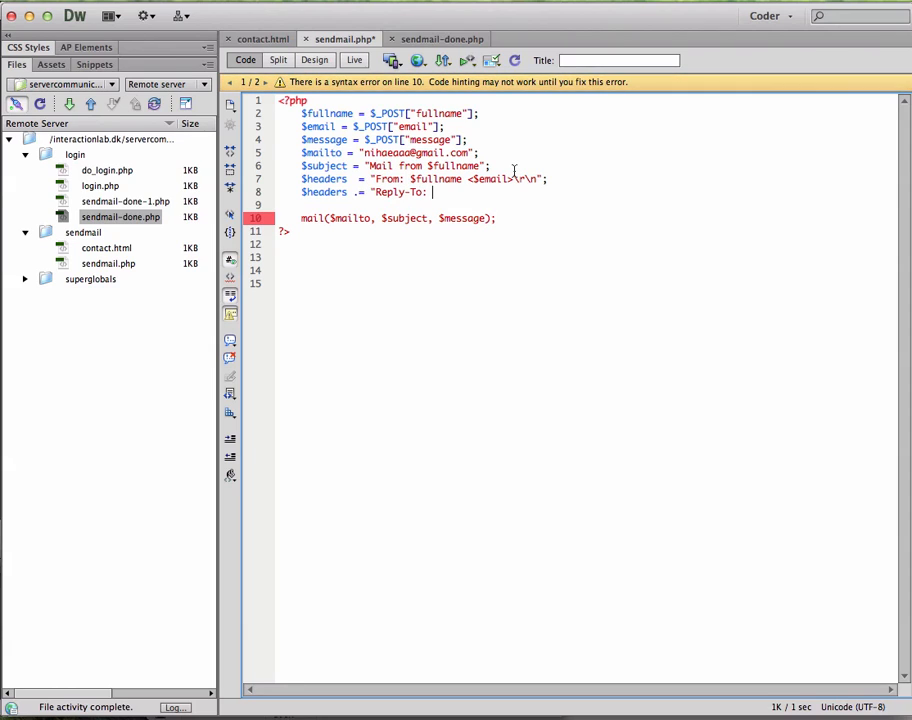
pyautogui.write('$en')
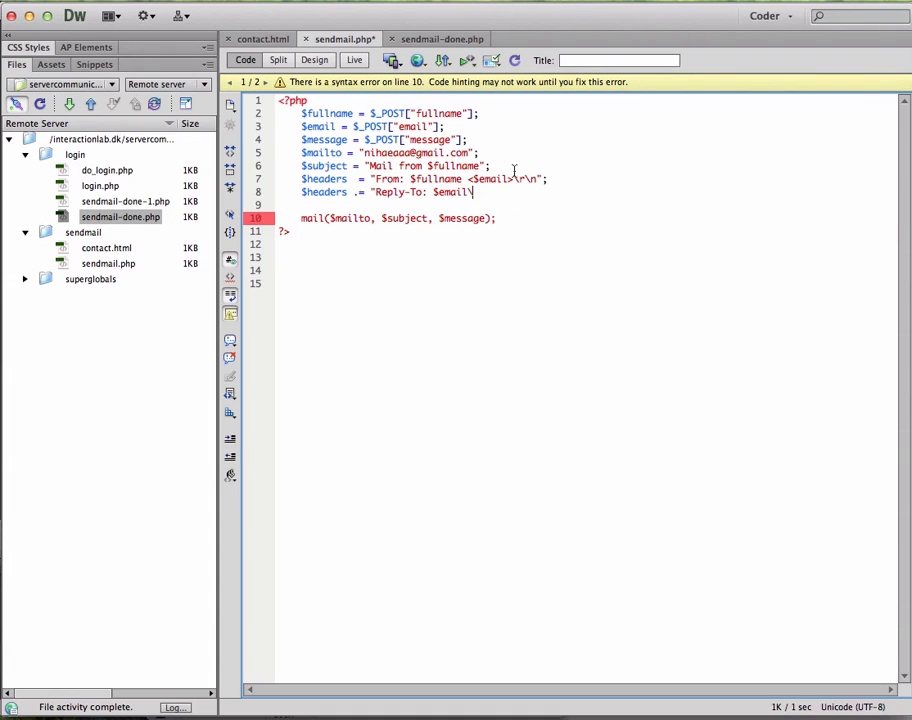
pyautogui.write('r\\n')
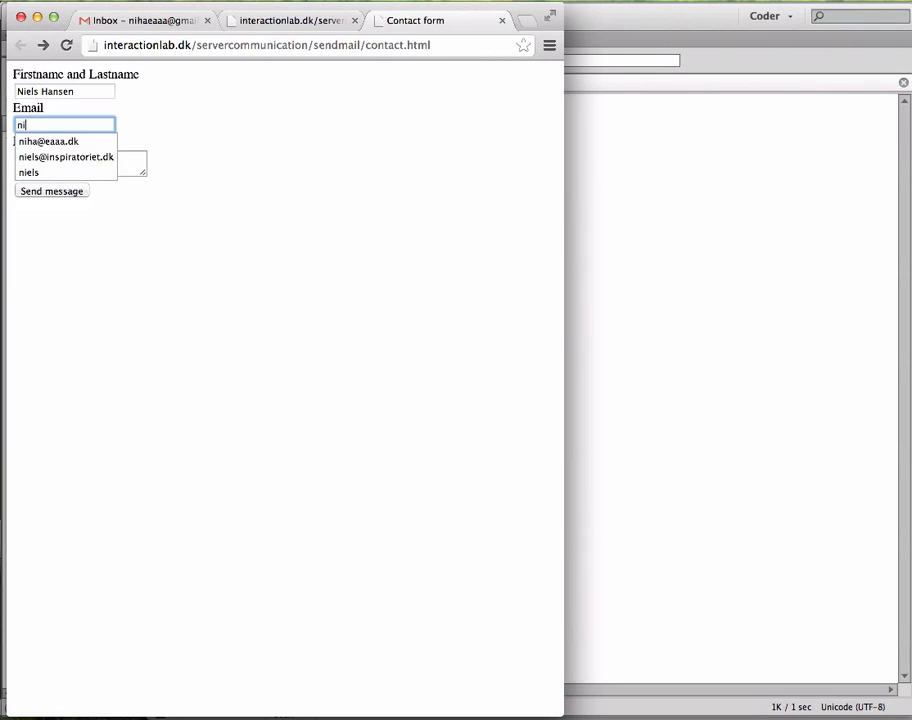
# Send the form with a remembered e-mail address and the message 'The message is clear'.
pyautogui.click(48, 140)
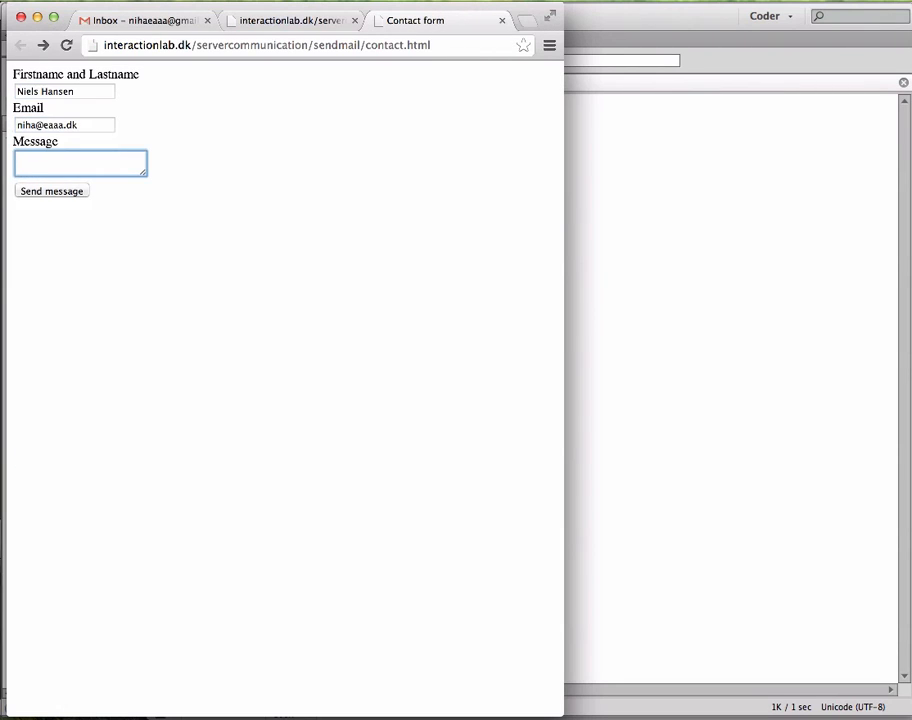
pyautogui.write('The message is clear')
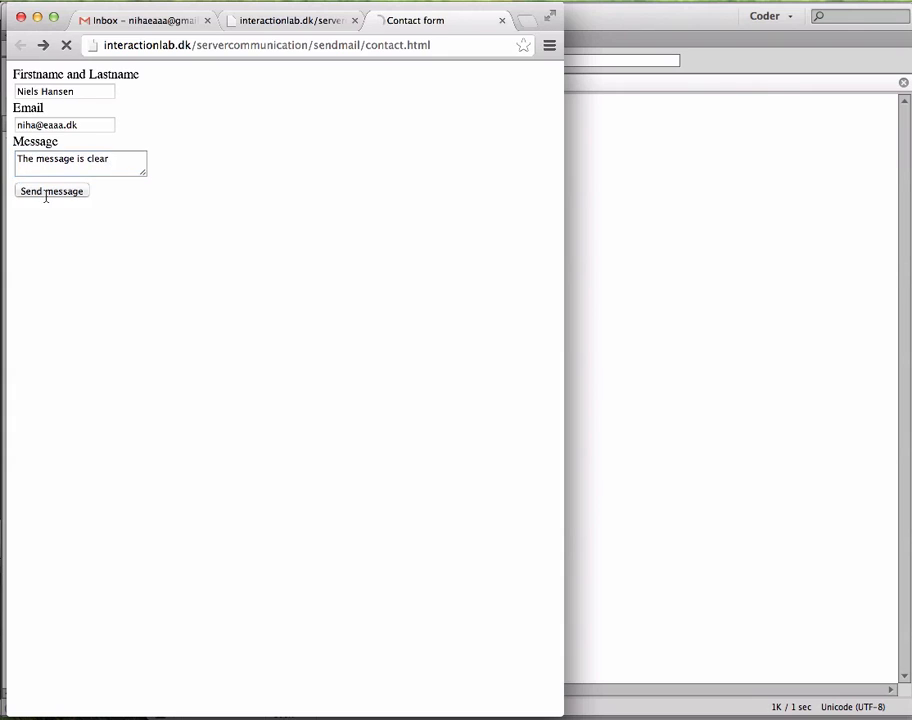
pyautogui.click(52, 192)
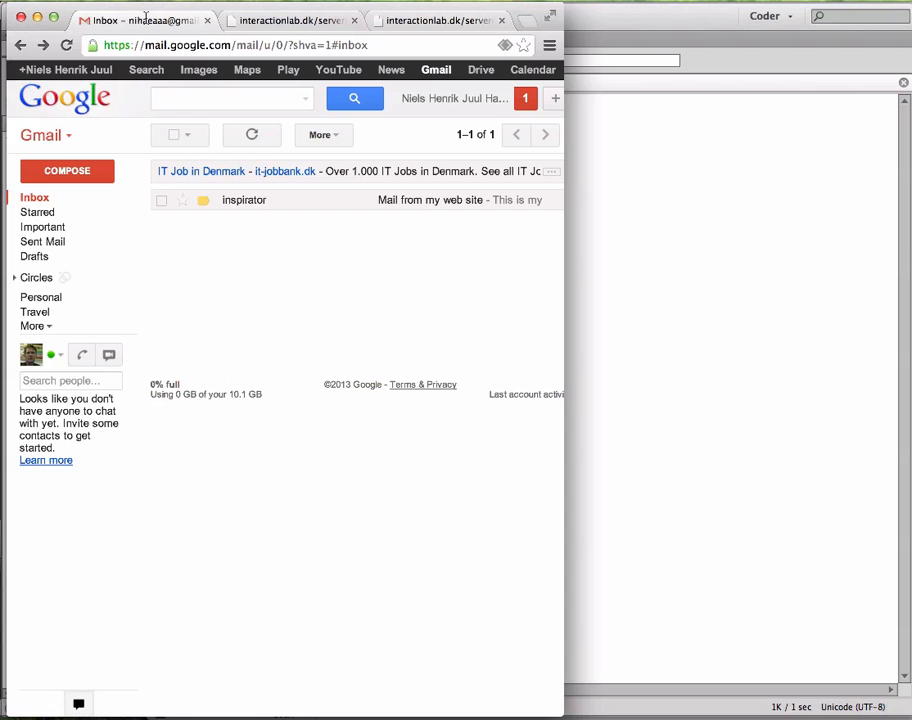
pyautogui.moveTo(36, 198)
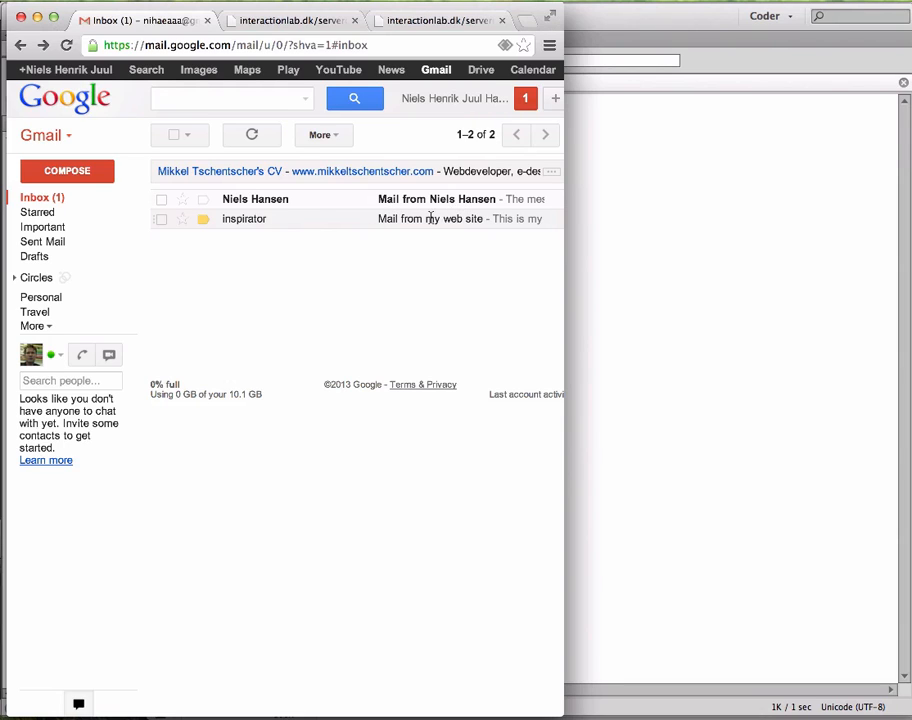
# Open the new 'Mail from' message and start a reply to confirm it addresses the sender.
pyautogui.click(256, 198)
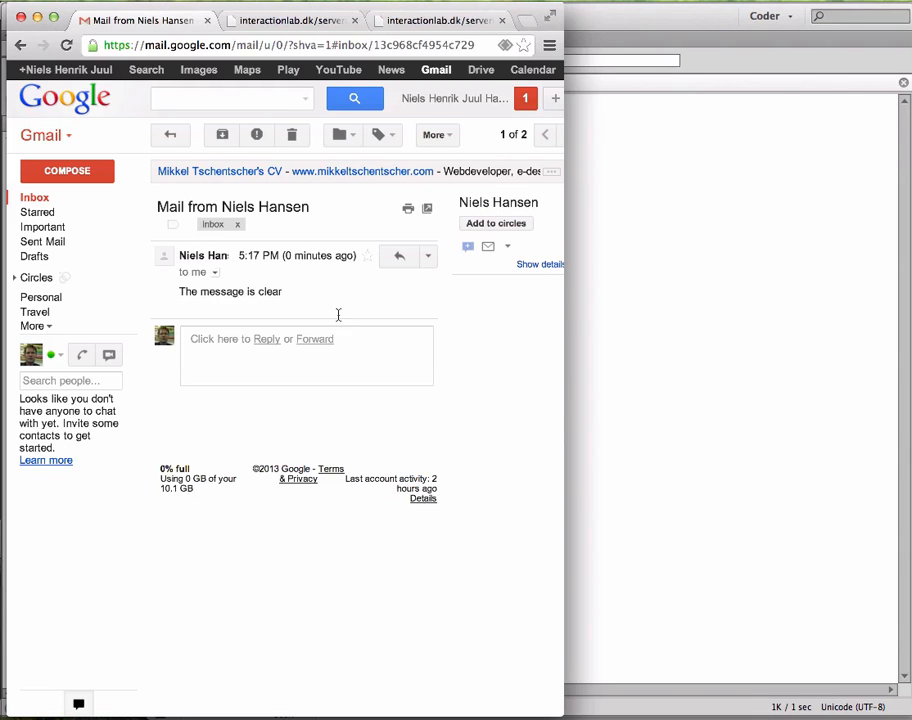
pyautogui.tripleClick(230, 292)
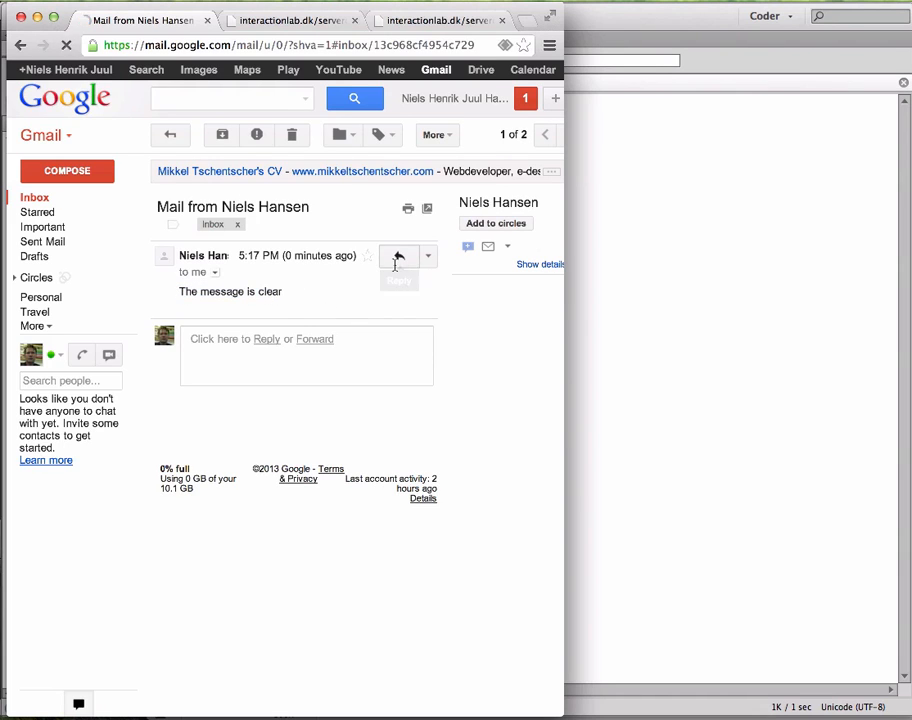
pyautogui.click(398, 256)
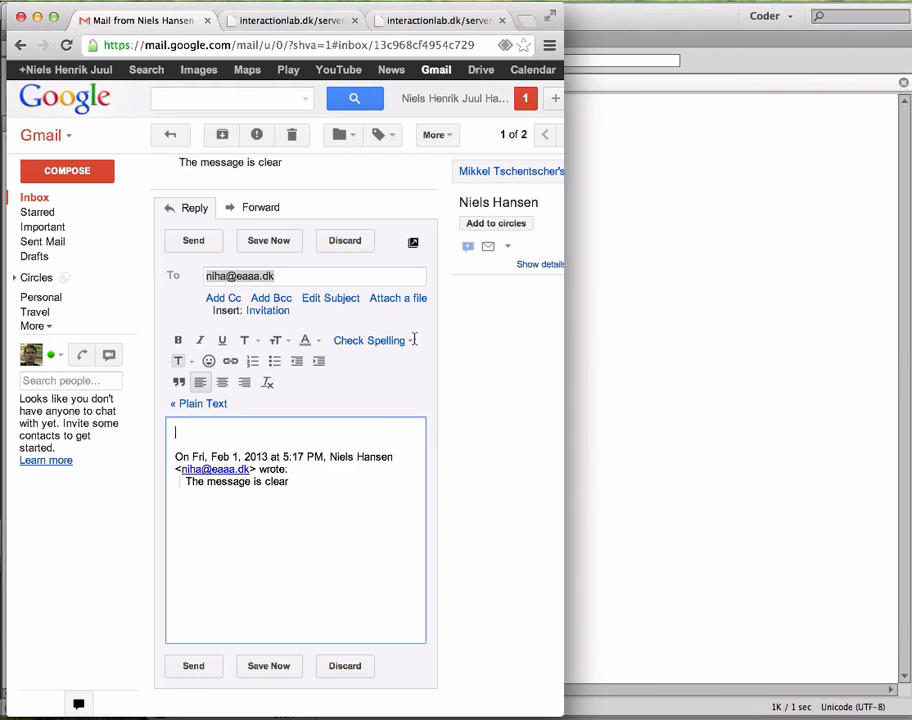
pyautogui.moveTo(468, 338)
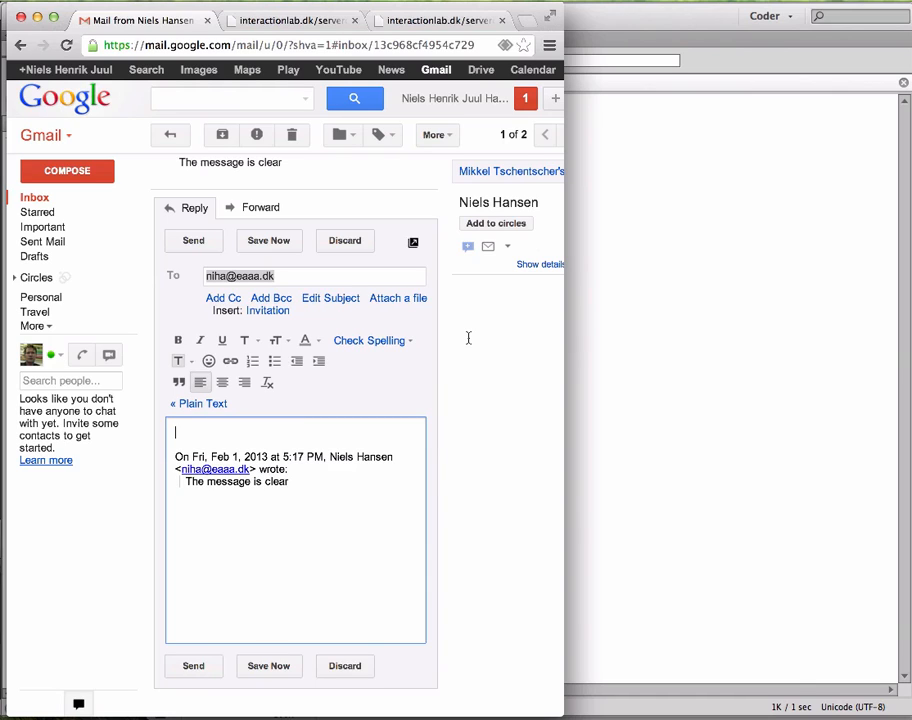
pyautogui.moveTo(668, 308)
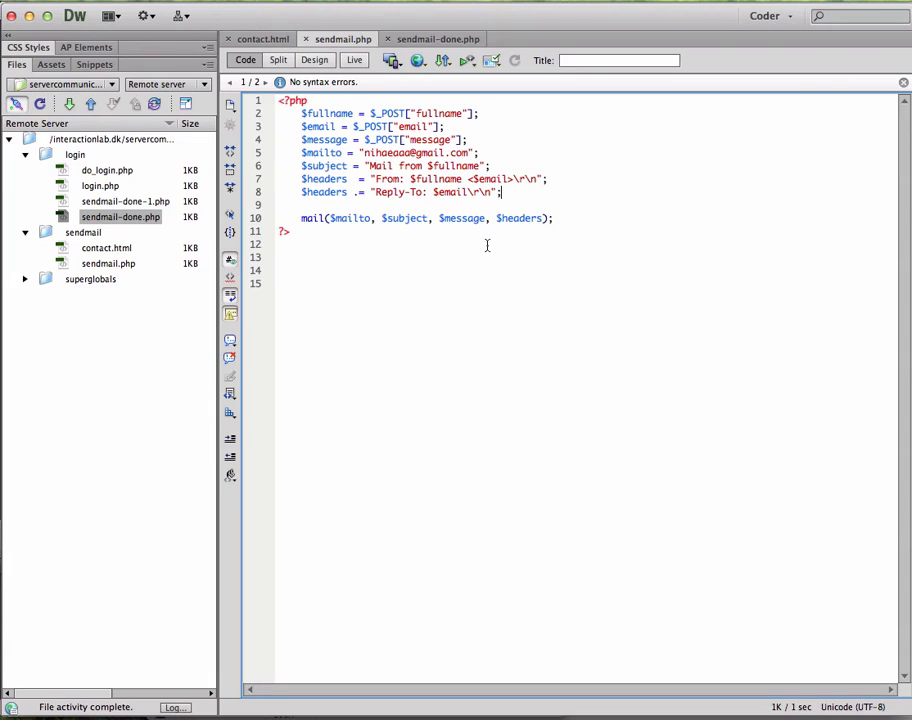
# Insert MIME-Version: 1.0 and Content-type: text/html; charset=iso-8859-1 header lines before From.
pyautogui.click(388, 40)
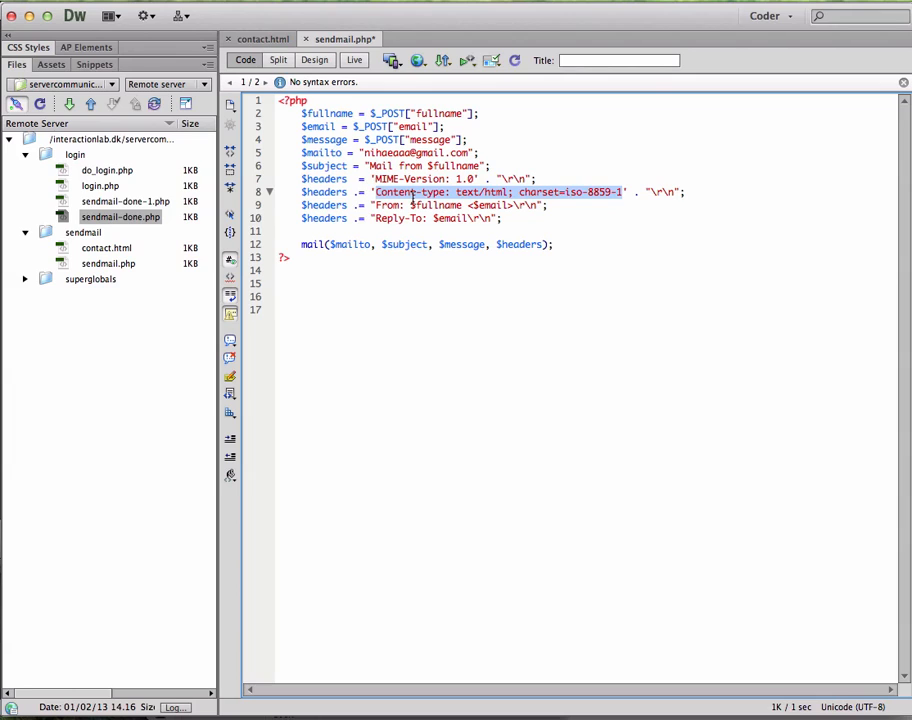
pyautogui.click(556, 192)
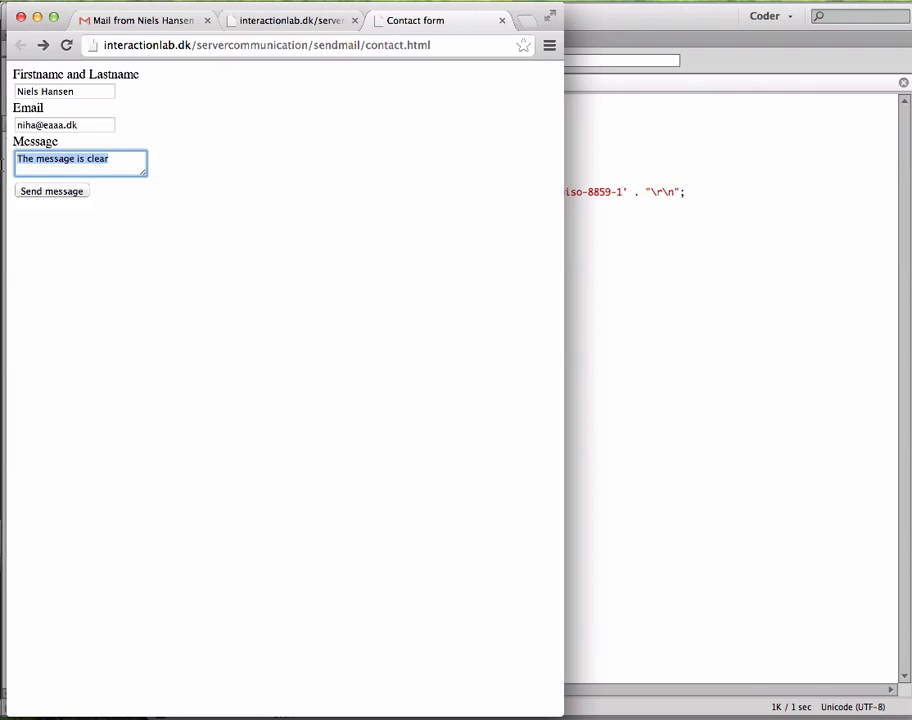
# Write an <h1>Hey you</h1> heading and start a paragraph 'Get down from' in the Message field.
pyautogui.write('<')
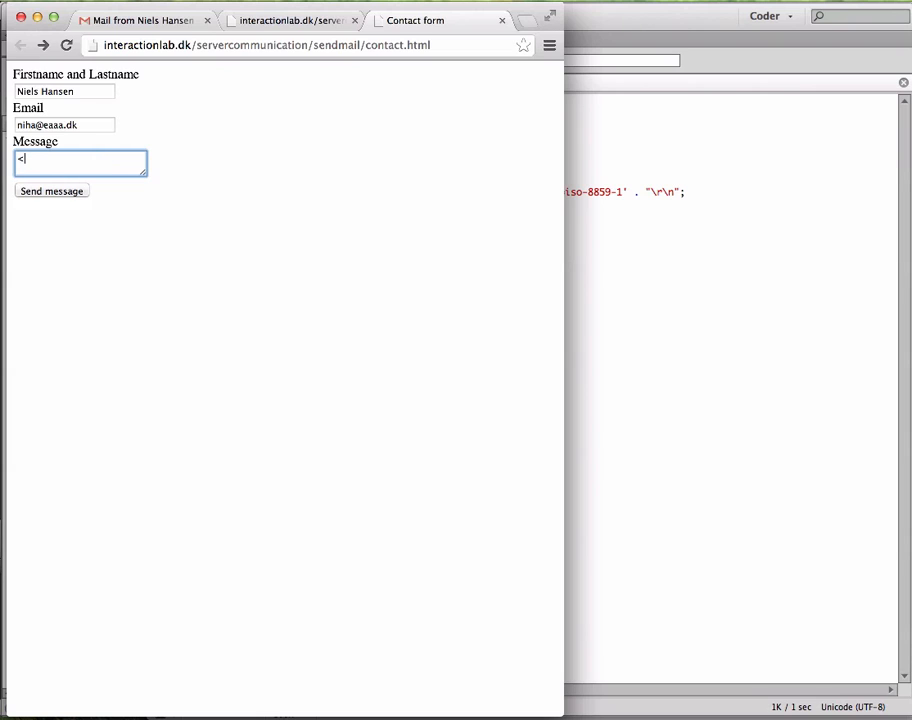
pyautogui.write('h1>')
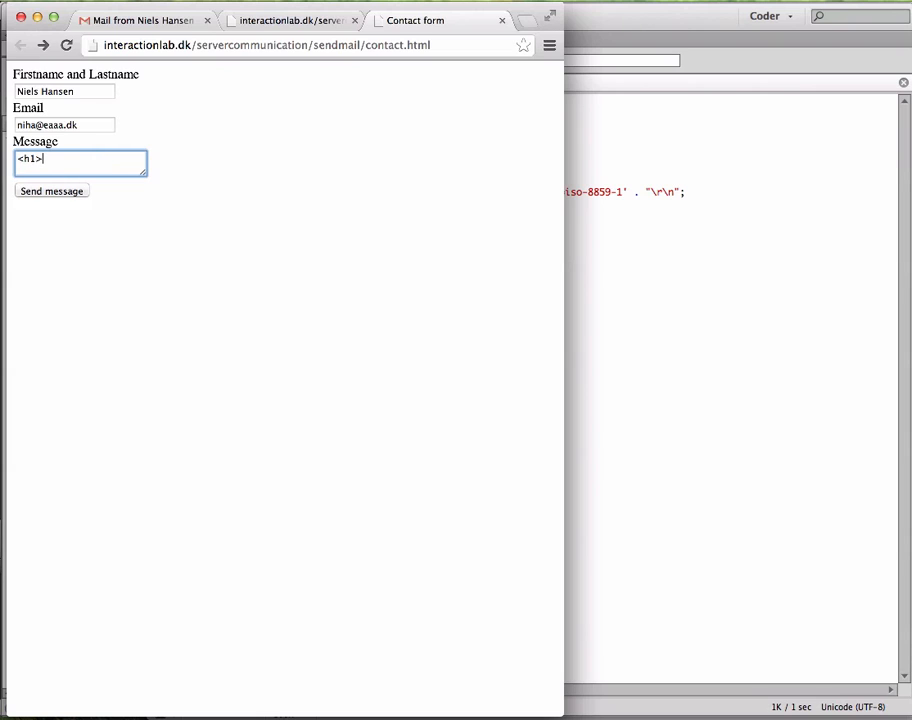
pyautogui.write('Hey you')
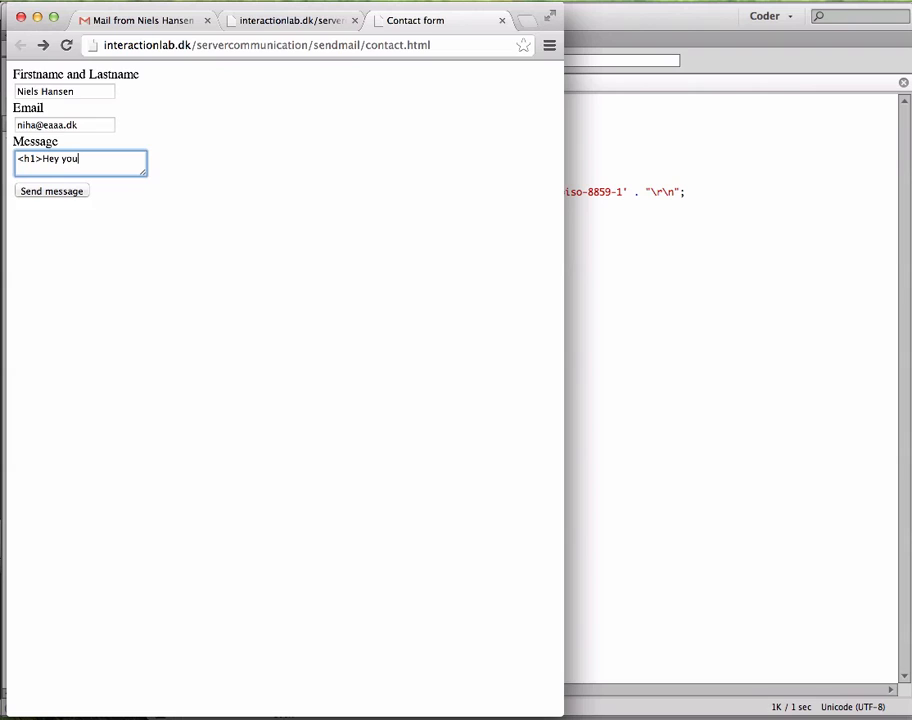
pyautogui.write('</h1>')
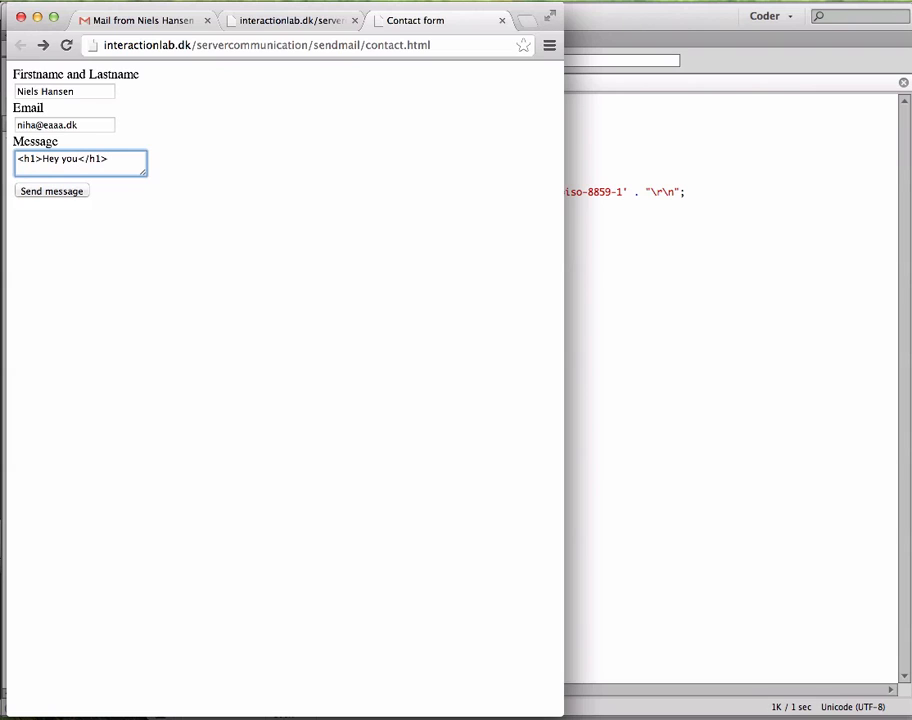
pyautogui.write('<p')
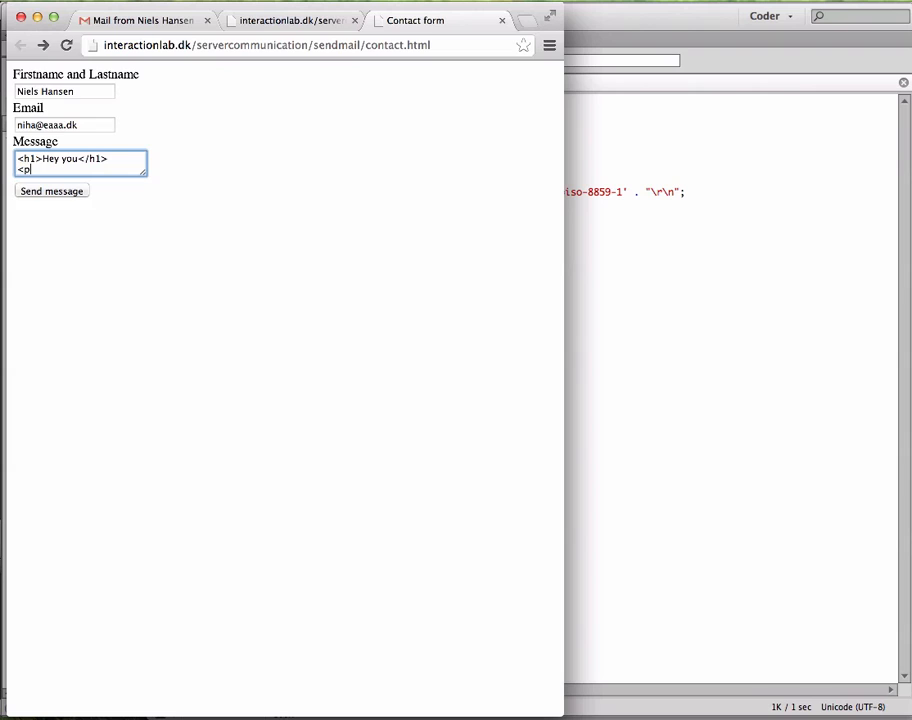
pyautogui.write('G')
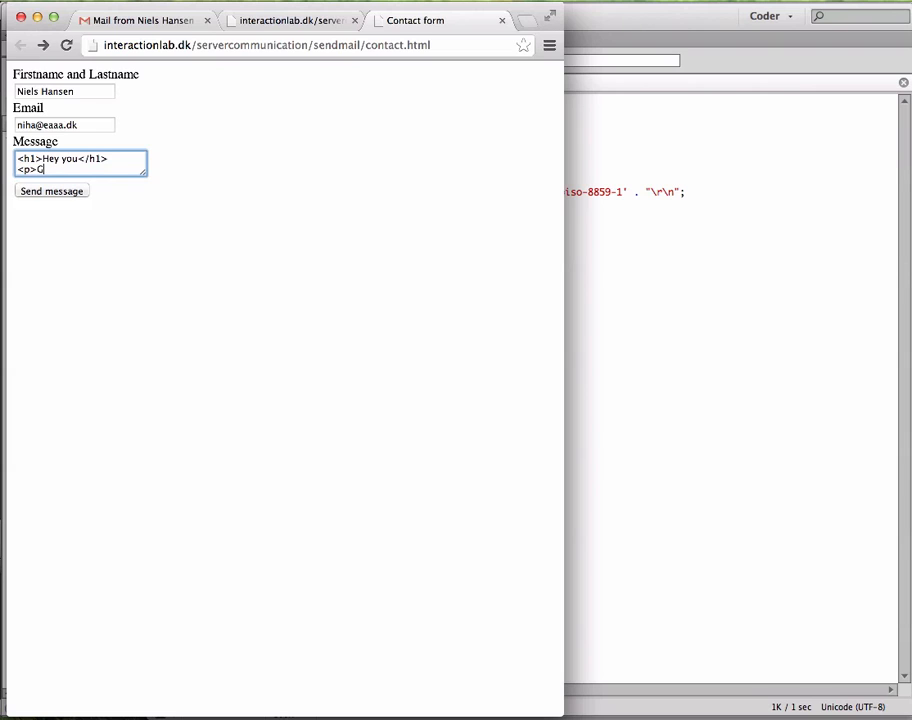
pyautogui.write('et down from')
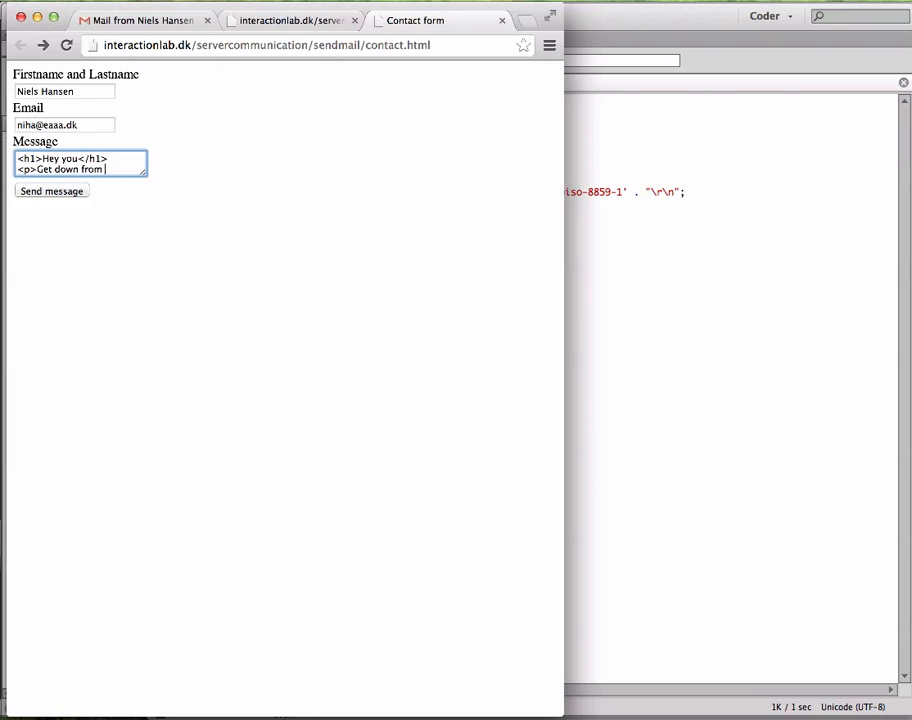
# Finish 'your <strong>high</strong> horse</p>', send the form and return to the Gmail inbox.
pyautogui.write('your <')
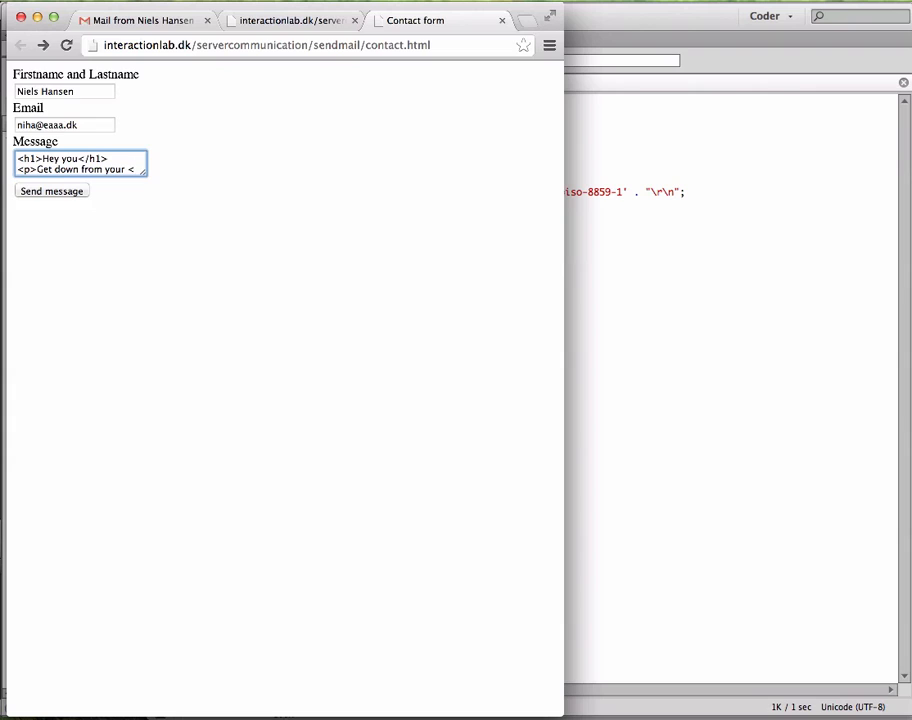
pyautogui.write('<strong>')
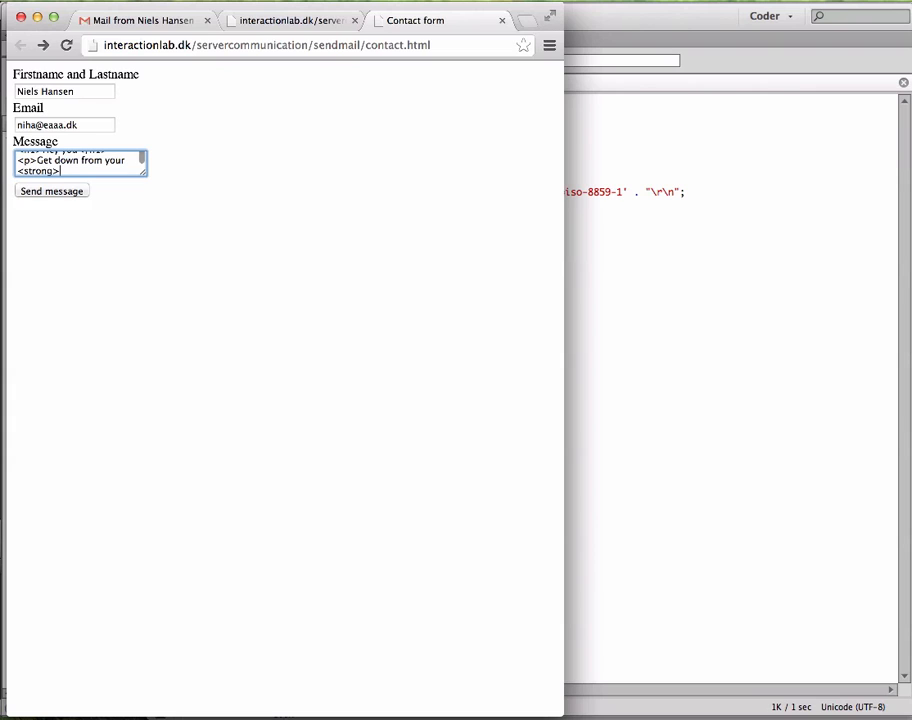
pyautogui.write('high</')
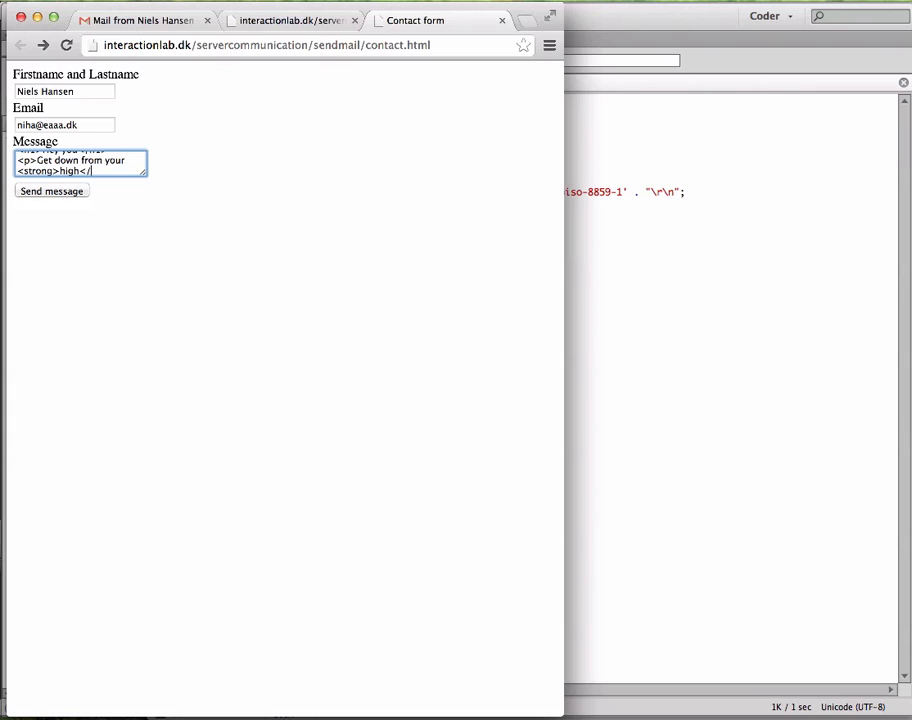
pyautogui.write('strong')
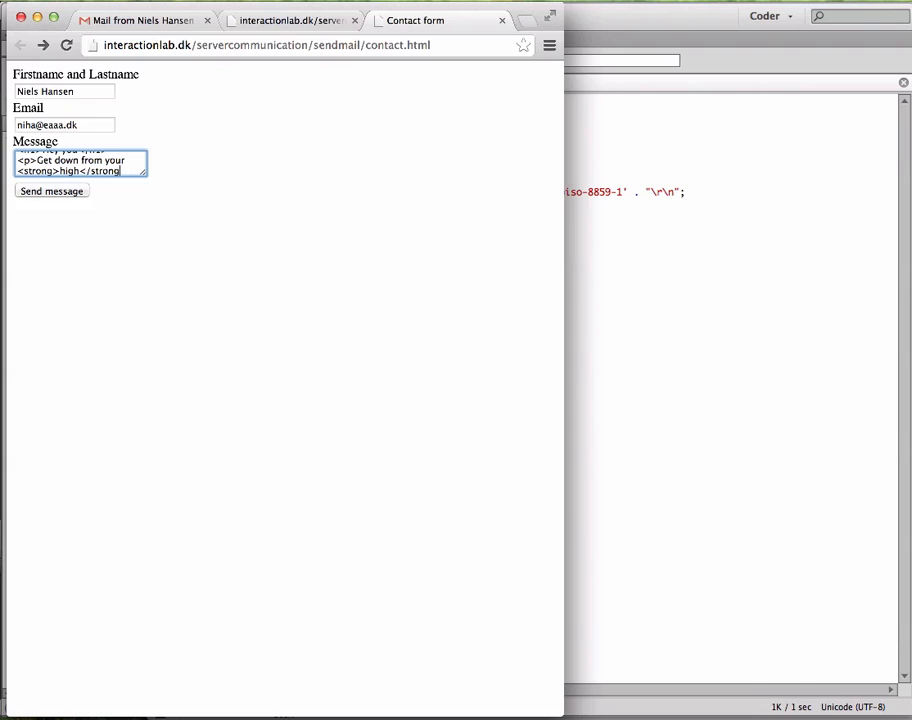
pyautogui.write('hors')
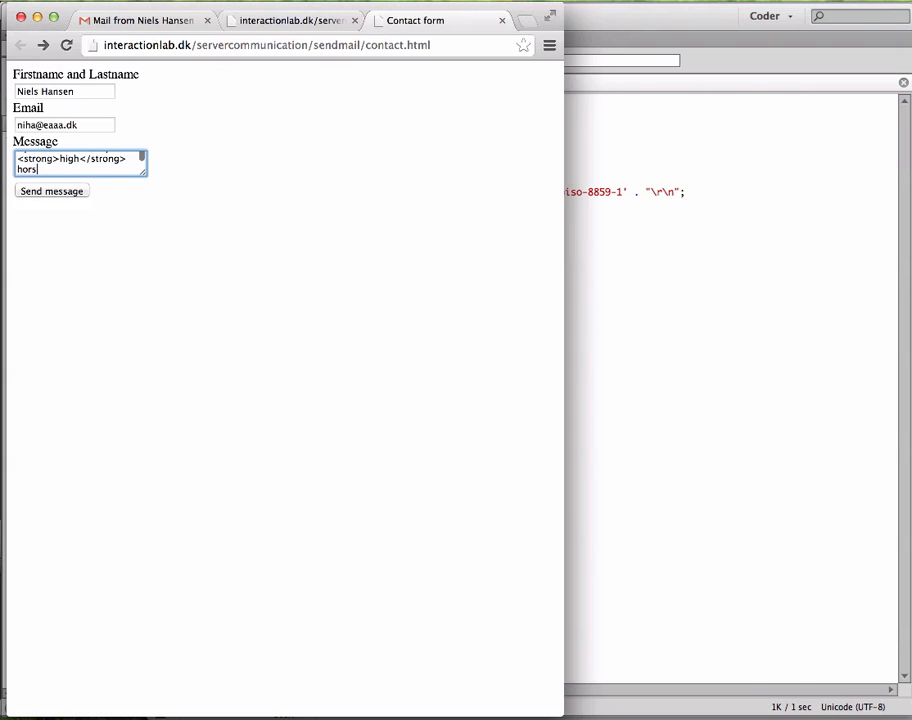
pyautogui.write('e')
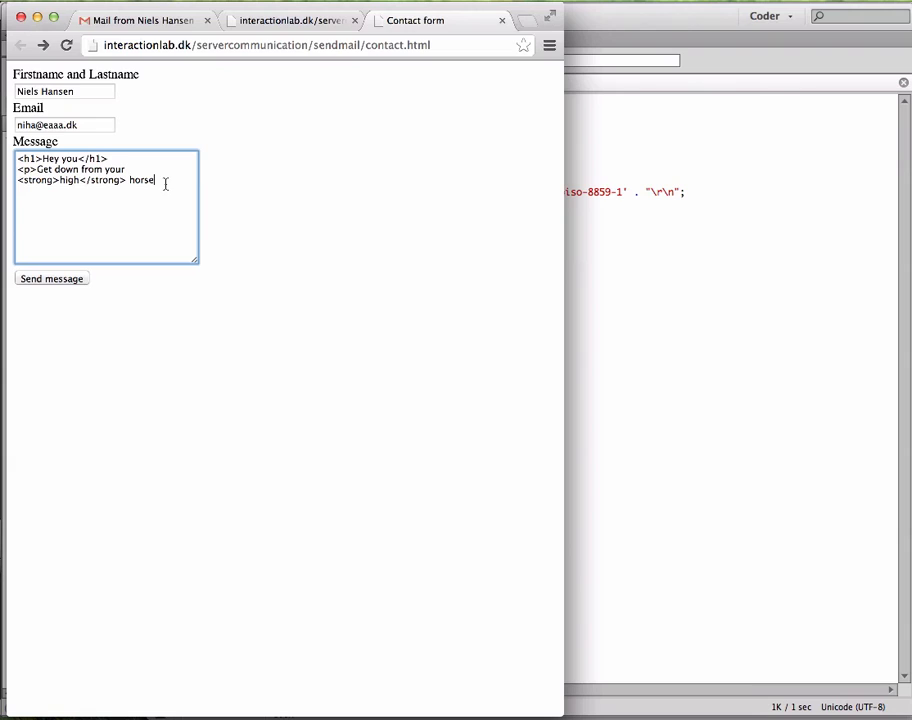
pyautogui.write('</p>')
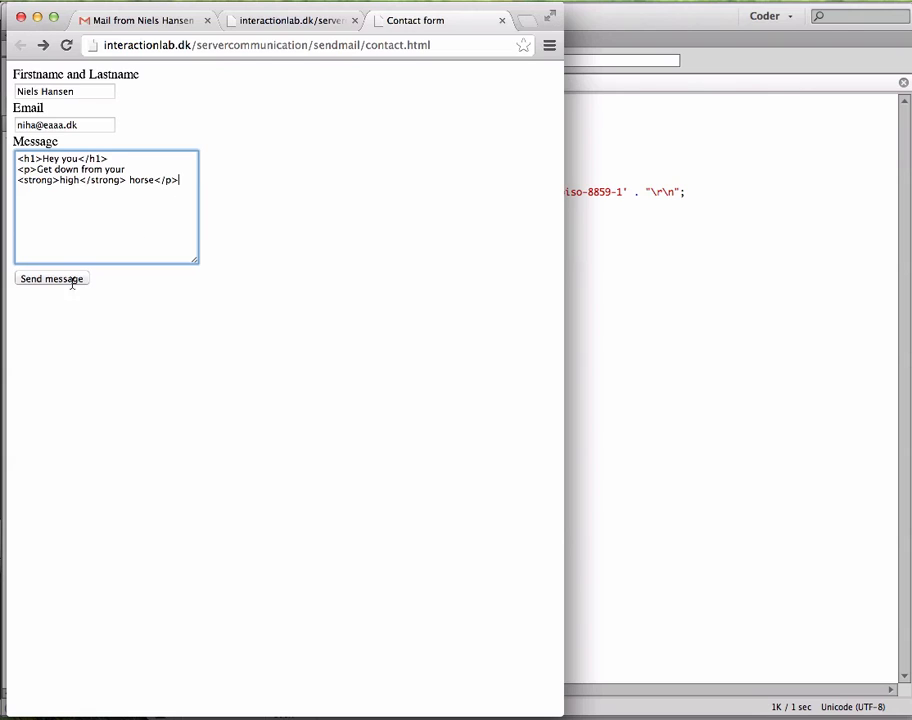
pyautogui.click(52, 280)
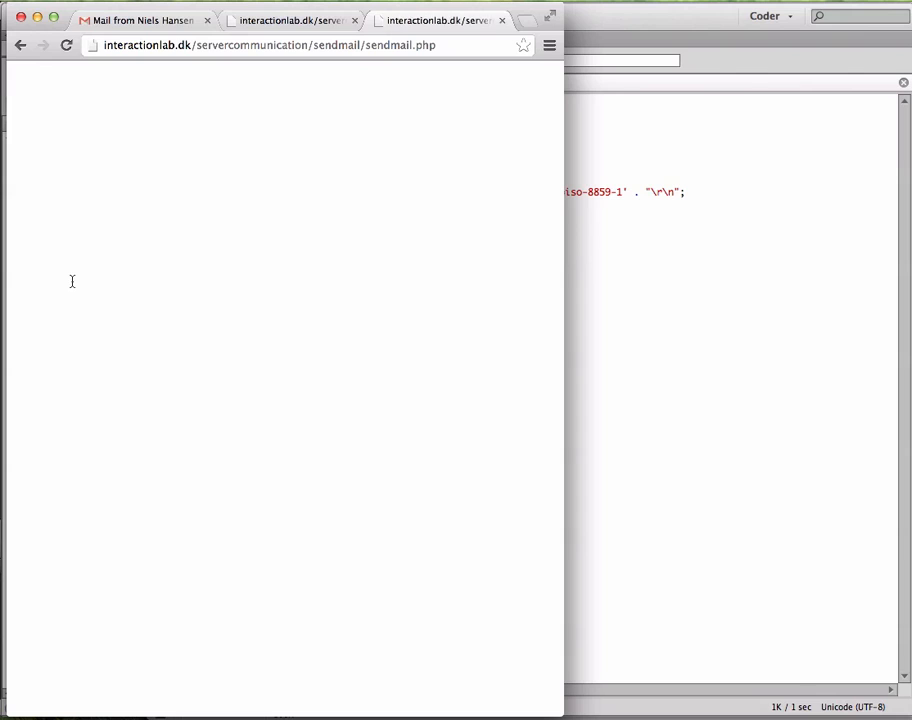
pyautogui.click(140, 20)
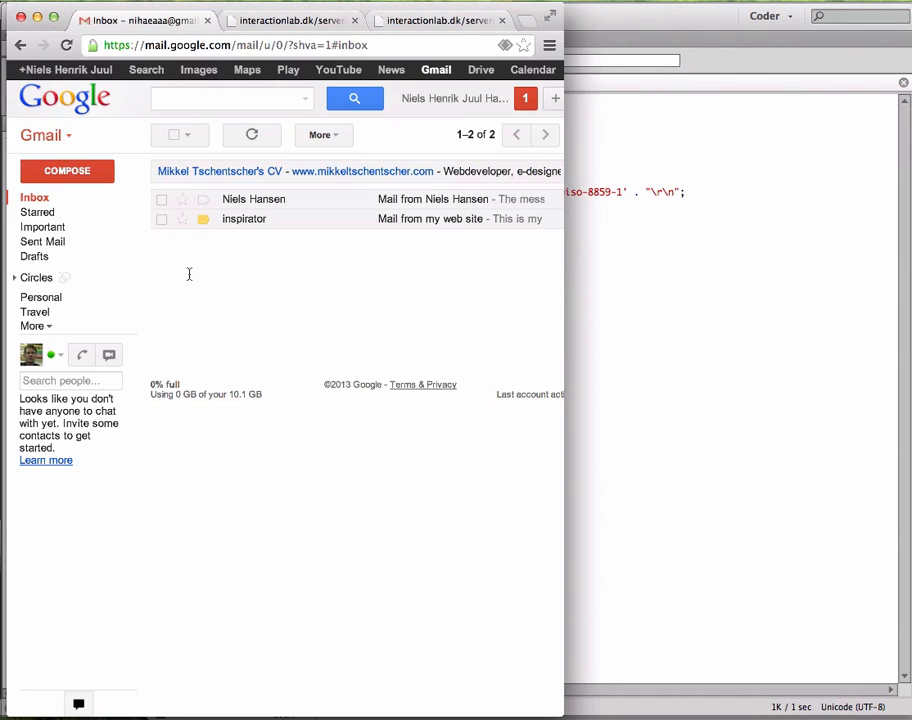
# Read the received Gmail message with its 'Hey you' heading, then return to sendmail.php in Dreamweaver.
pyautogui.click(252, 198)
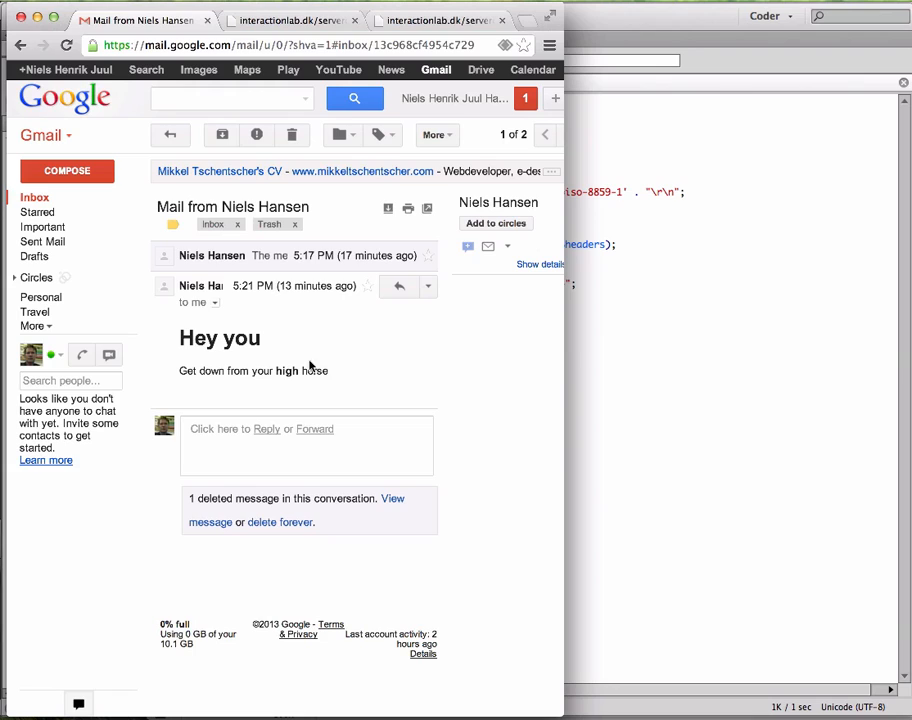
pyautogui.moveTo(188, 348)
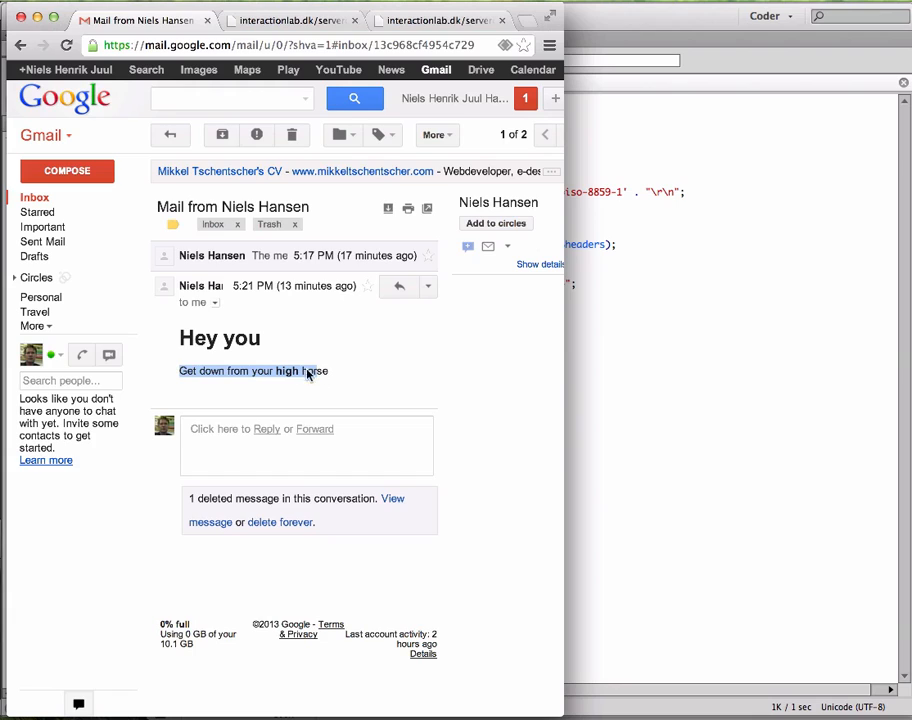
pyautogui.click(344, 370)
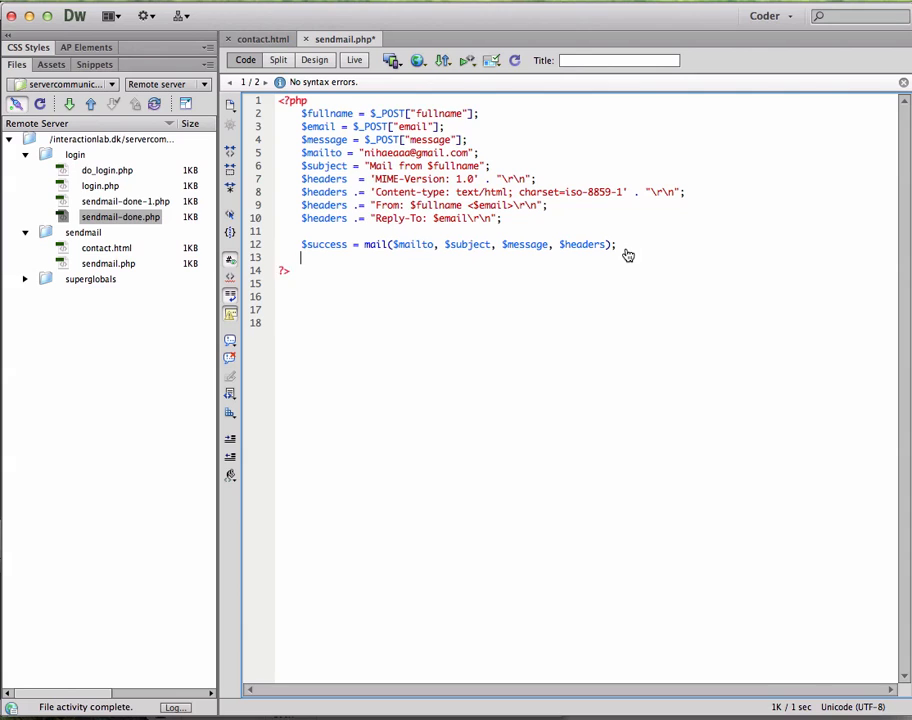
# Add an if($success) branch echoing "<h1>You've sent a mail, thanks!</h1>".
pyautogui.write('if(')
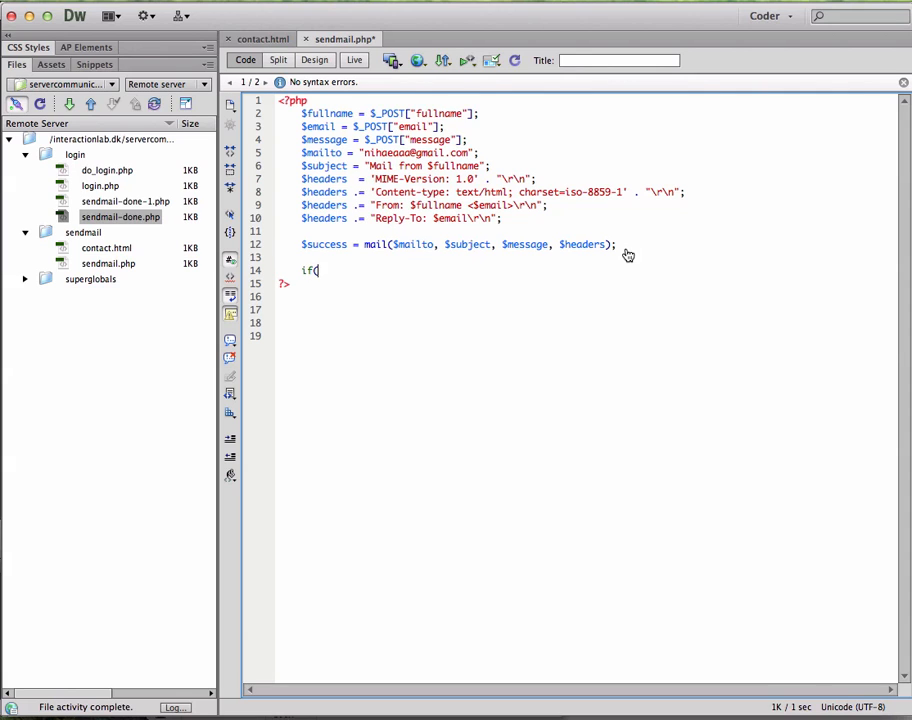
pyautogui.write('($')
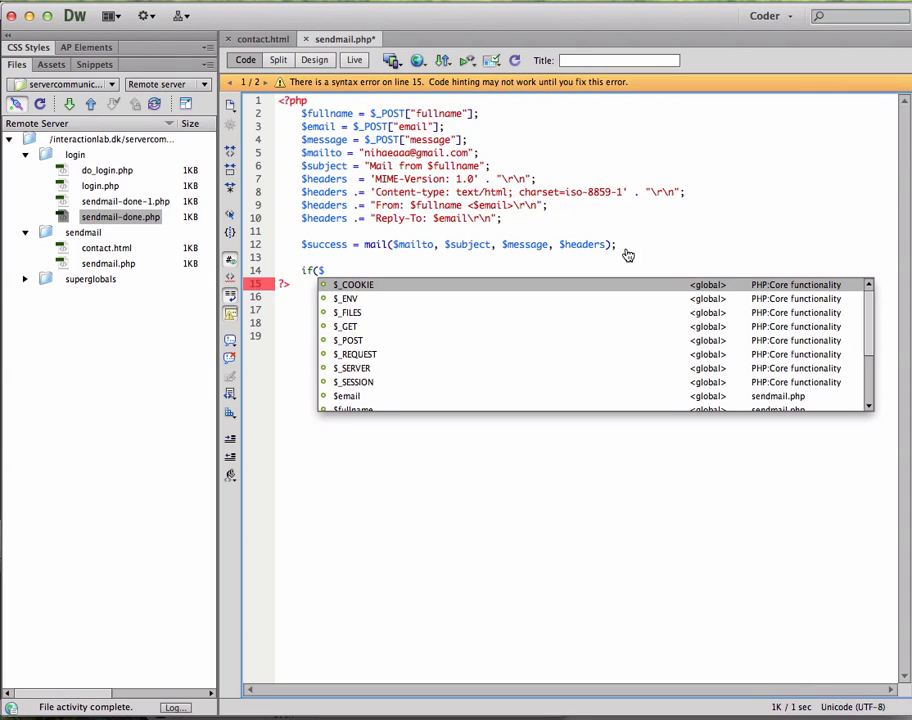
pyautogui.write('success')
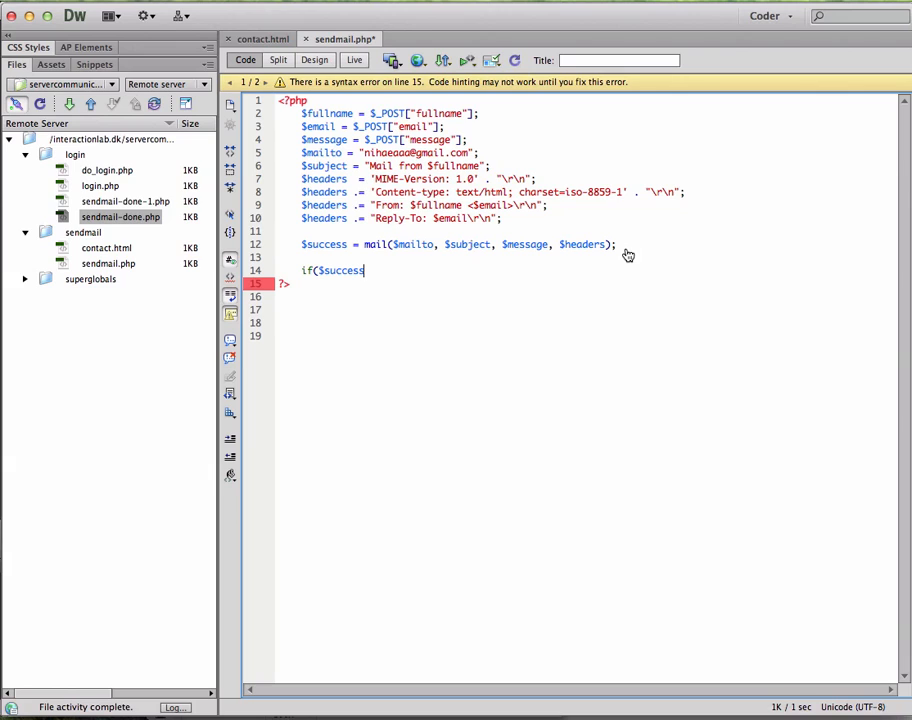
pyautogui.write('{')
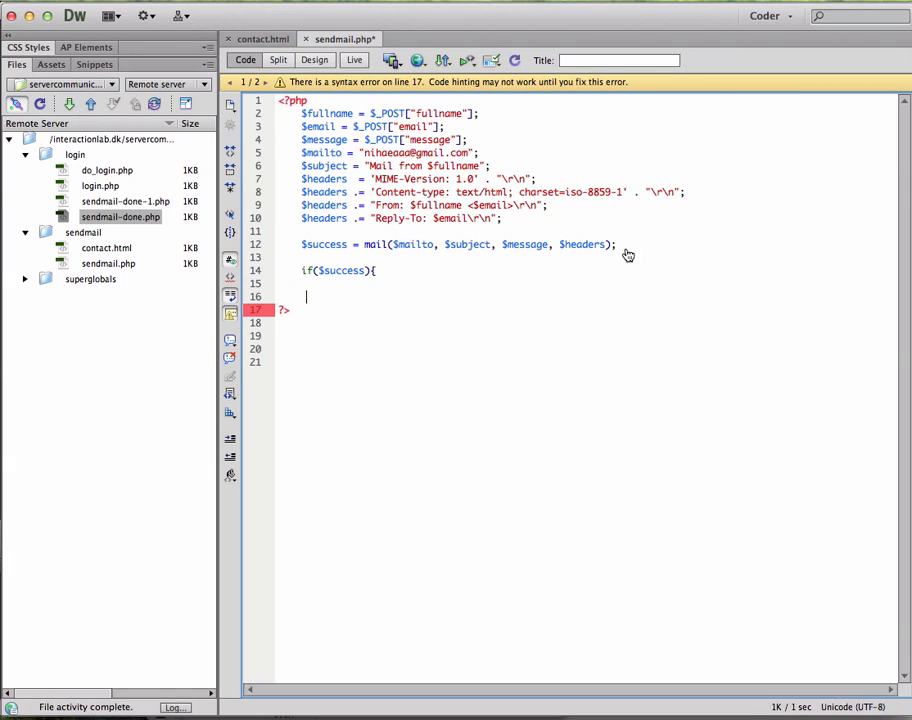
pyautogui.write('}')
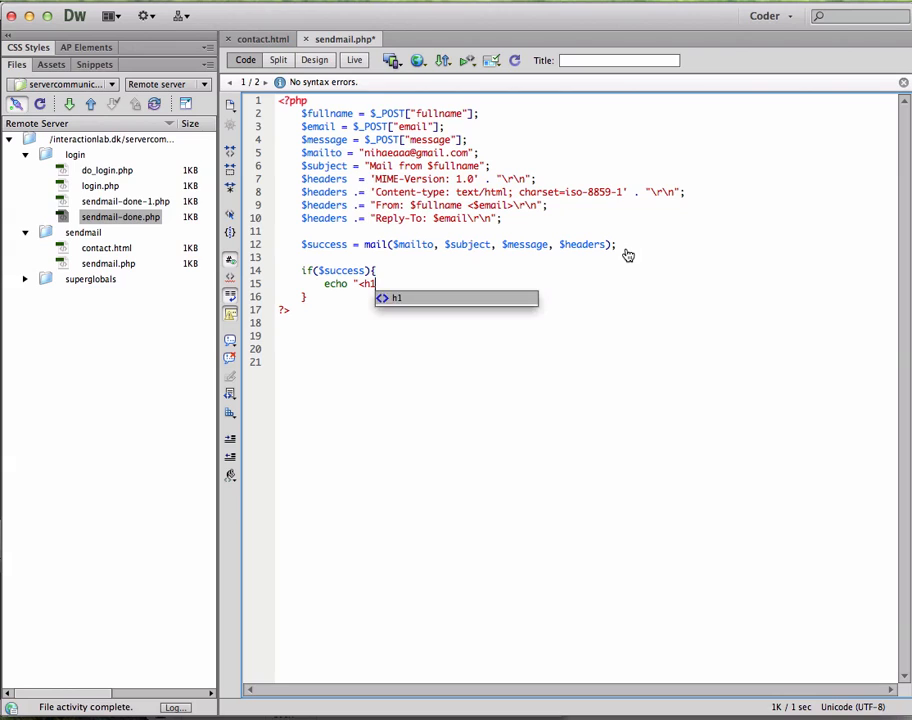
pyautogui.write(">You've")
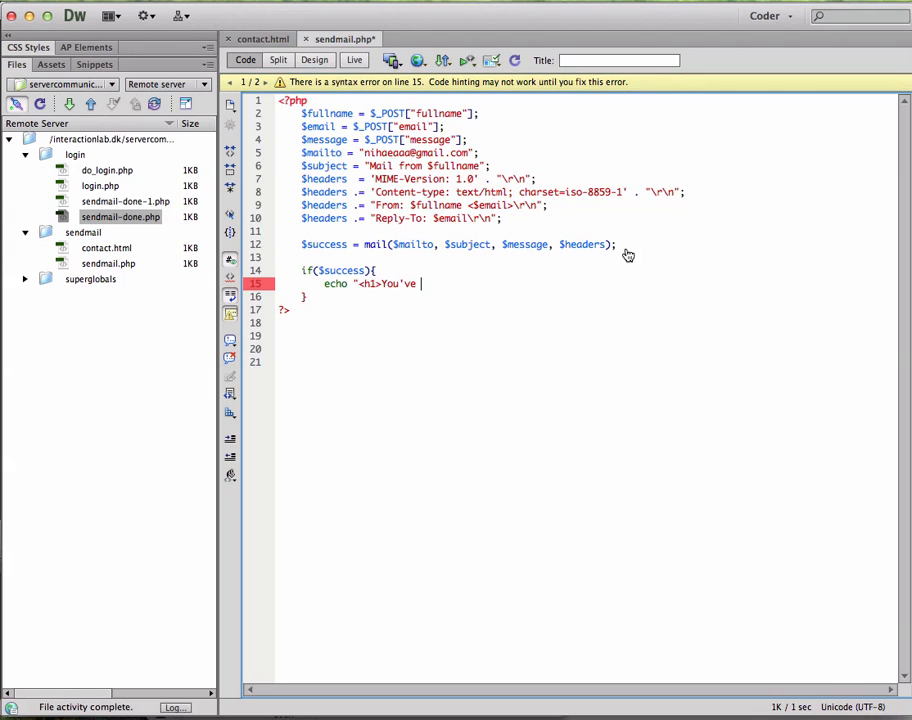
pyautogui.write('sent a')
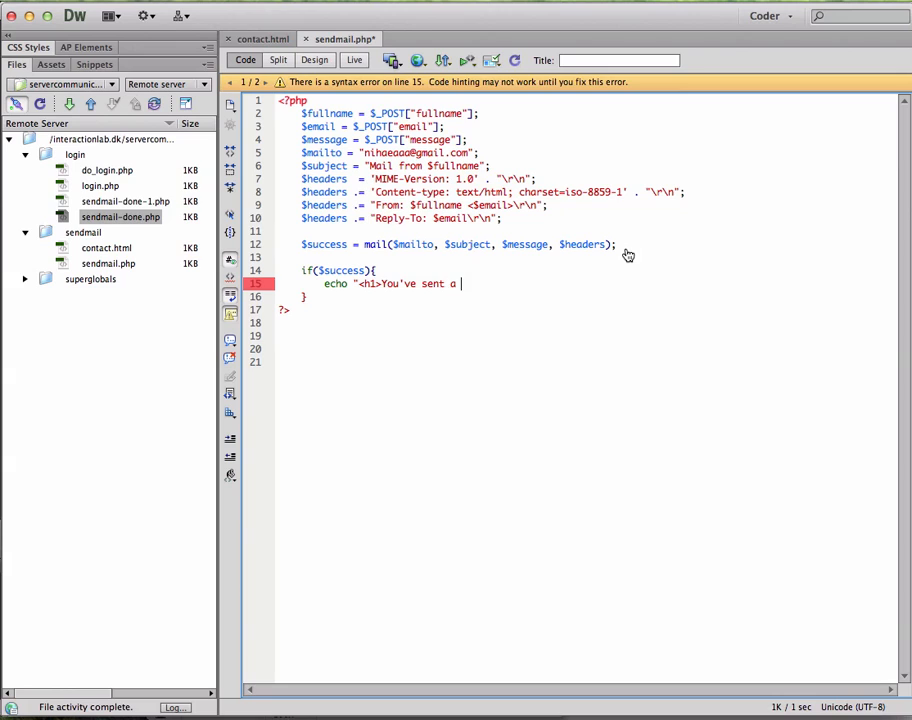
pyautogui.write('mail, thanks!</h1>";')
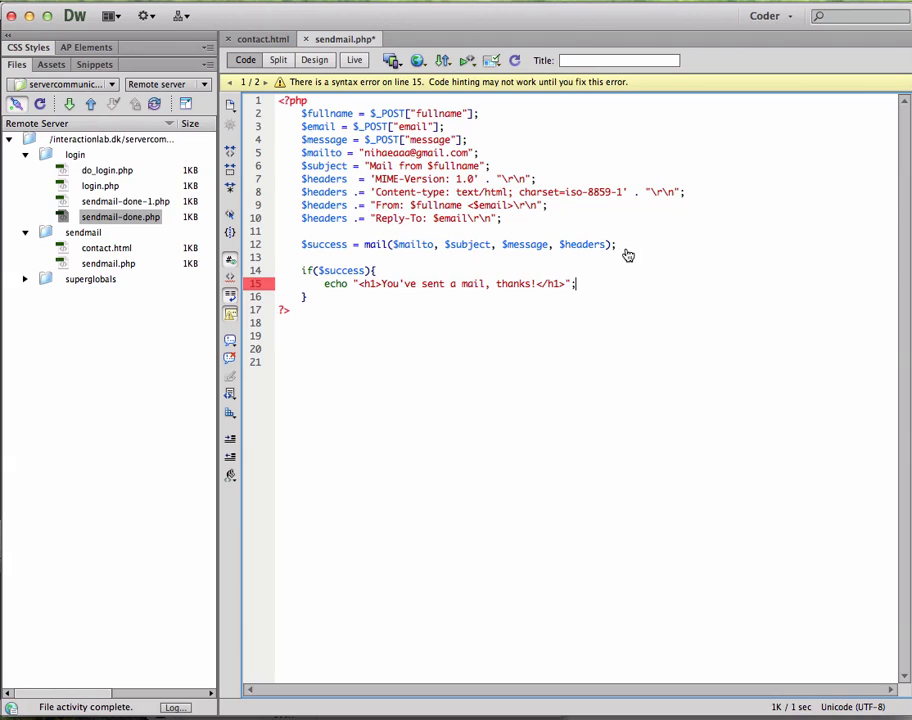
# Add the else branch echoing "<h1>Something went wrong!</h1>".
pyautogui.write('else')
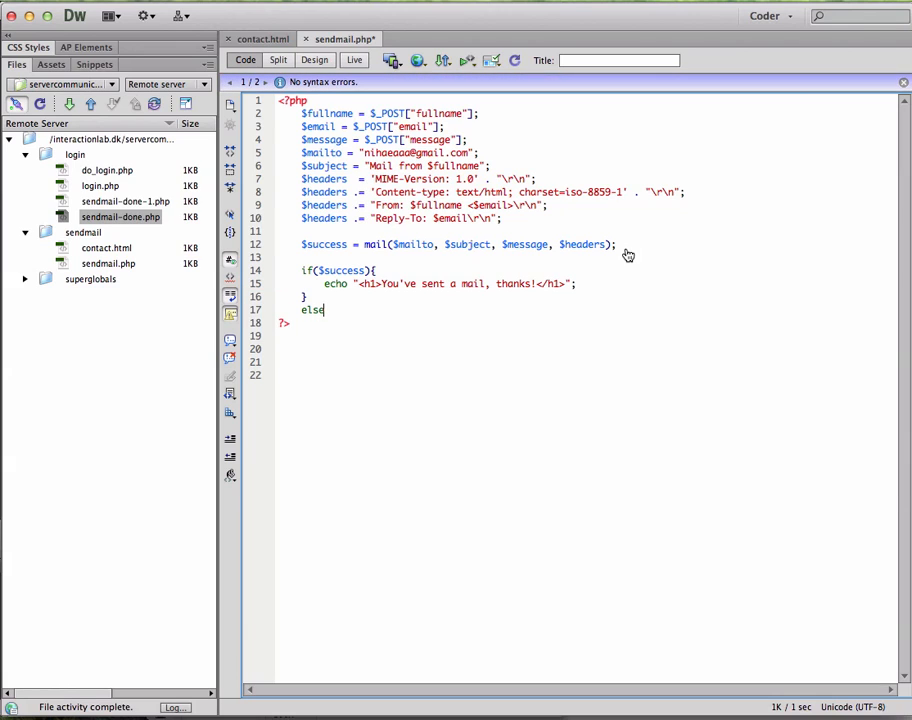
pyautogui.write('{')
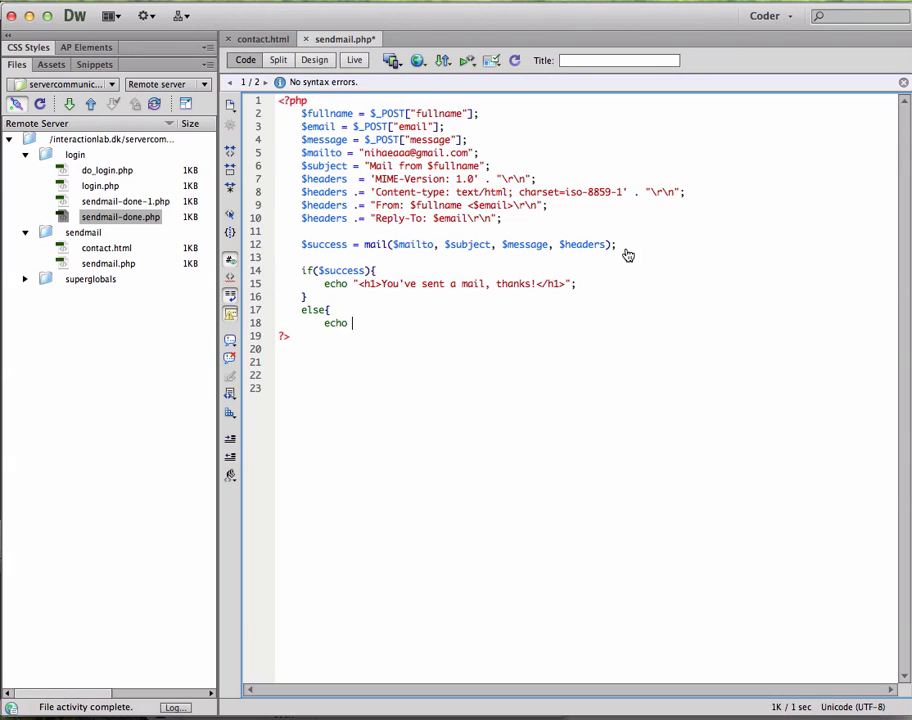
pyautogui.write('"')
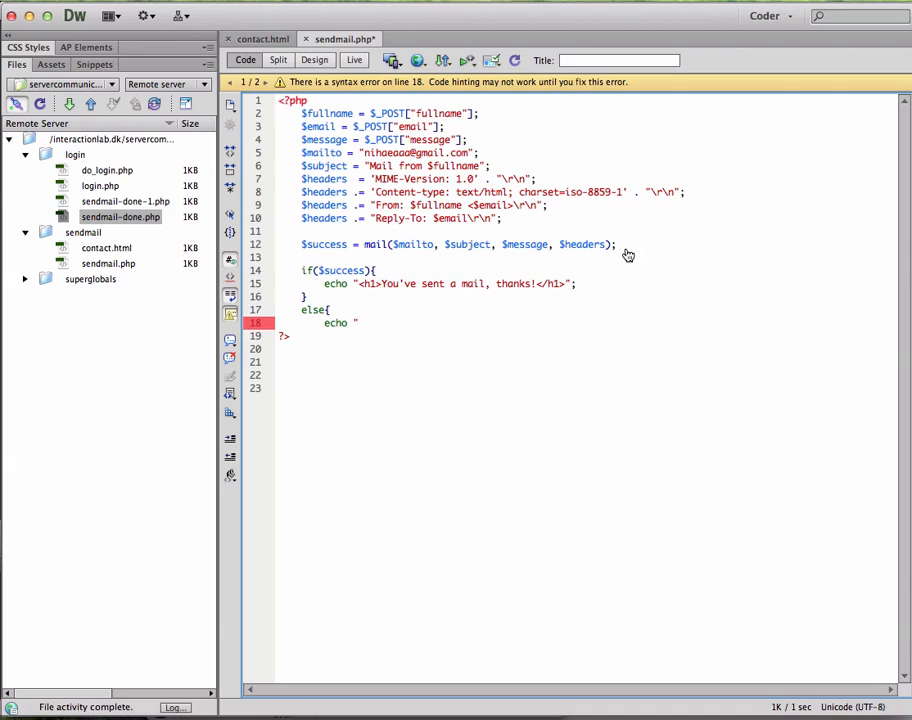
pyautogui.write('<')
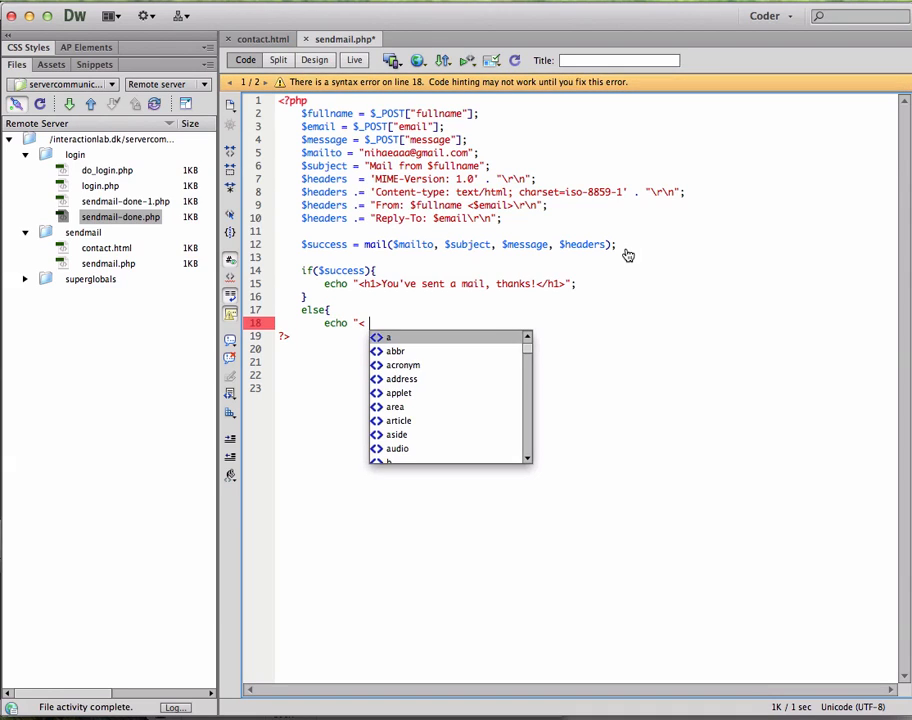
pyautogui.write('h1>Soment')
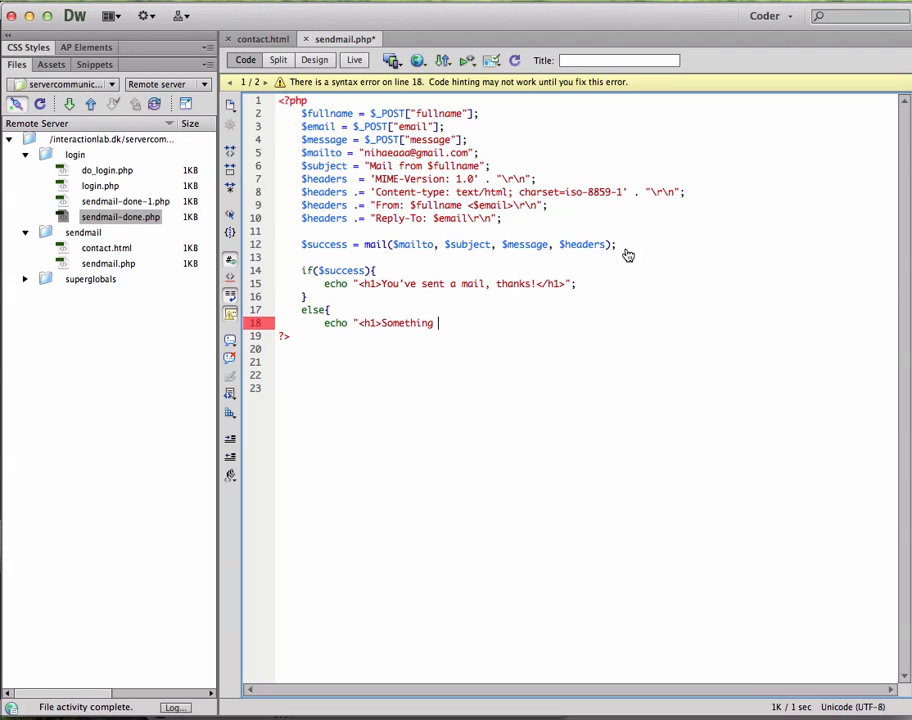
pyautogui.write('went wrong!<')
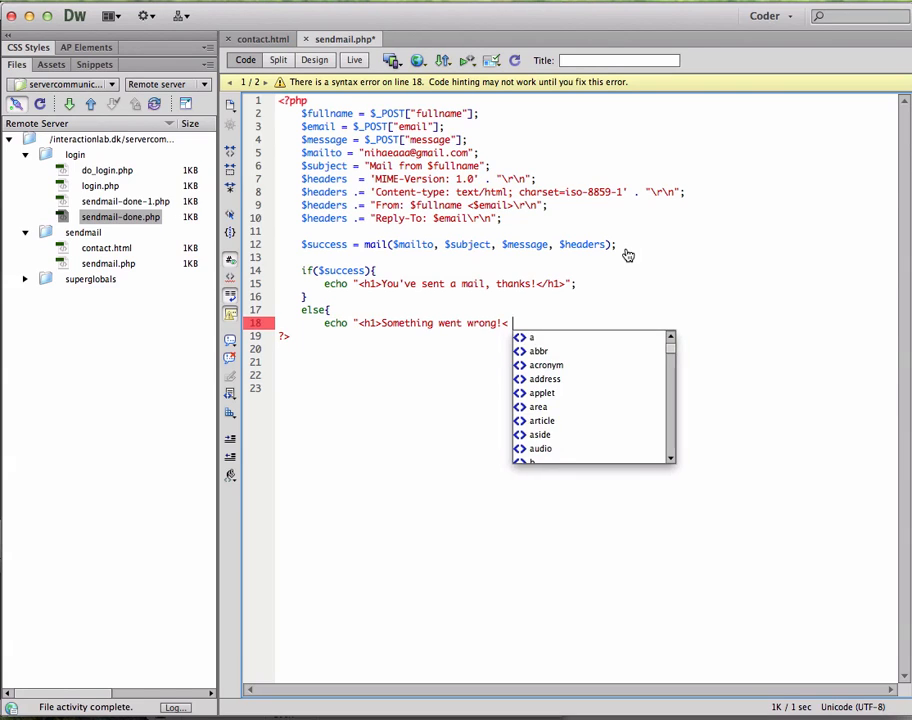
pyautogui.write('/h1>";')
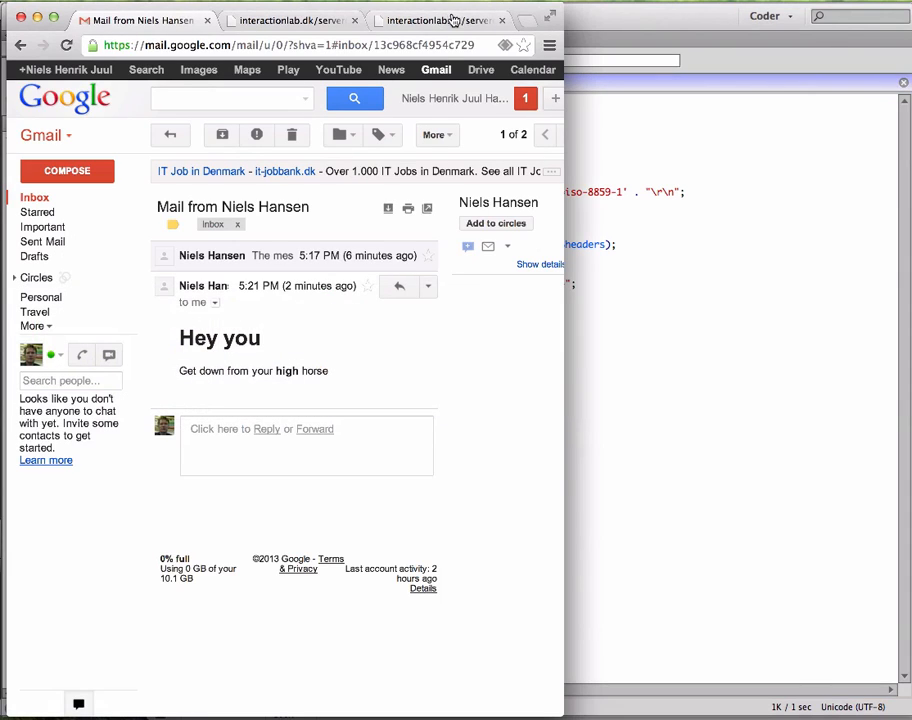
# Resubmit the contact form in Chrome so the page answers "You've sent a mail, thanks!".
pyautogui.click(440, 20)
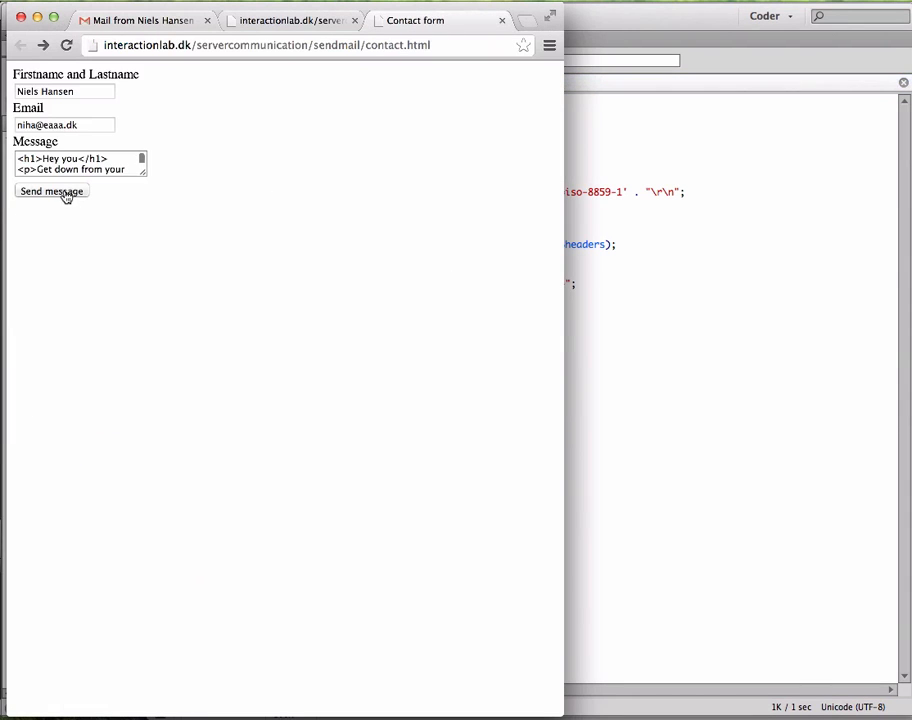
pyautogui.click(52, 192)
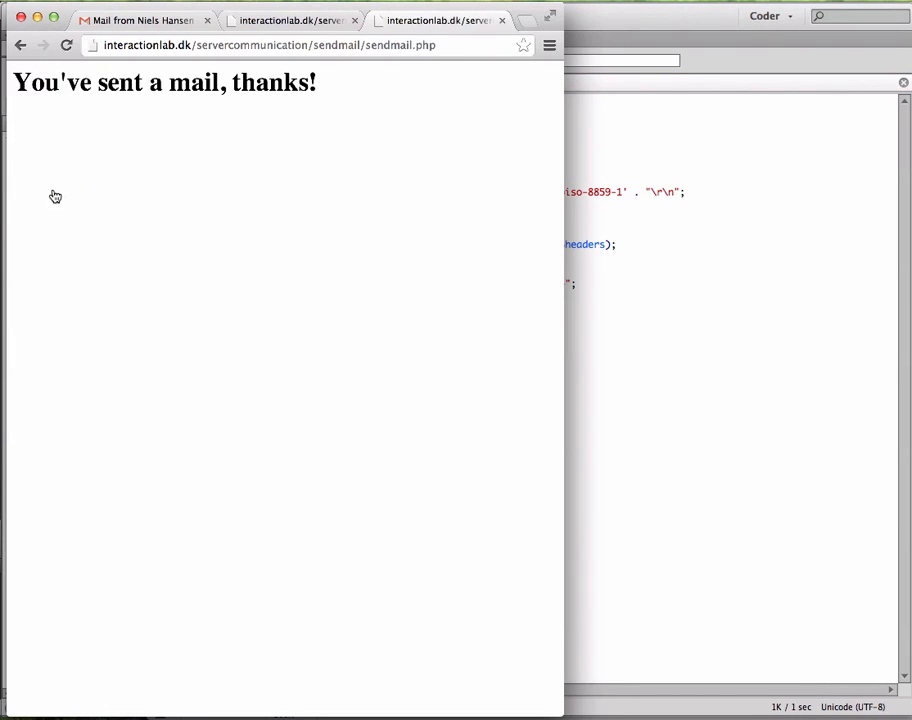
pyautogui.moveTo(414, 198)
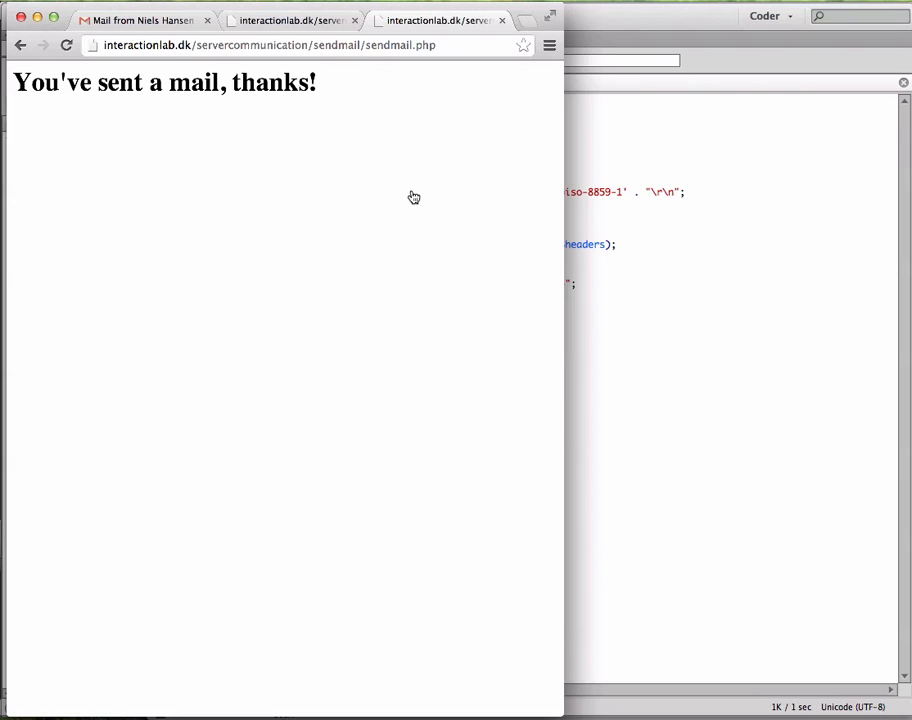
pyautogui.moveTo(672, 312)
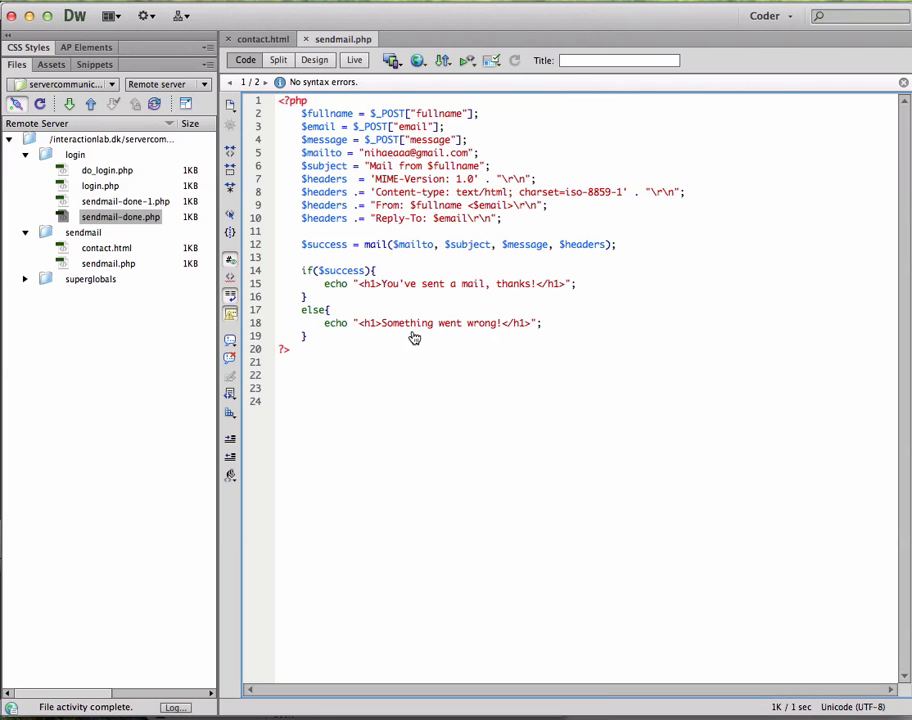
pyautogui.moveTo(364, 328)
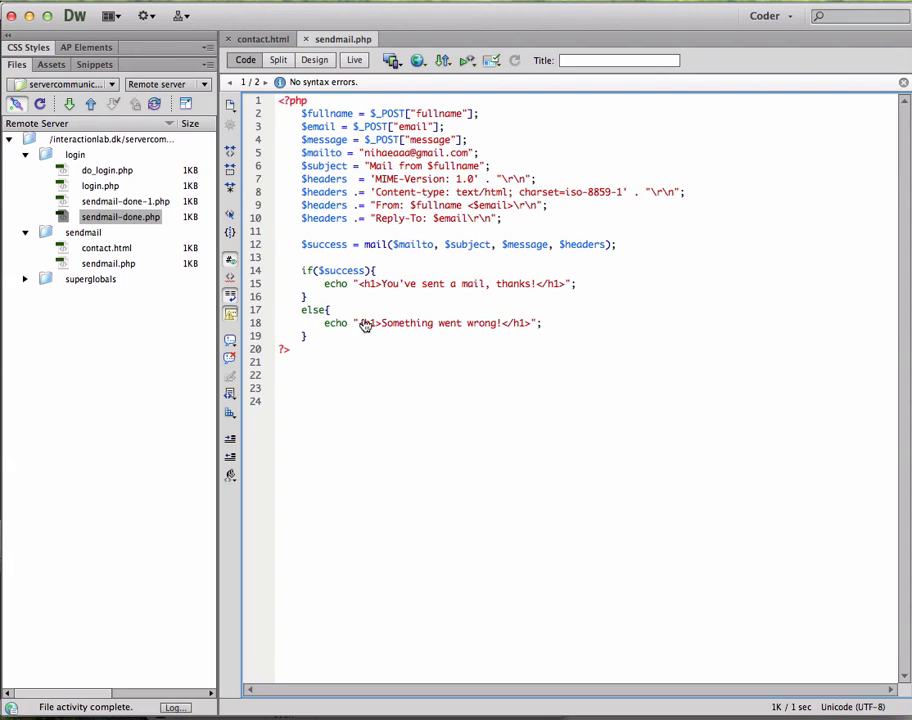
pyautogui.click(262, 38)
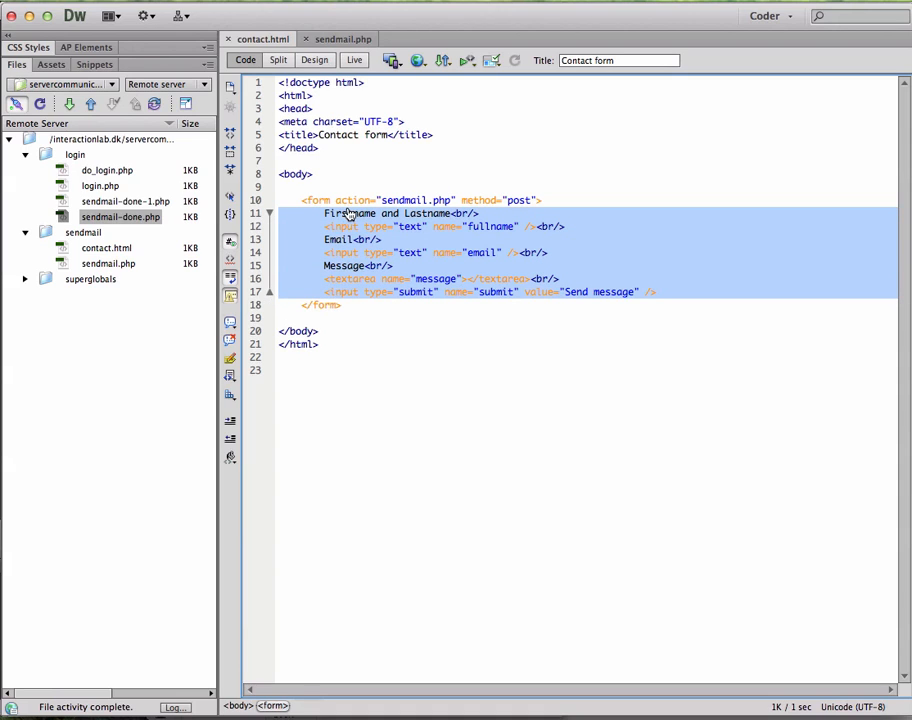
pyautogui.click(340, 40)
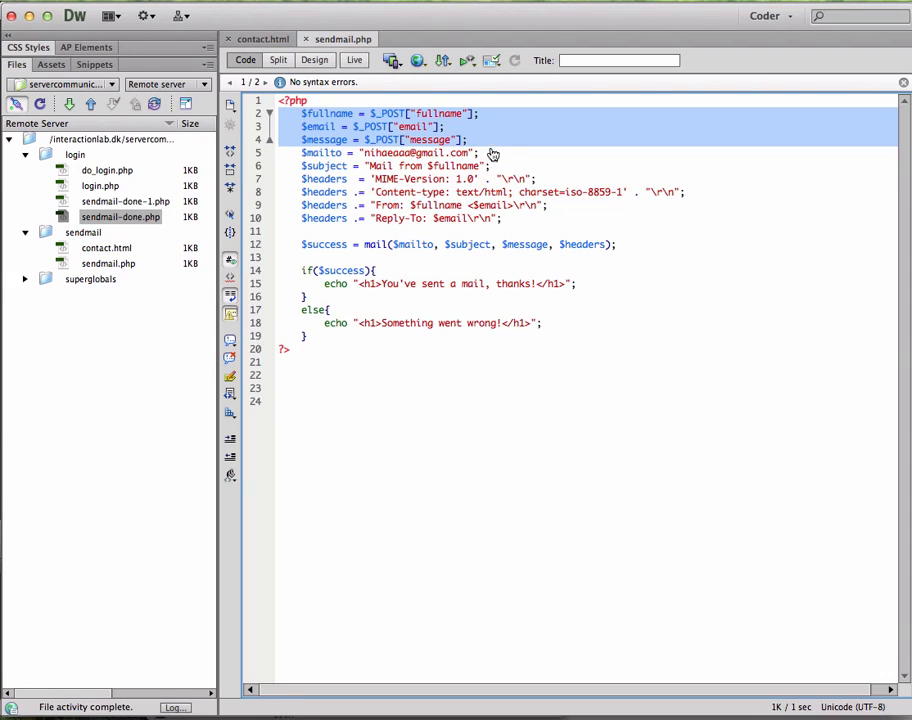
pyautogui.moveTo(270, 164)
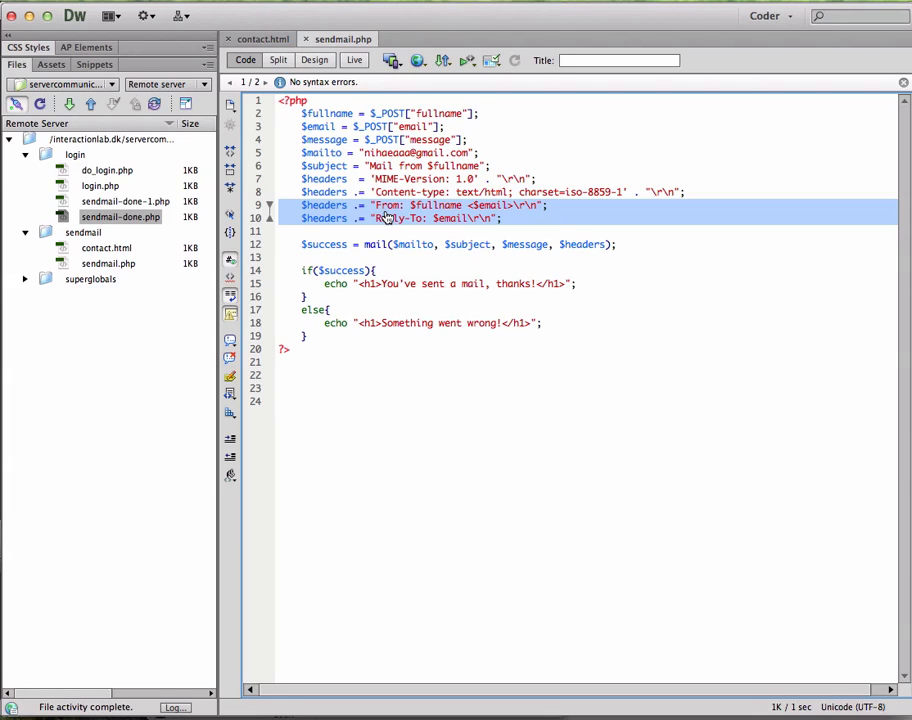
pyautogui.moveTo(452, 224)
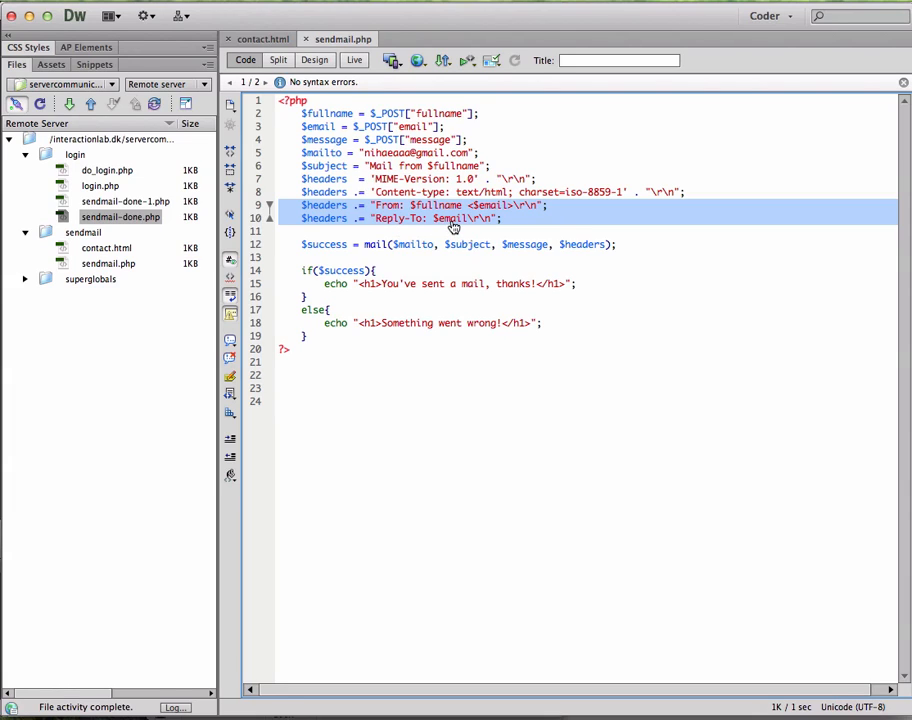